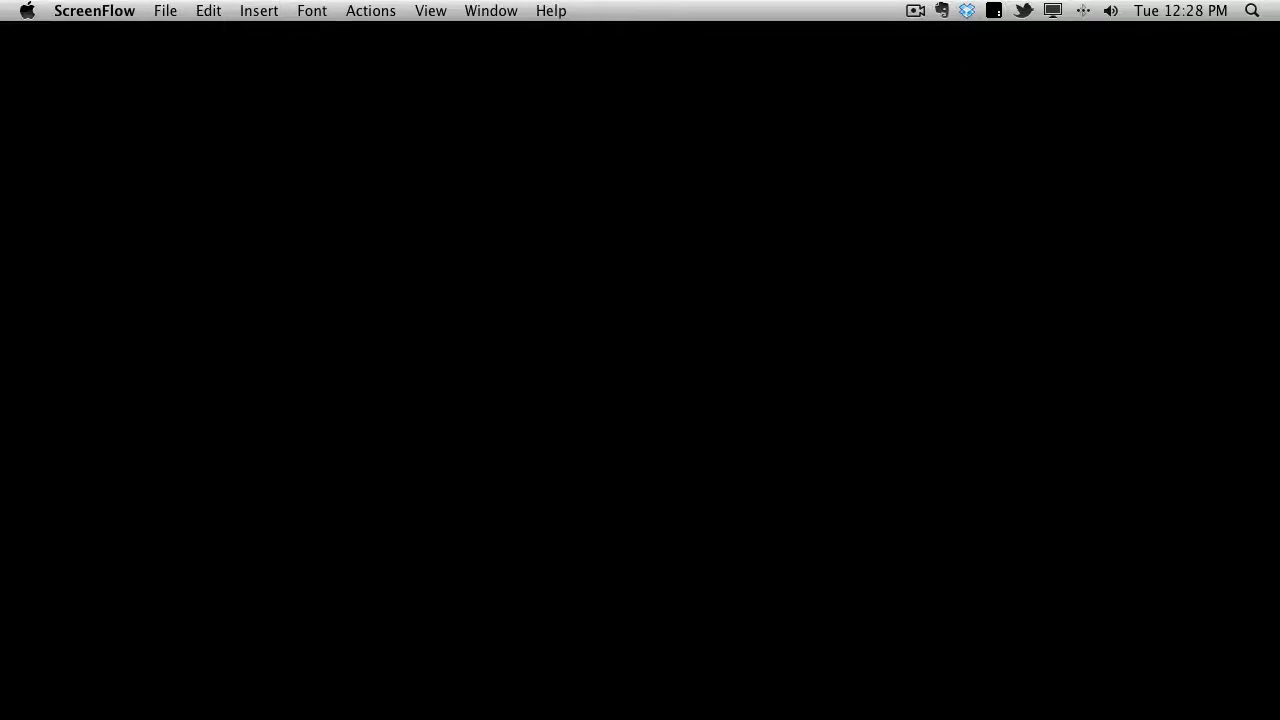
mouse_move(728, 546)
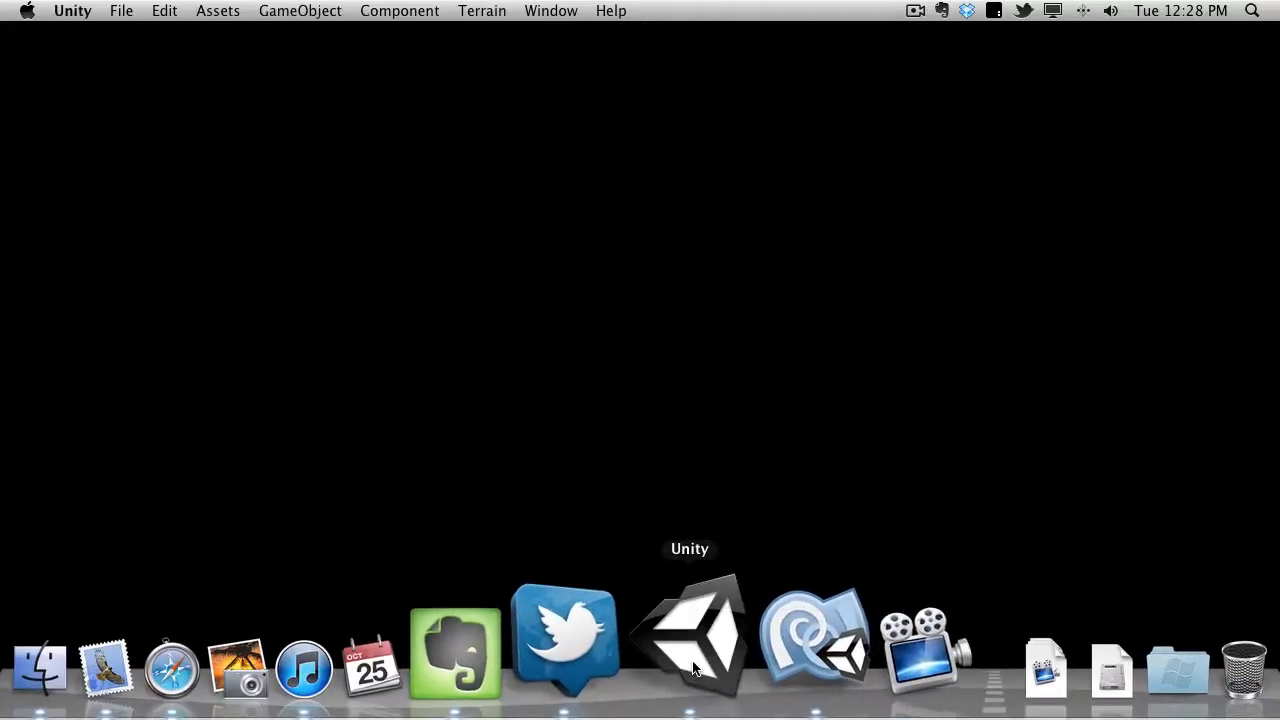
Bring Unity's Tutorial scene forward, then switch to MonoDevelop showing Mob.cs.
click(688, 640)
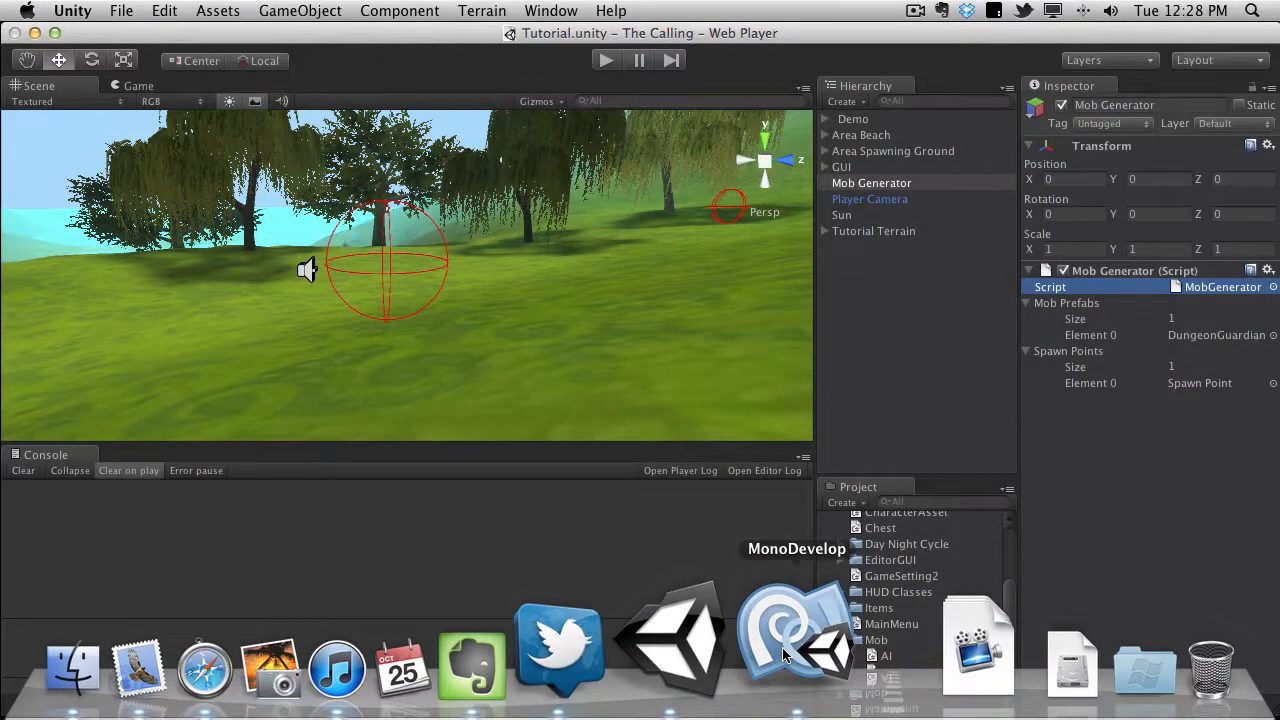
click(796, 640)
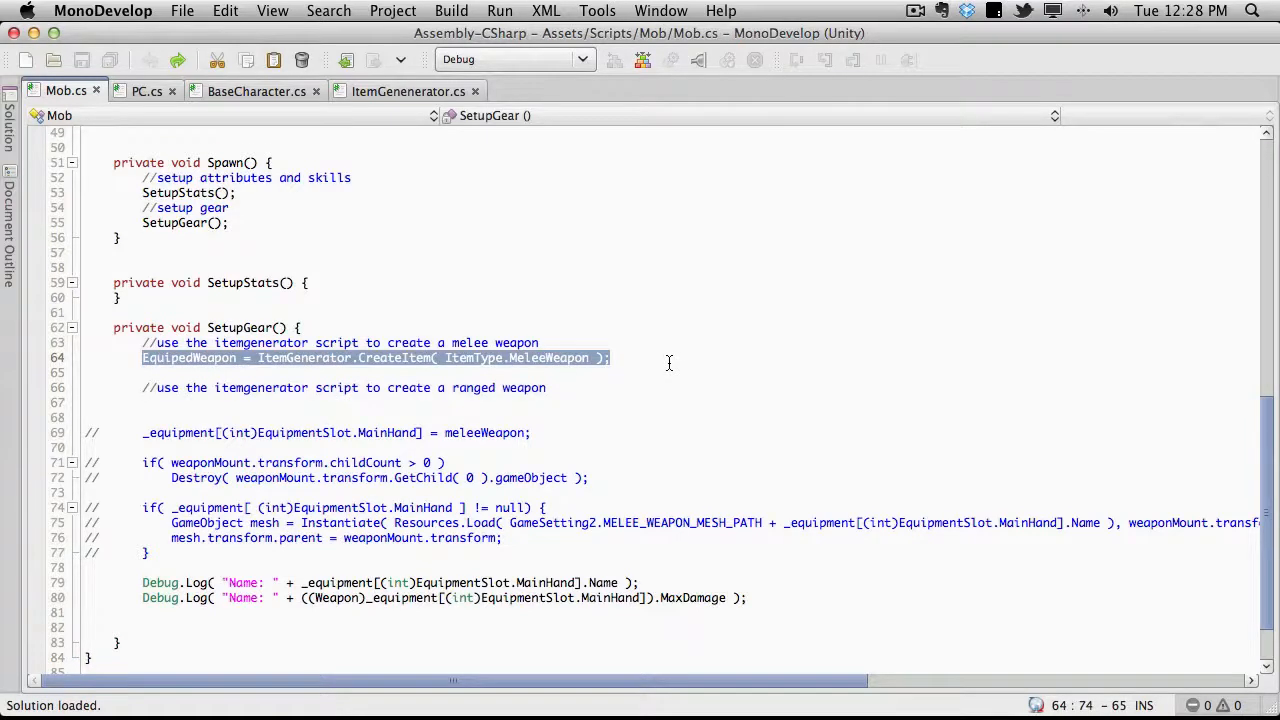
click(408, 92)
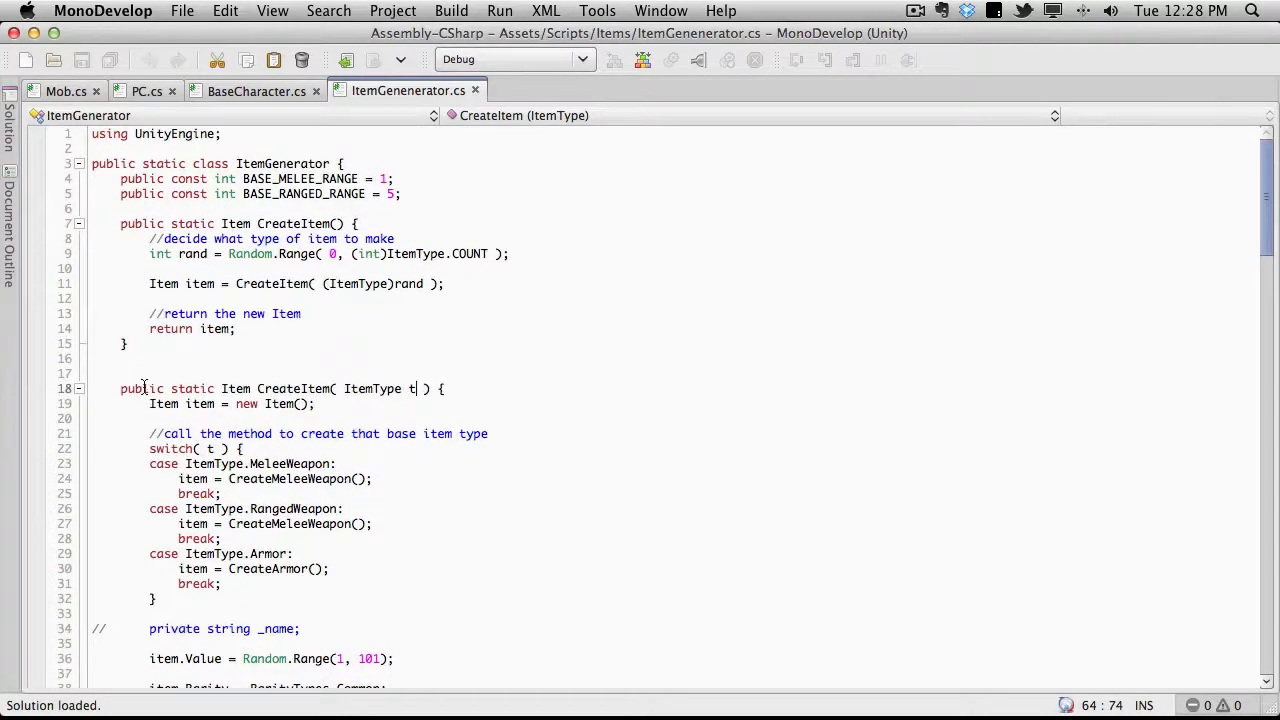
drag(120, 388, 156, 598)
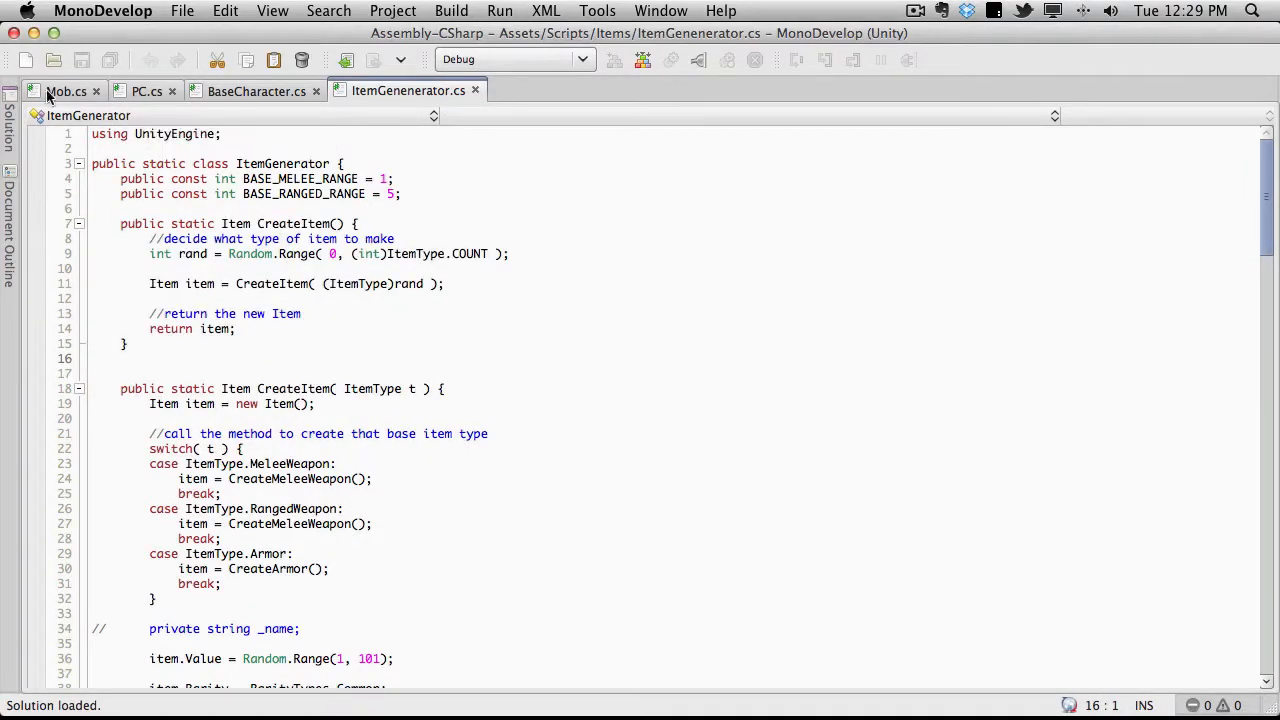
click(66, 92)
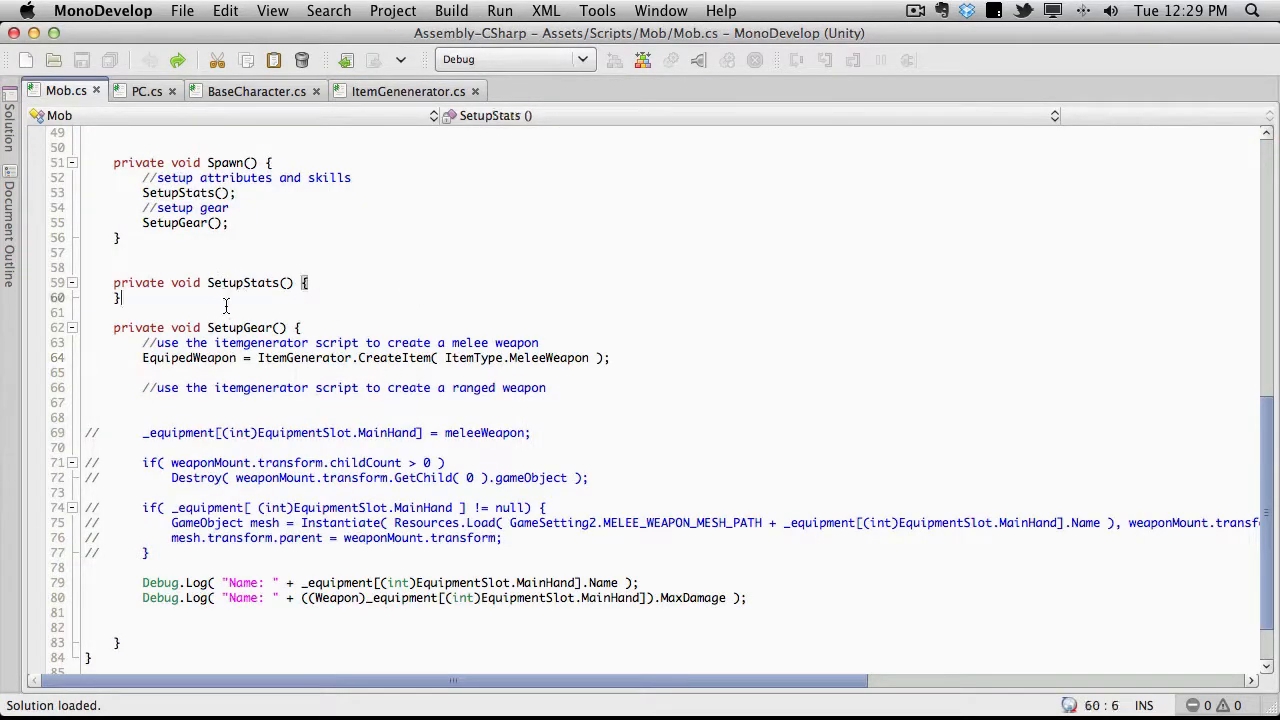
Keep commented Constitution and Health lines in SetupStats and delete SetupGear's commented weapon-mounting block.
scroll(up, 3)
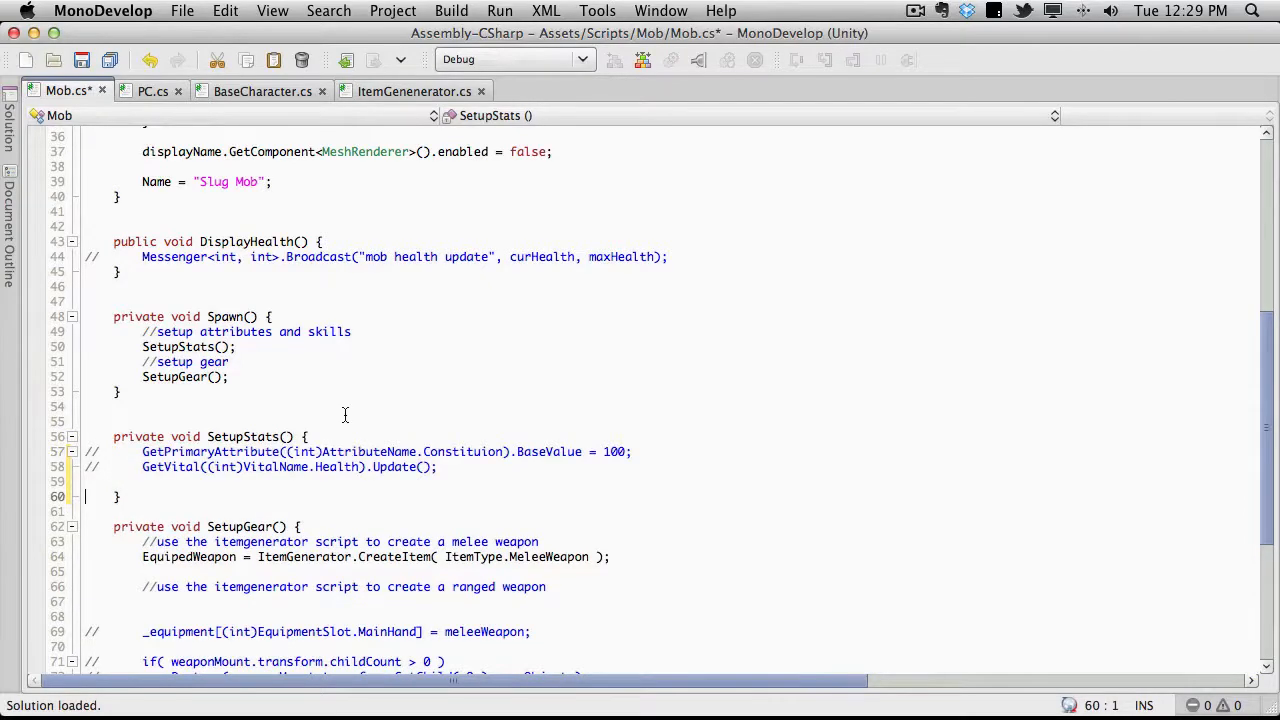
scroll(down, 3)
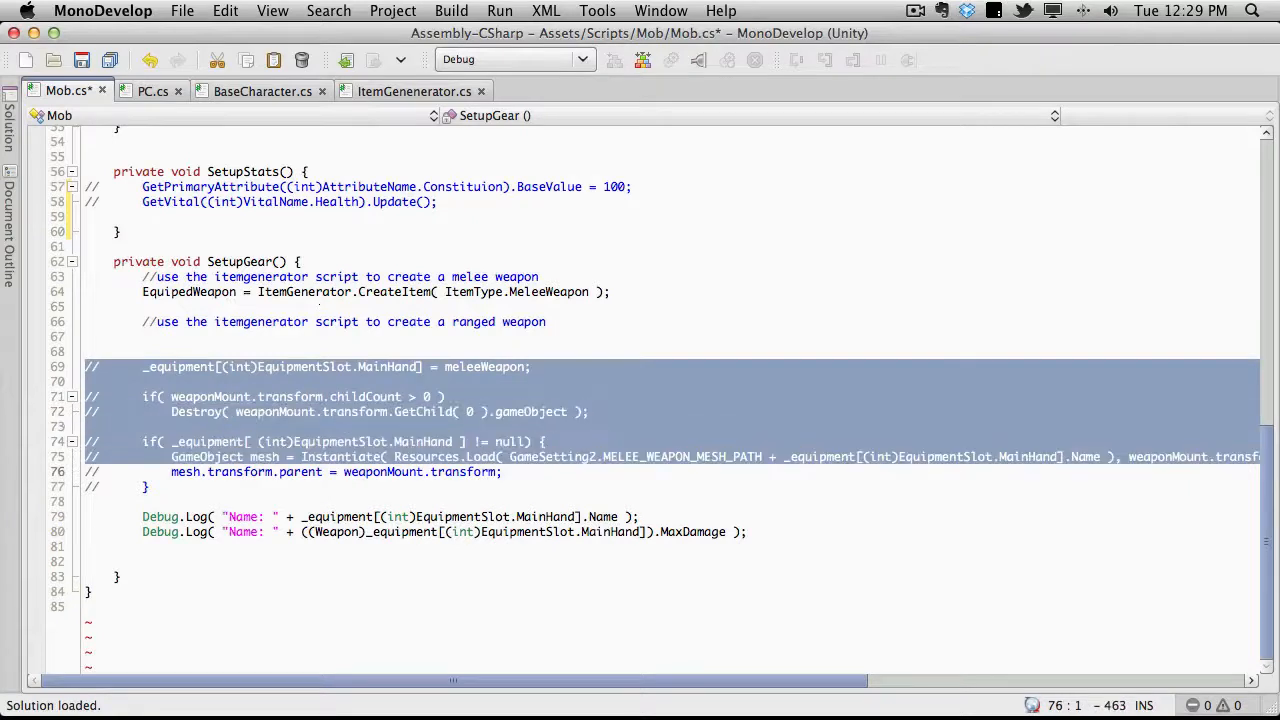
key(Delete)
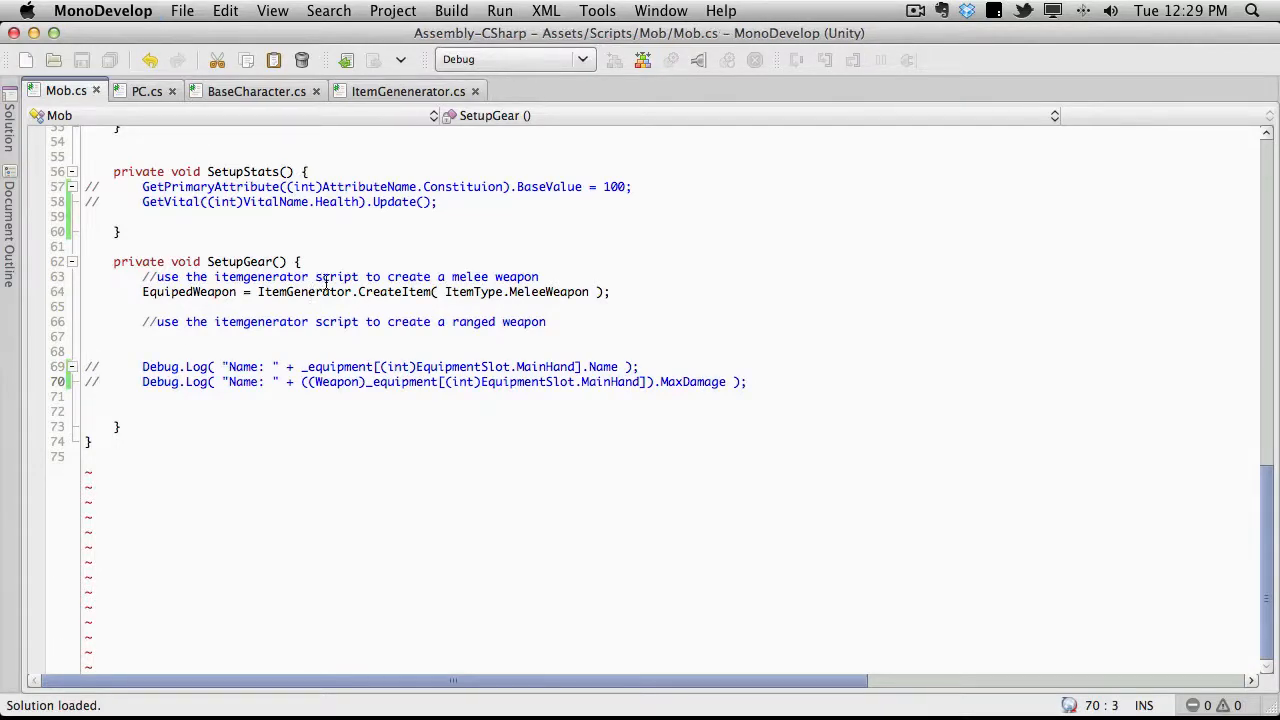
scroll(up, 3)
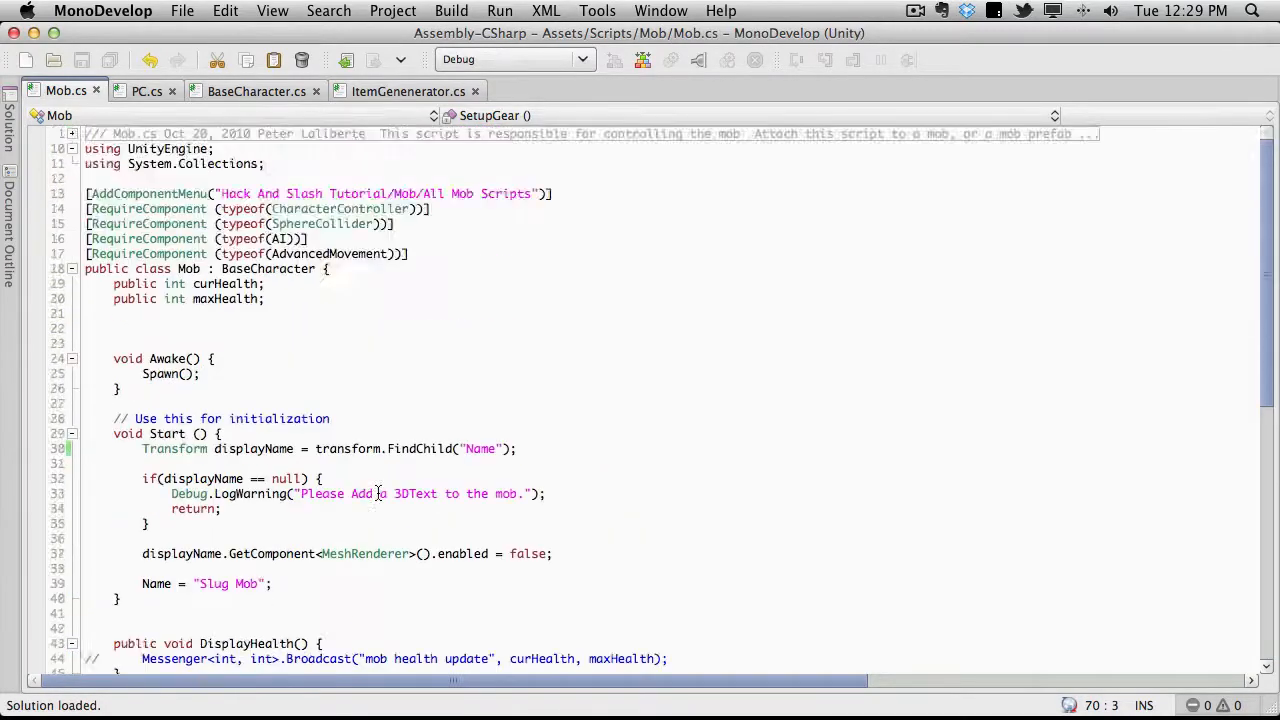
scroll(down, 3)
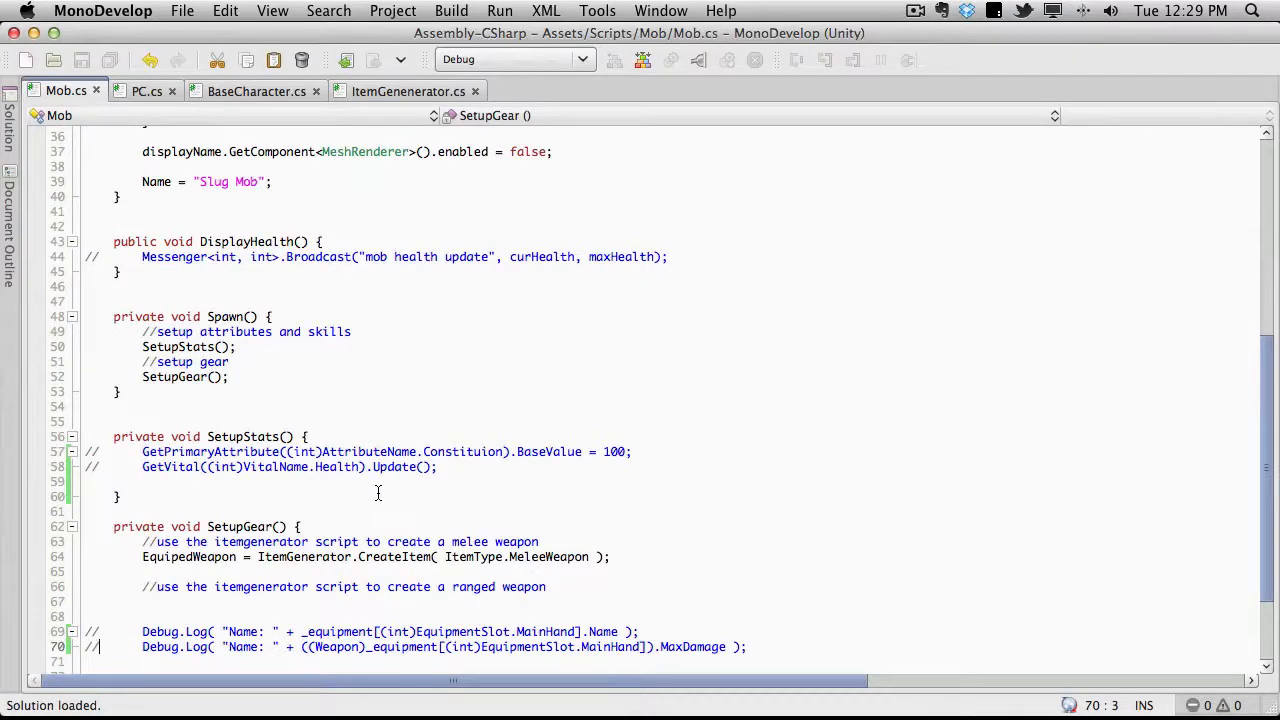
scroll(down, 3)
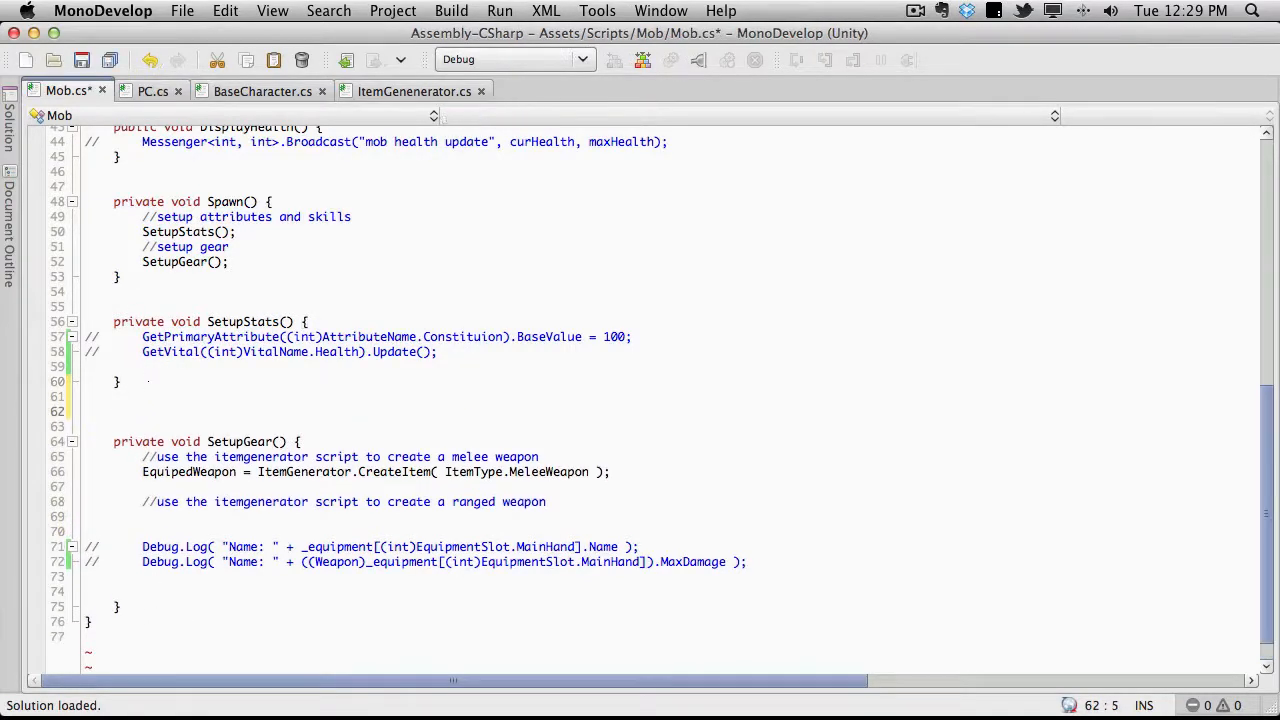
Add an empty void OnGUI() method between SetupStats and SetupGear.
text(void)
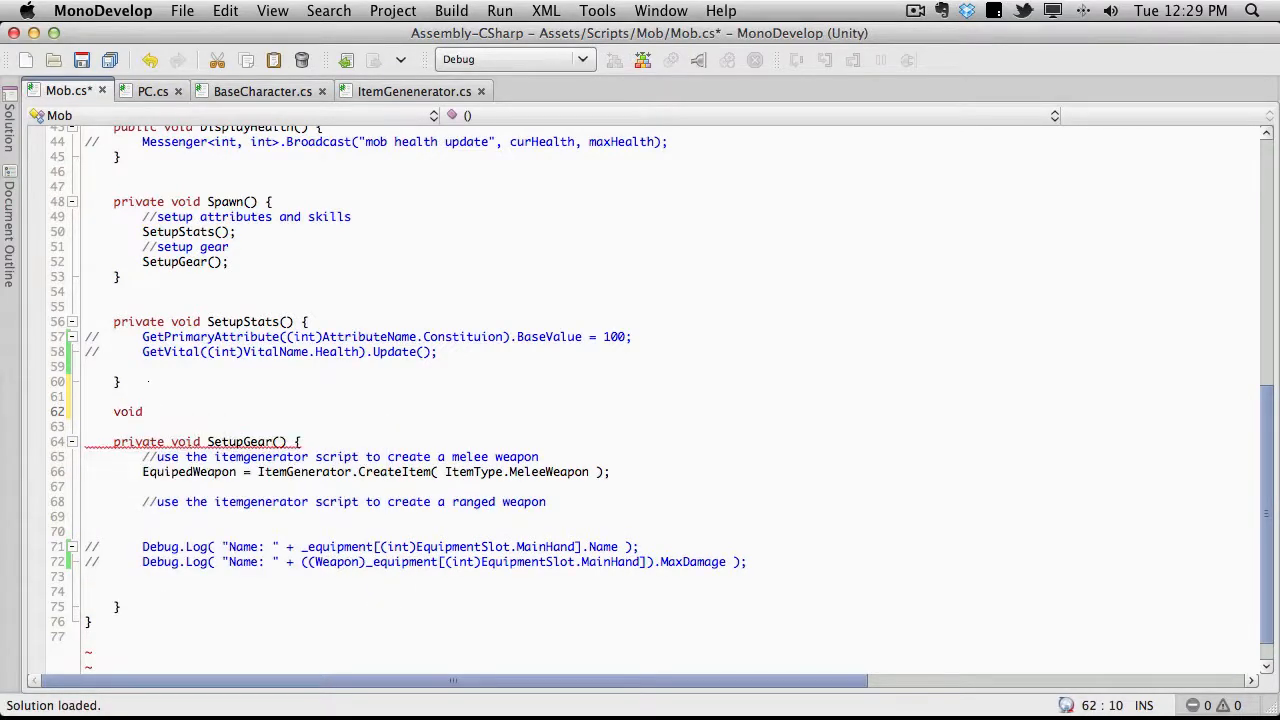
text(OnGUI() {)
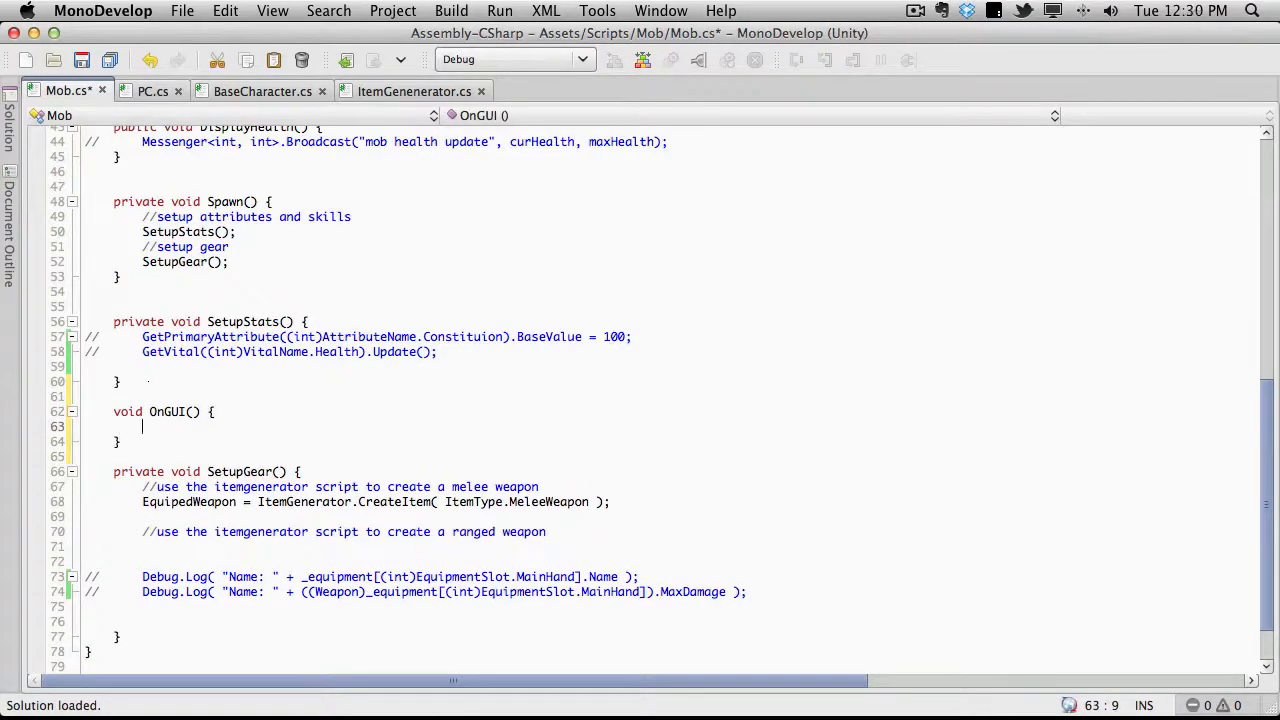
scroll(up, 3)
text(public bool)
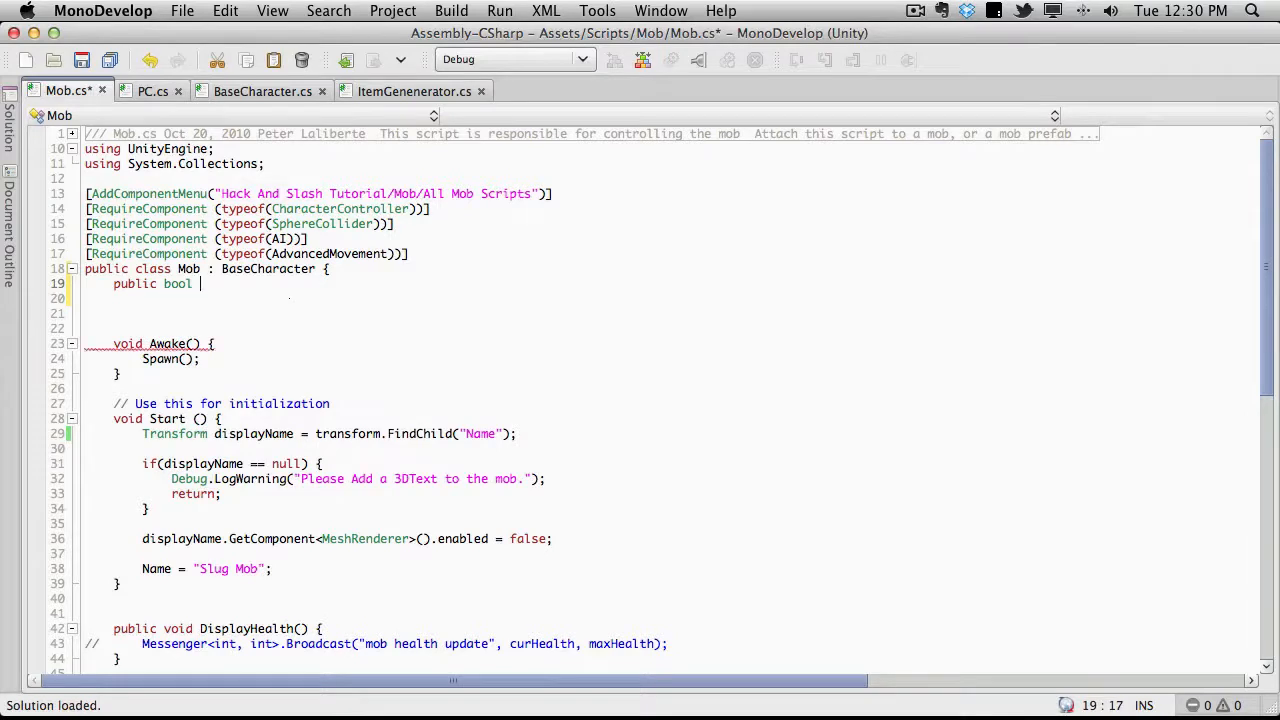
Declare public bool debug = false at the top of the Mob class.
text(debug)
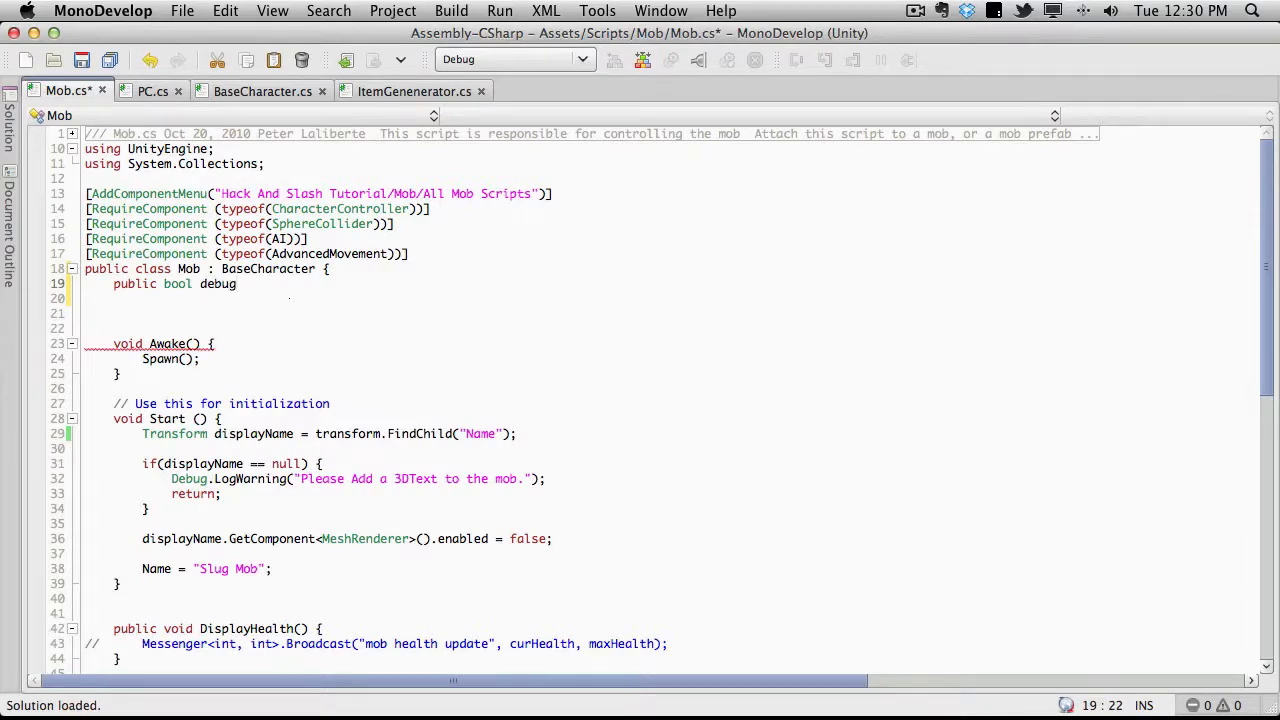
text(= fa)
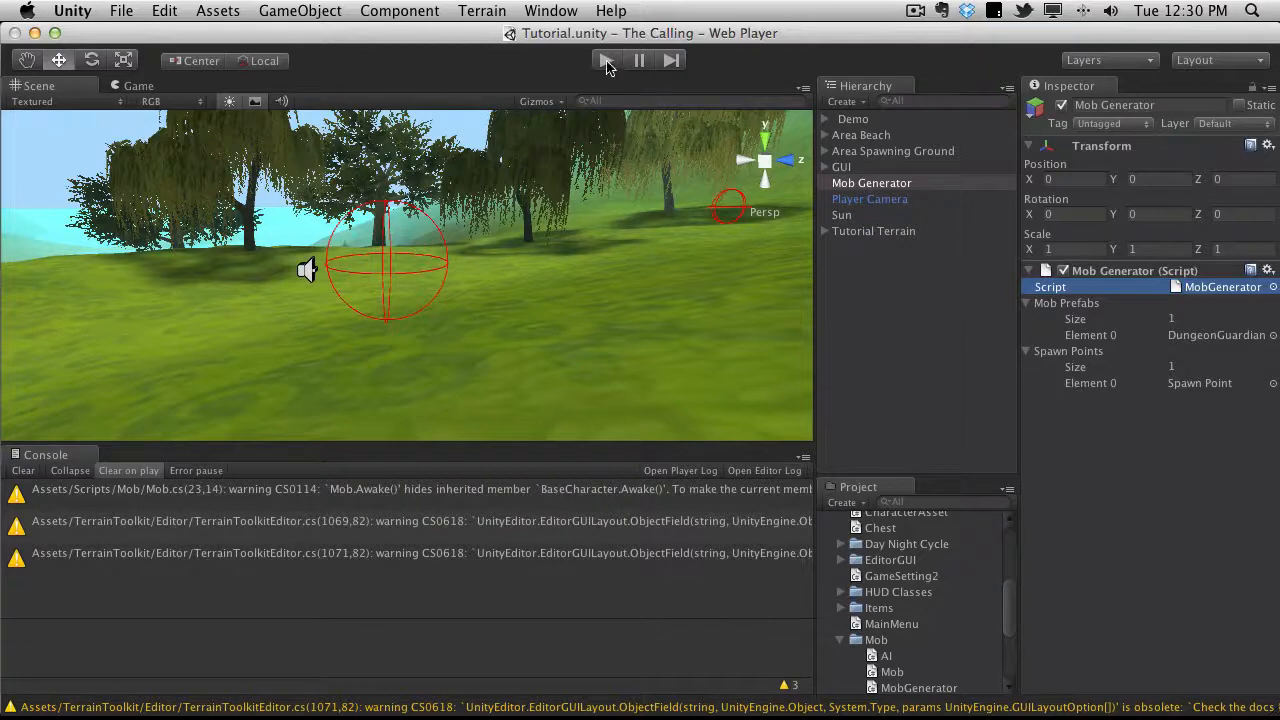
Play the scene and toggle the spawned Dungeon Guardian's new Debug checkbox in the Inspector.
click(606, 60)
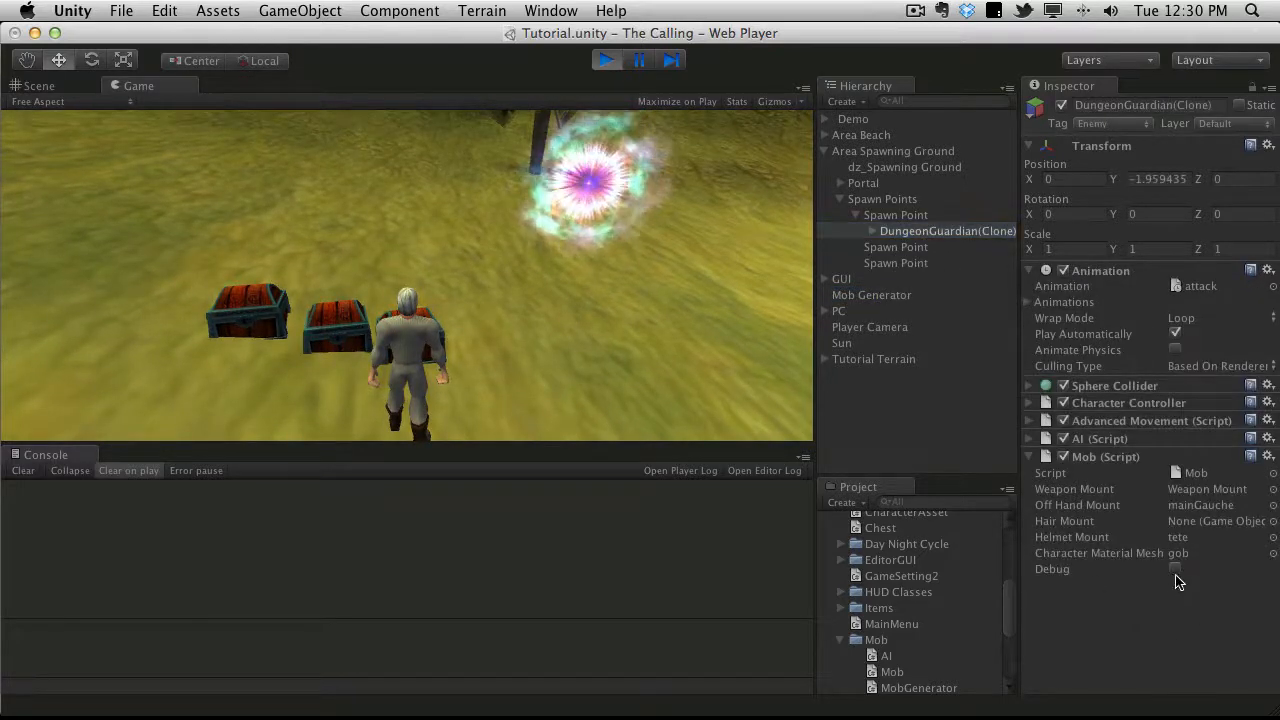
click(1176, 568)
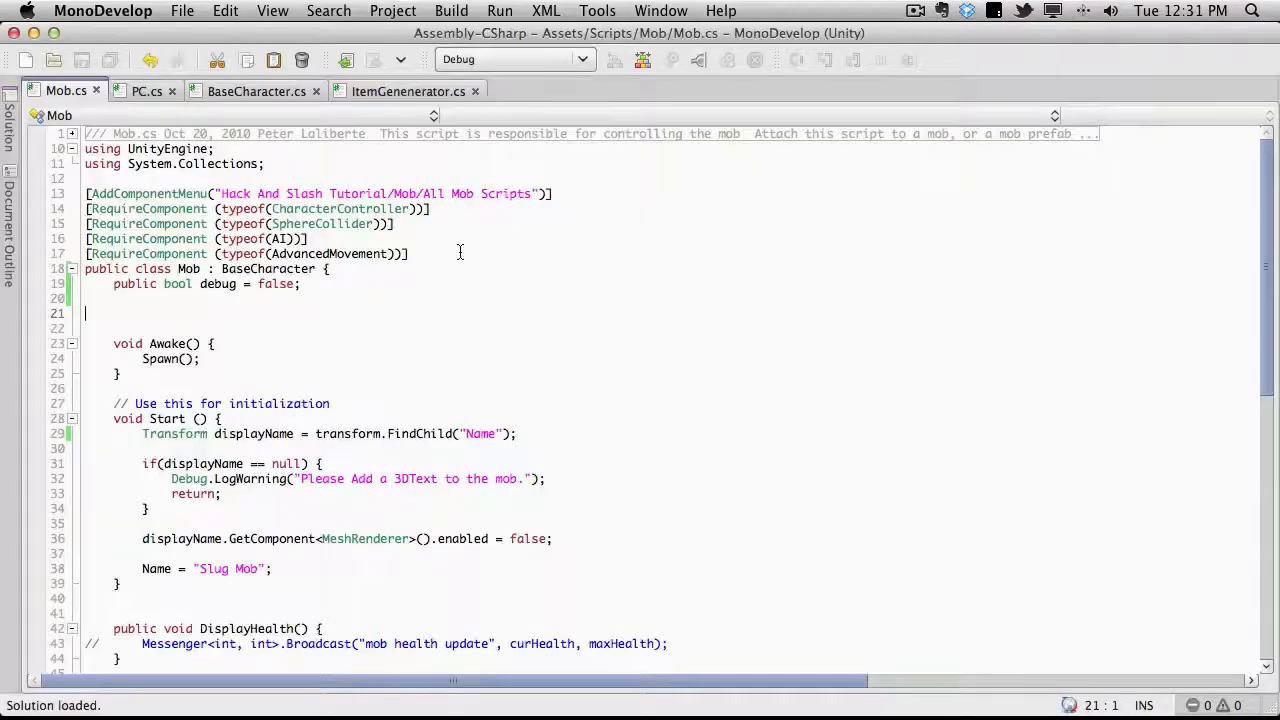
Uncomment the Constitution GetPrimaryAttribute line and add an if( debug ) { } block inside OnGUI.
scroll(down, 3)
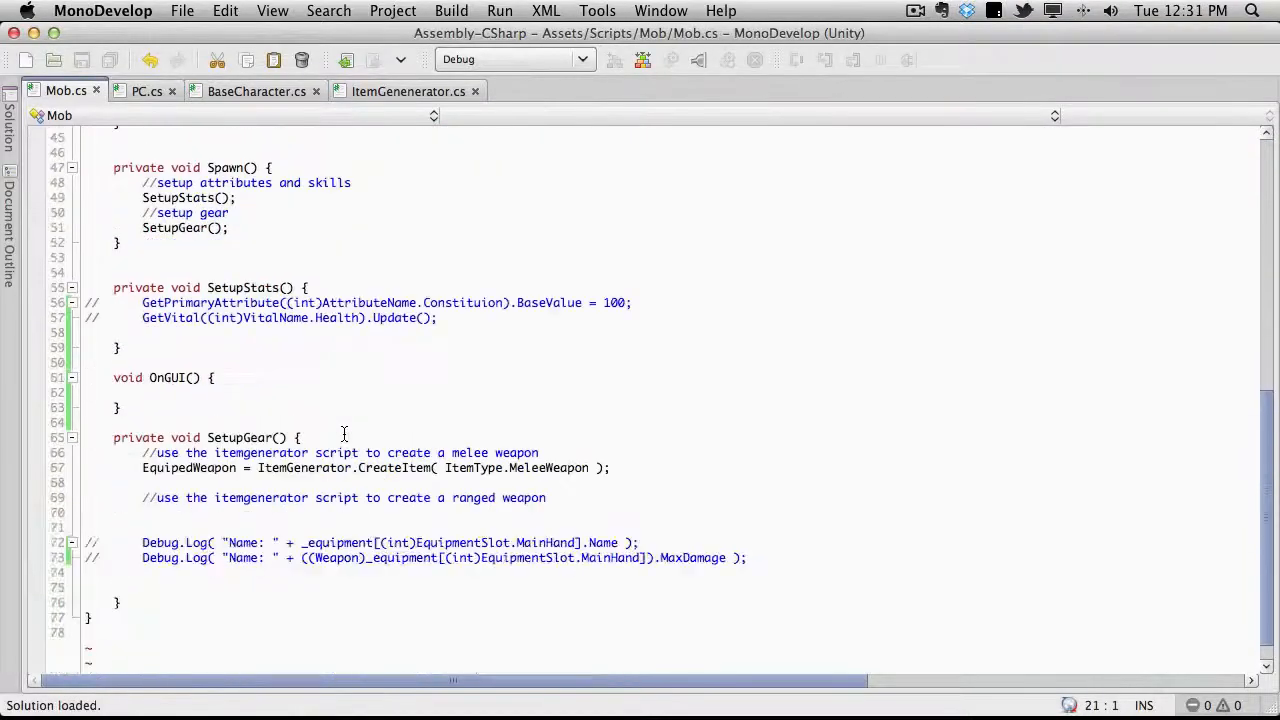
scroll(up, 3)
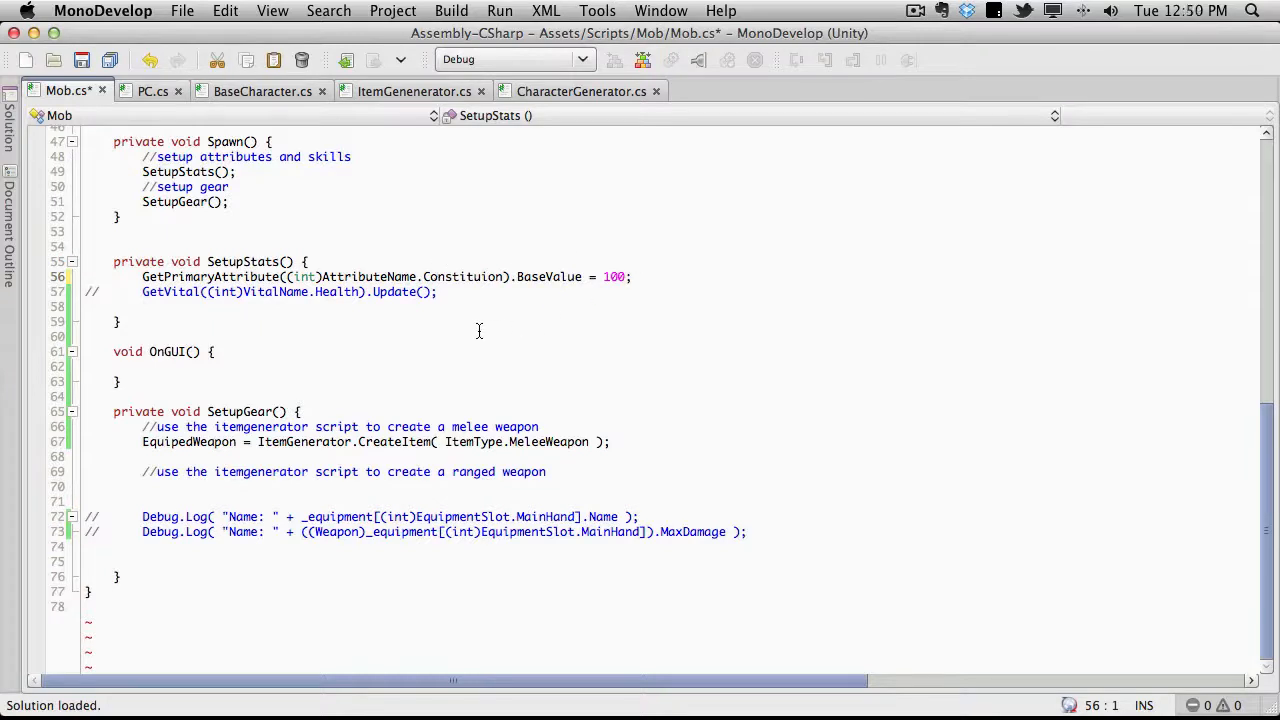
mouse_move(176, 276)
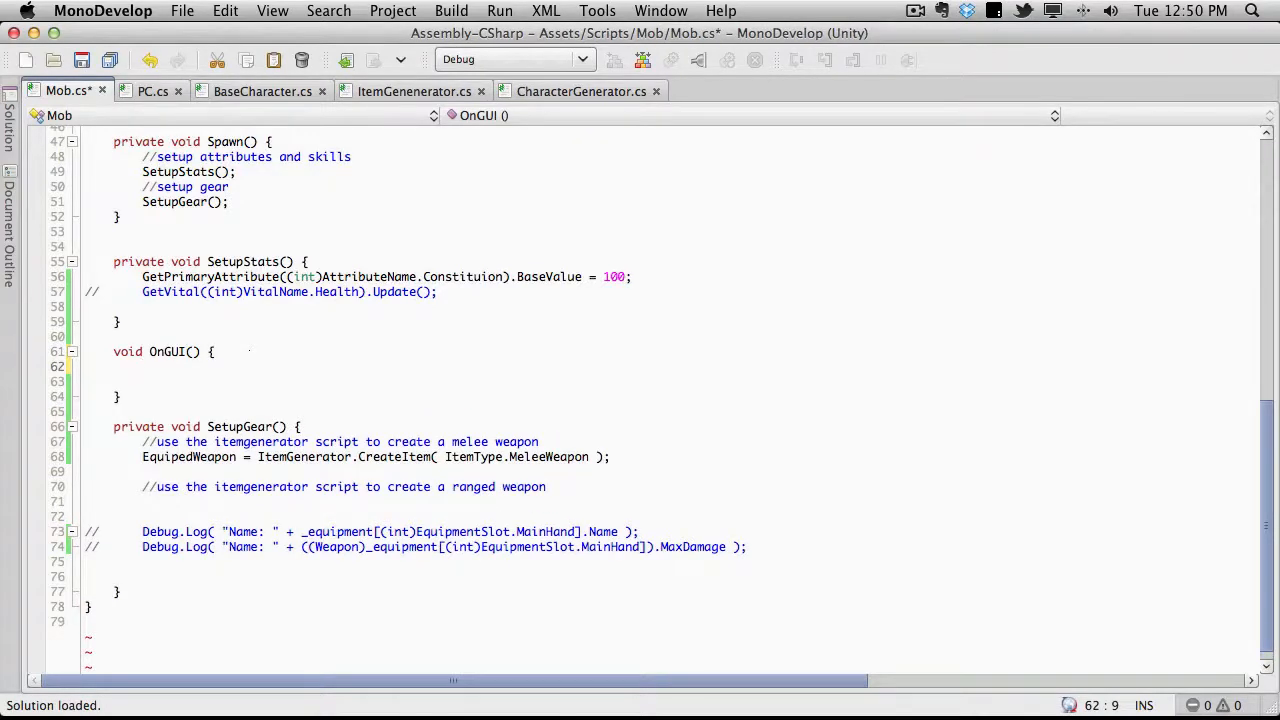
text(if( debug ) {)
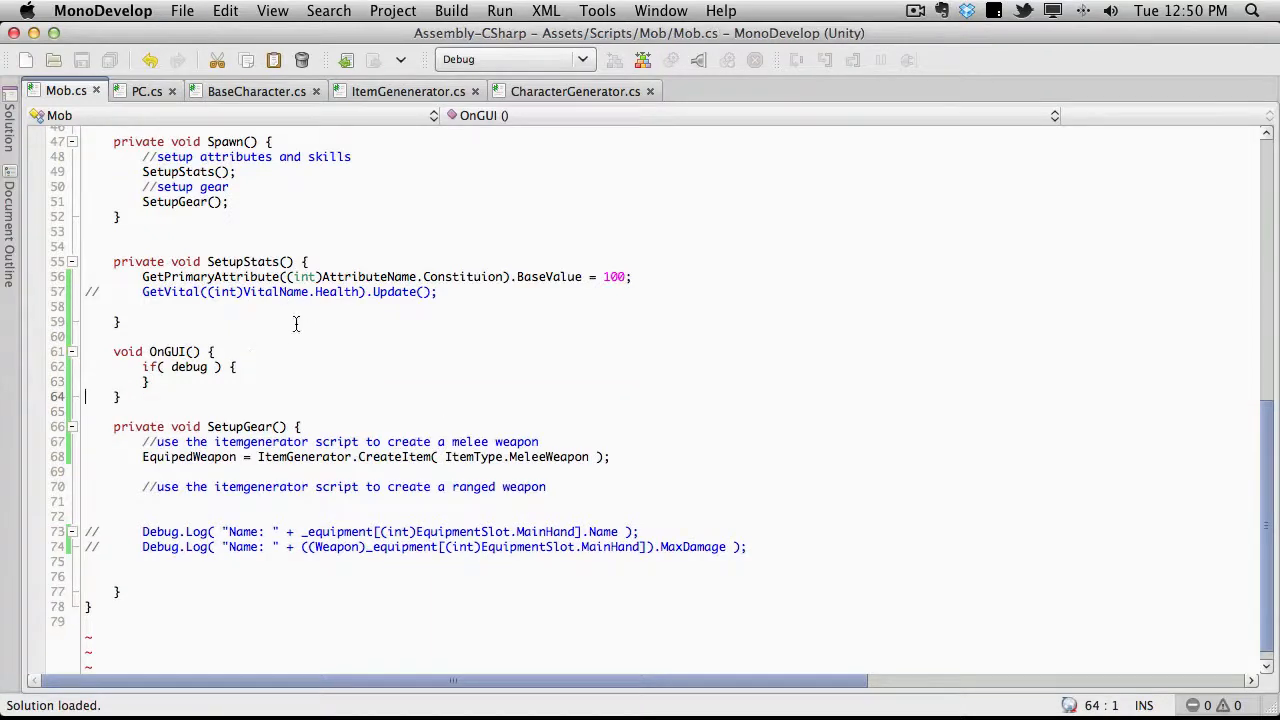
mouse_move(284, 384)
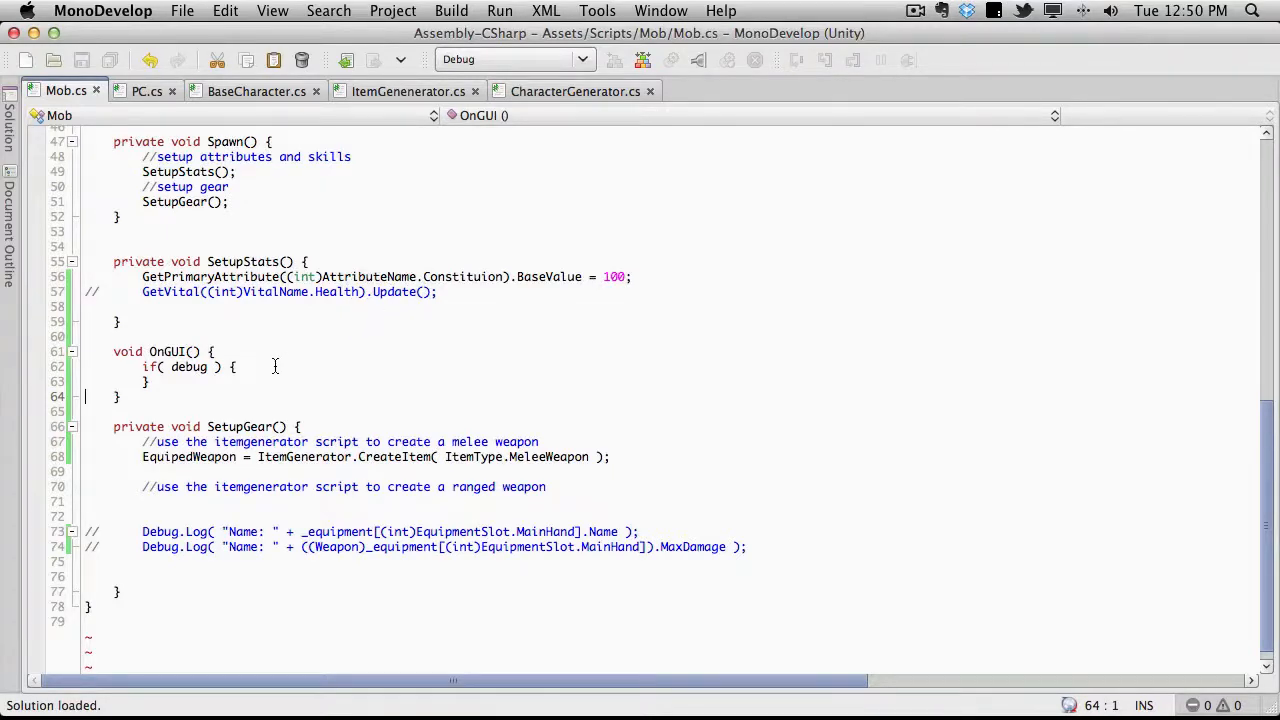
Change the debug field's default from false to true.
scroll(up, 3)
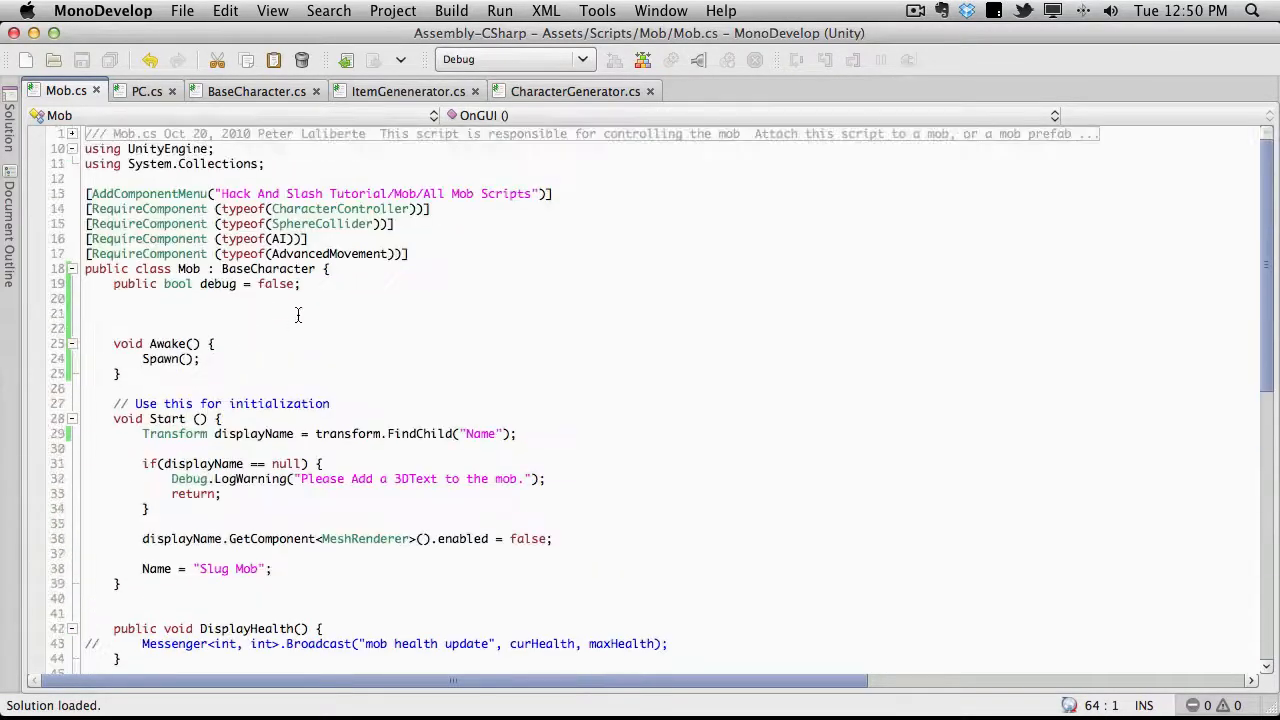
text(tru)
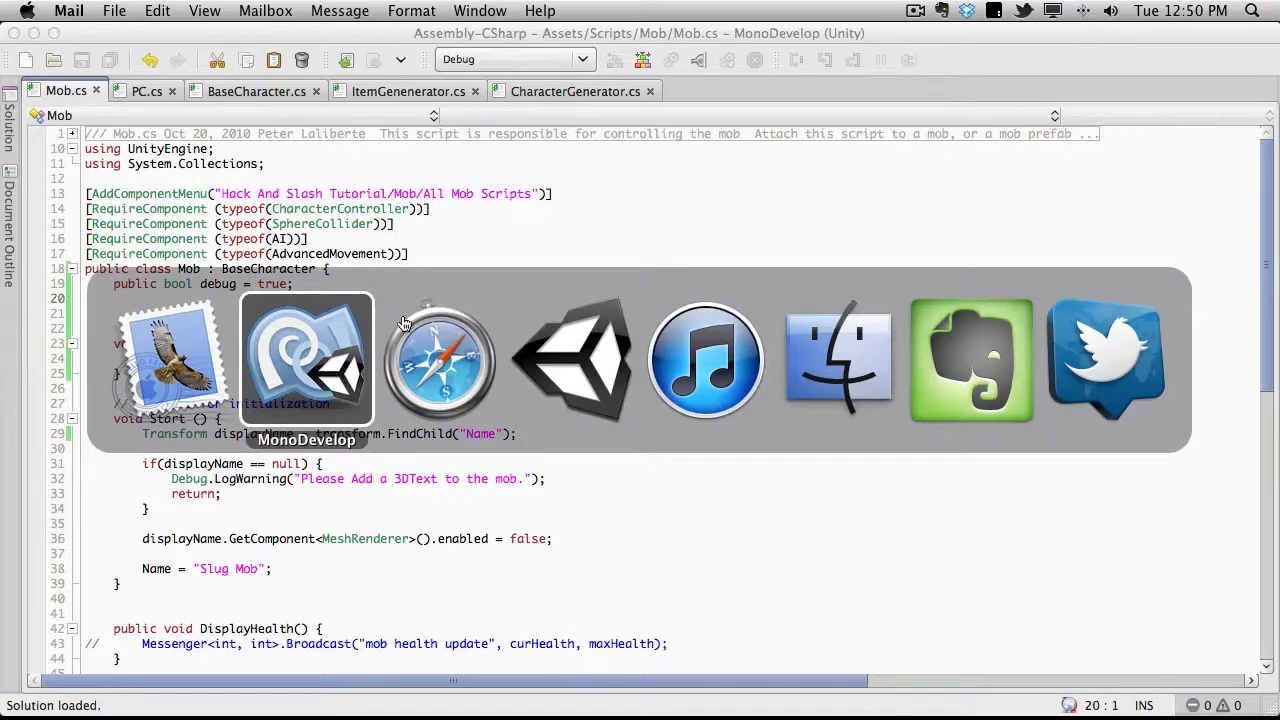
In Unity's console review the compile error, then jump to the Mob.Awake hides BaseCharacter.Awake warning in Mob.cs.
click(572, 360)
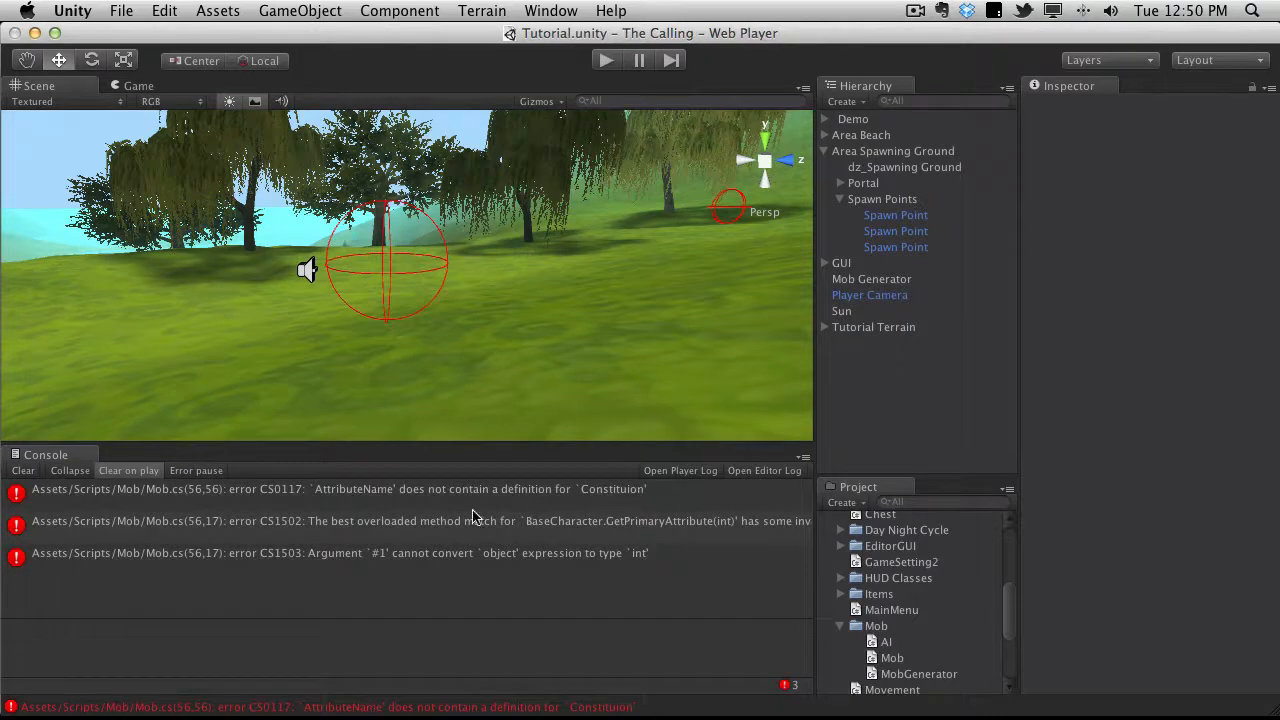
click(430, 520)
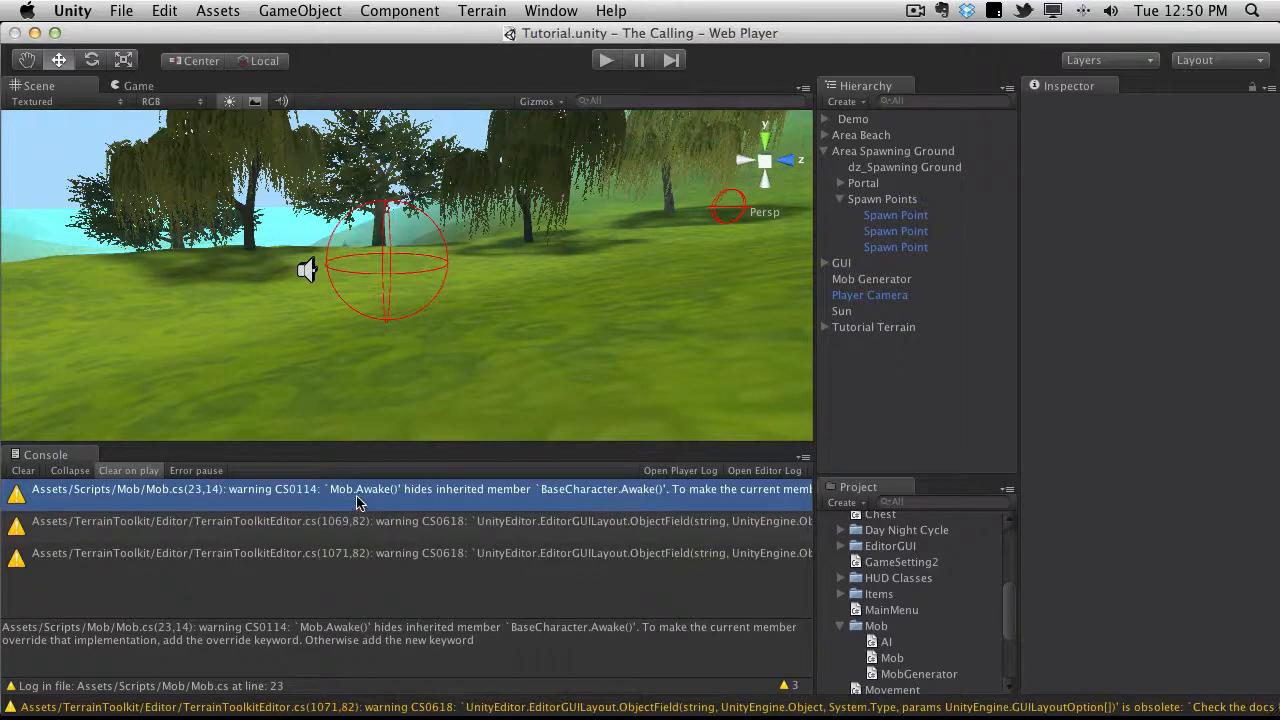
double_click(360, 488)
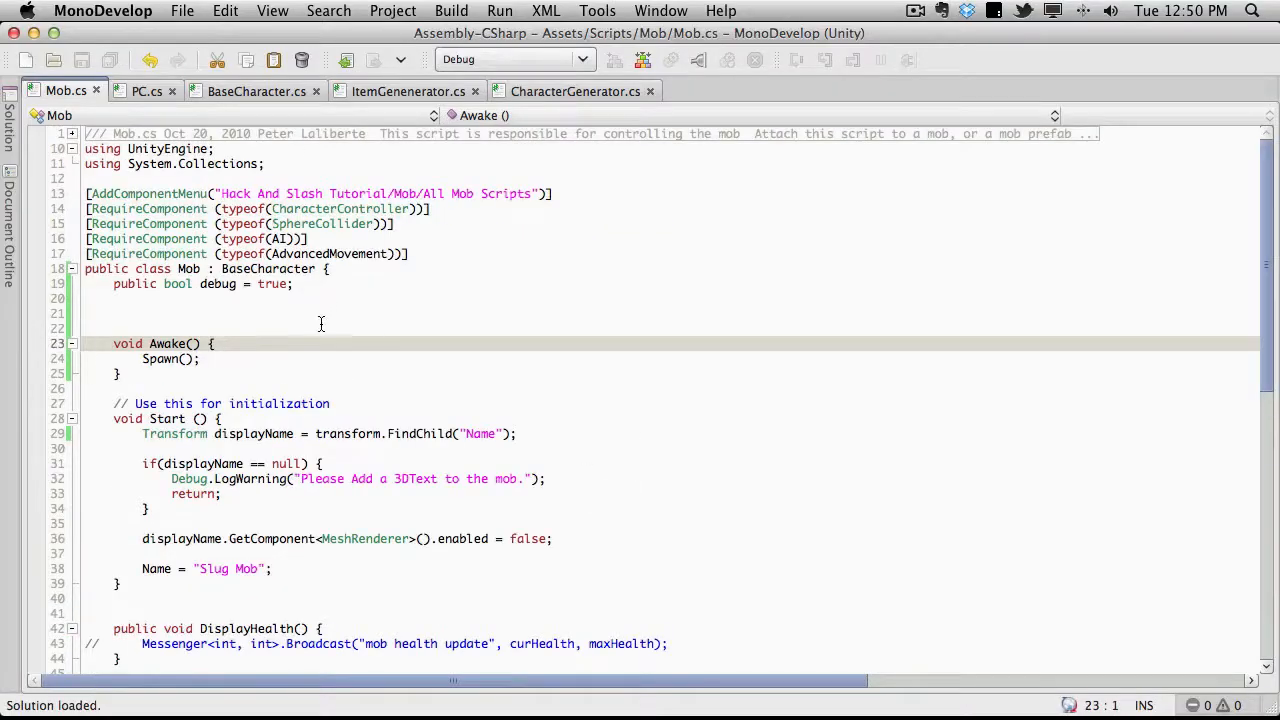
click(256, 92)
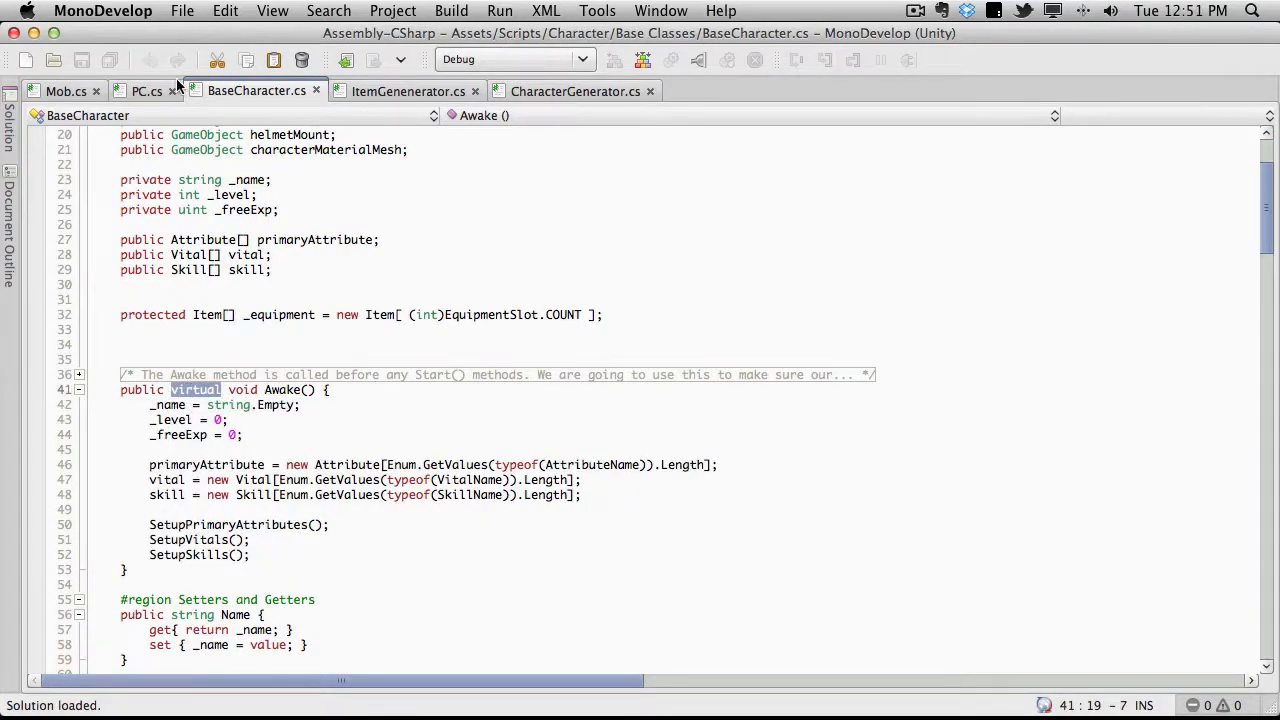
click(148, 92)
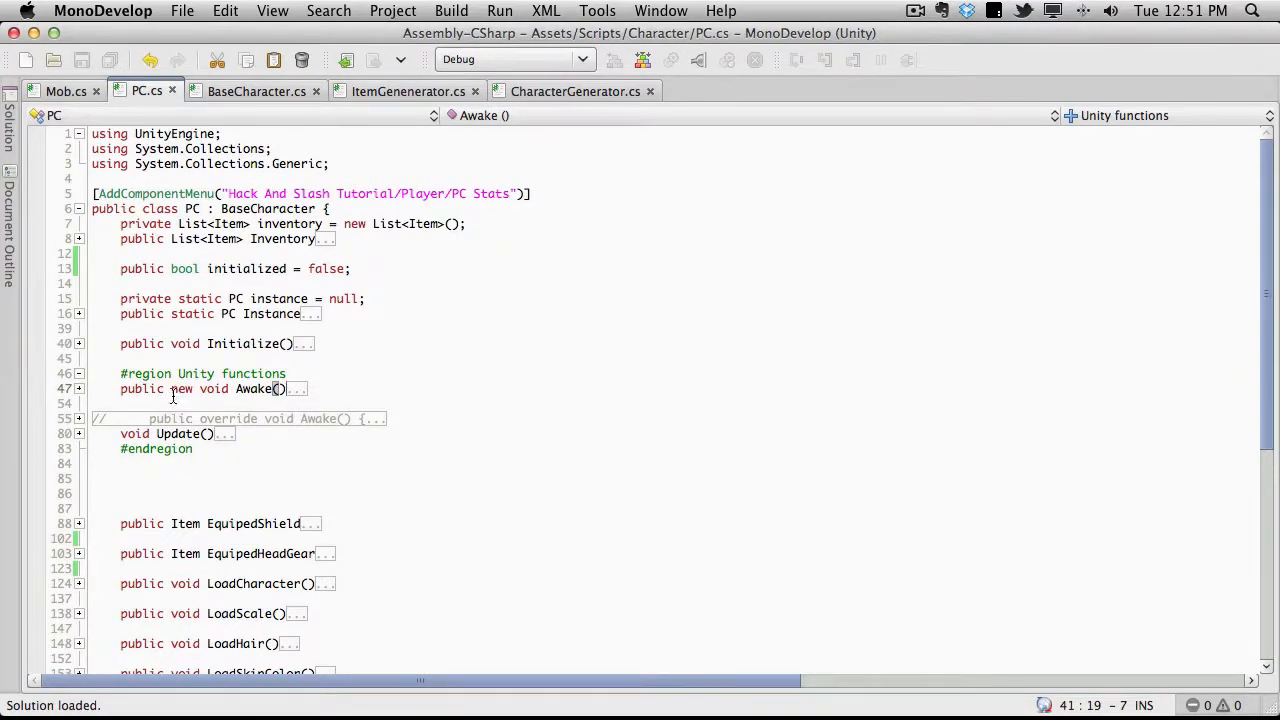
double_click(184, 388)
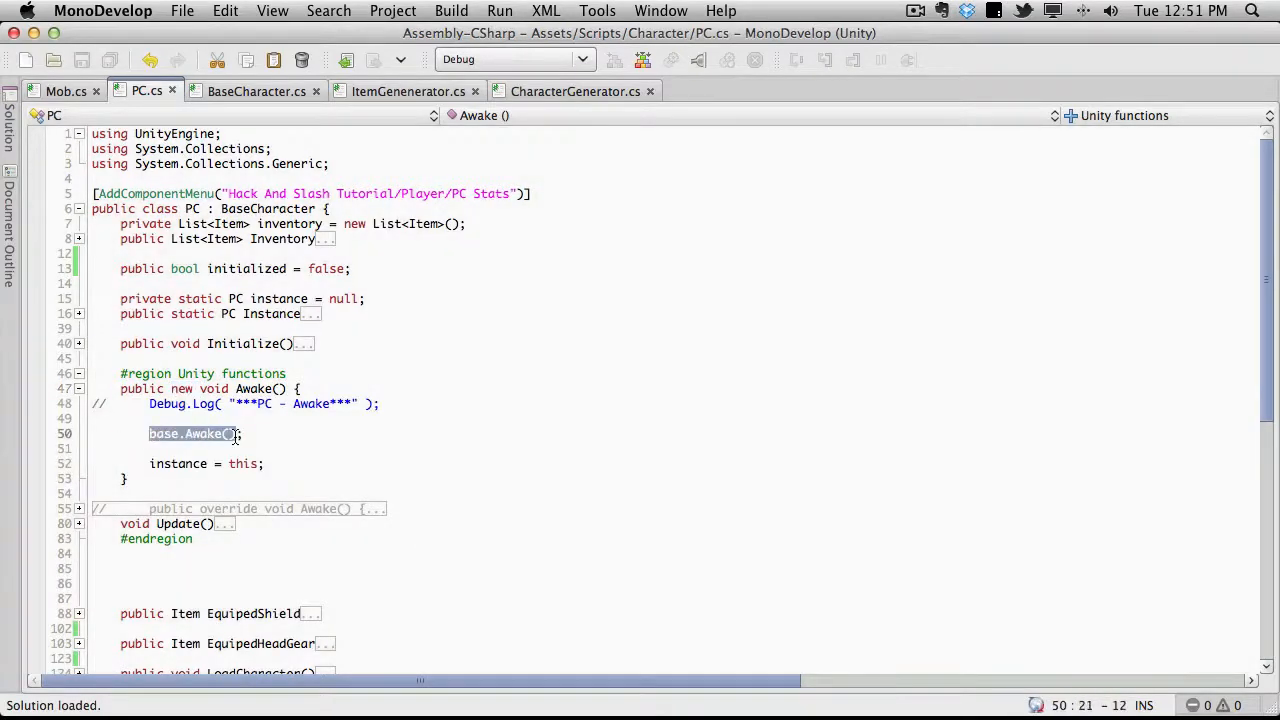
click(256, 92)
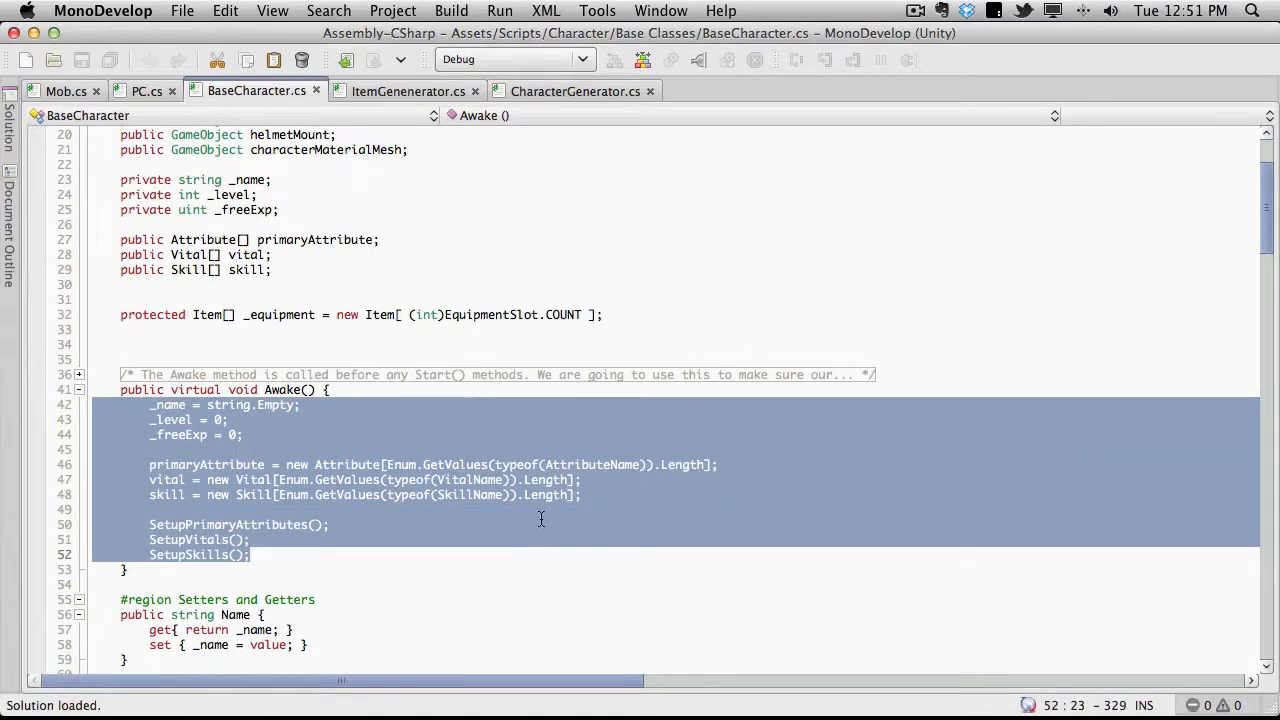
mouse_move(548, 592)
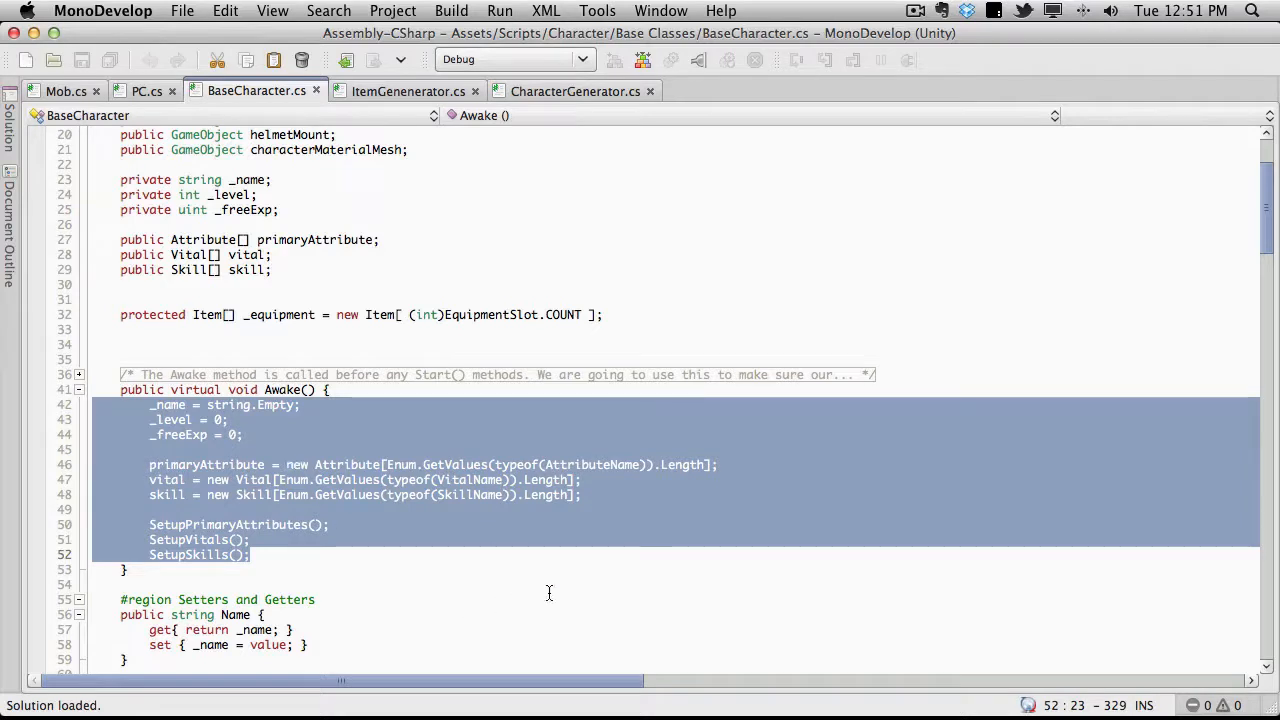
mouse_move(268, 548)
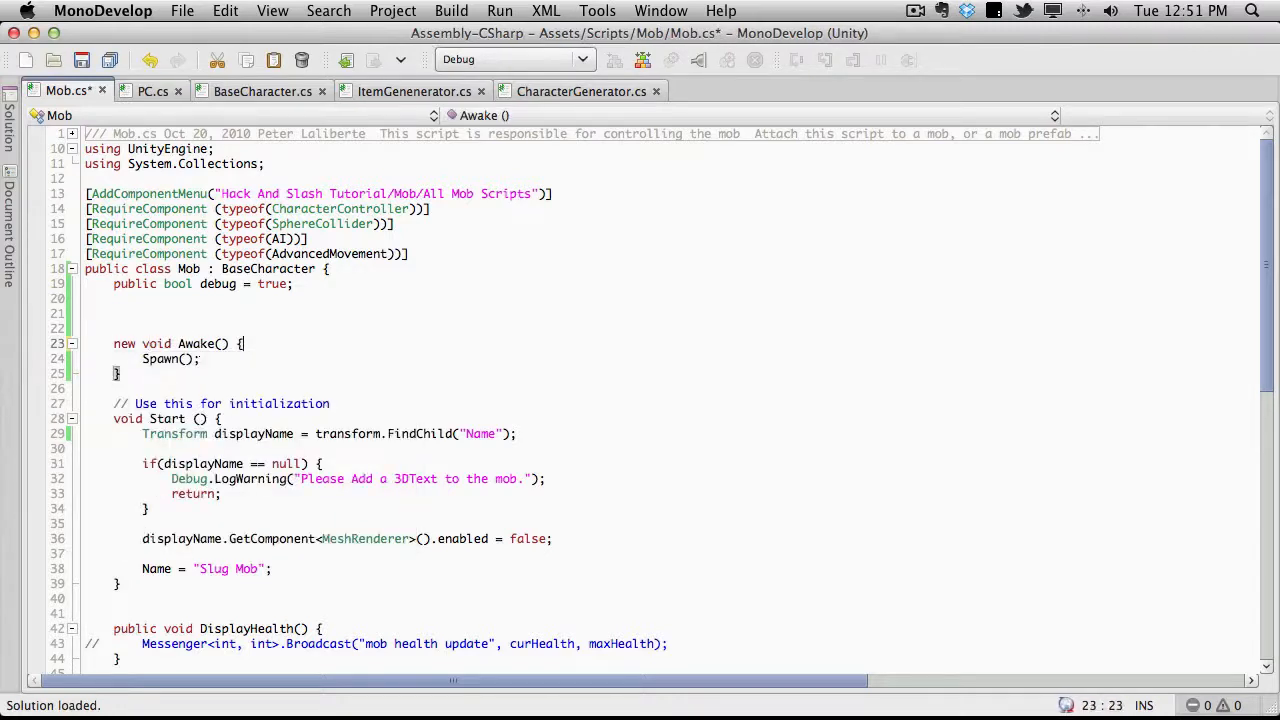
Insert base.Awake(); at the start of Awake, above Spawn(), and return to Unity.
text(base.Awake)
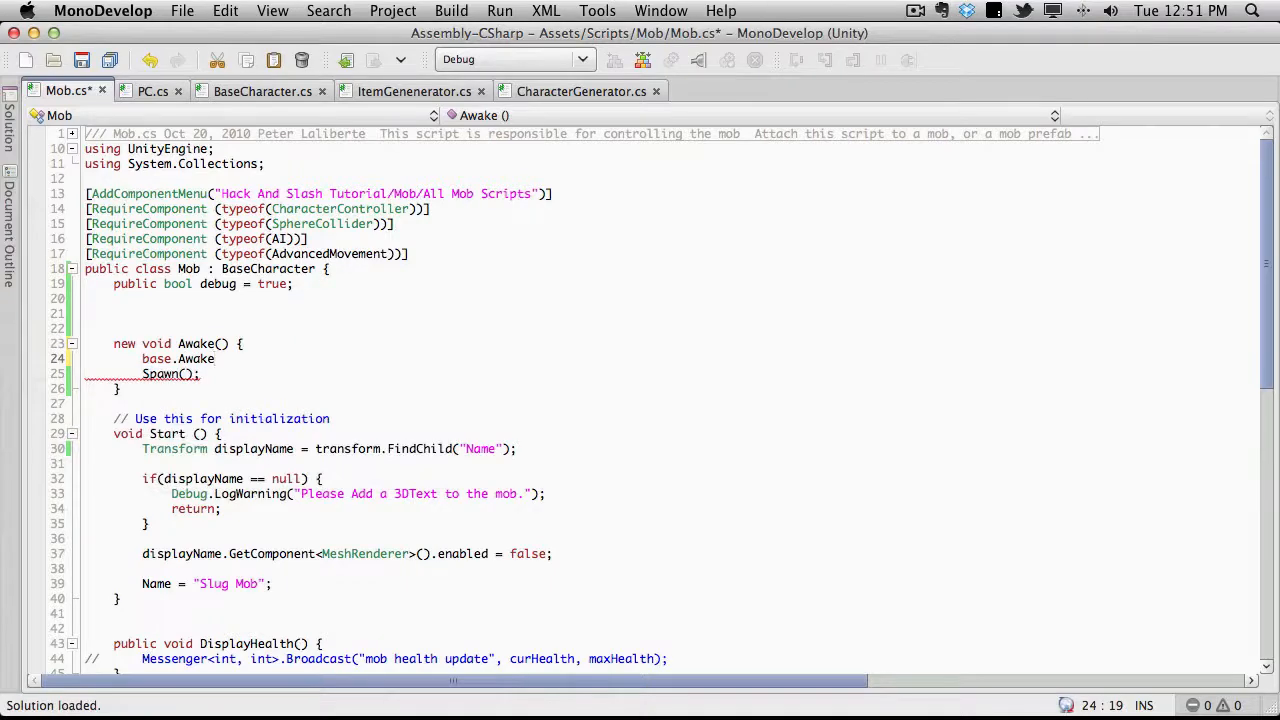
key(Return)
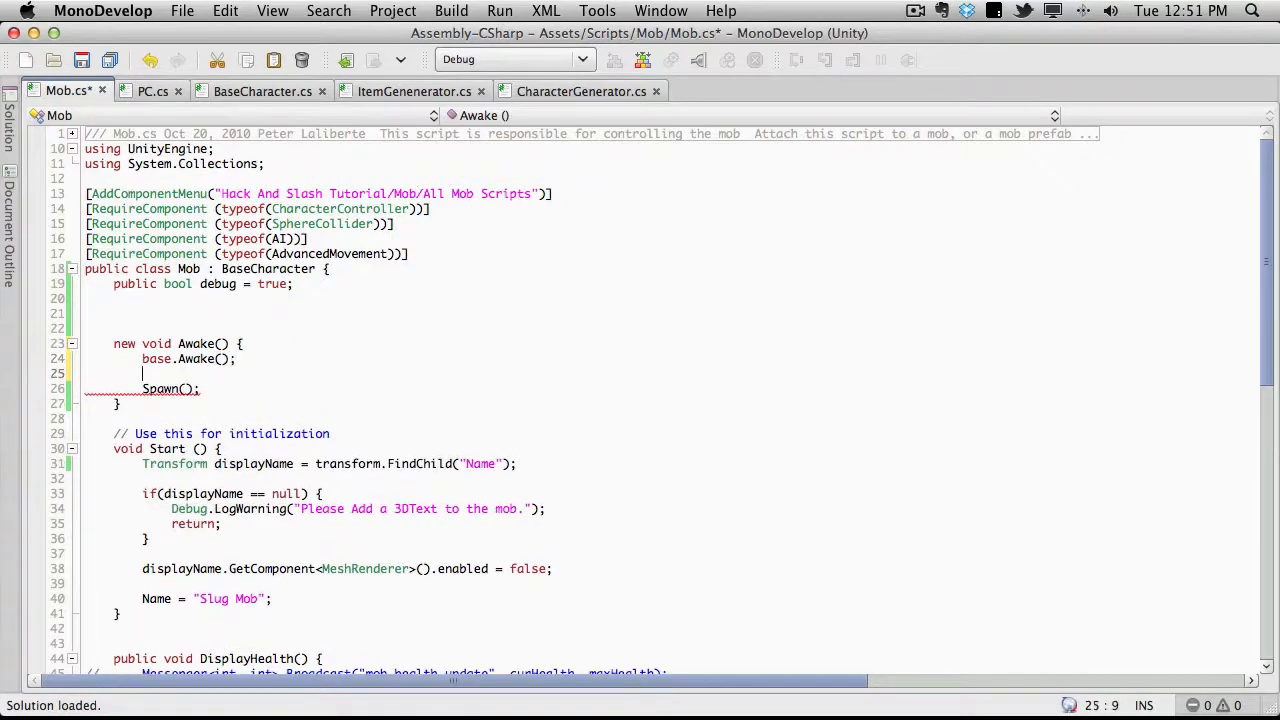
click(306, 360)
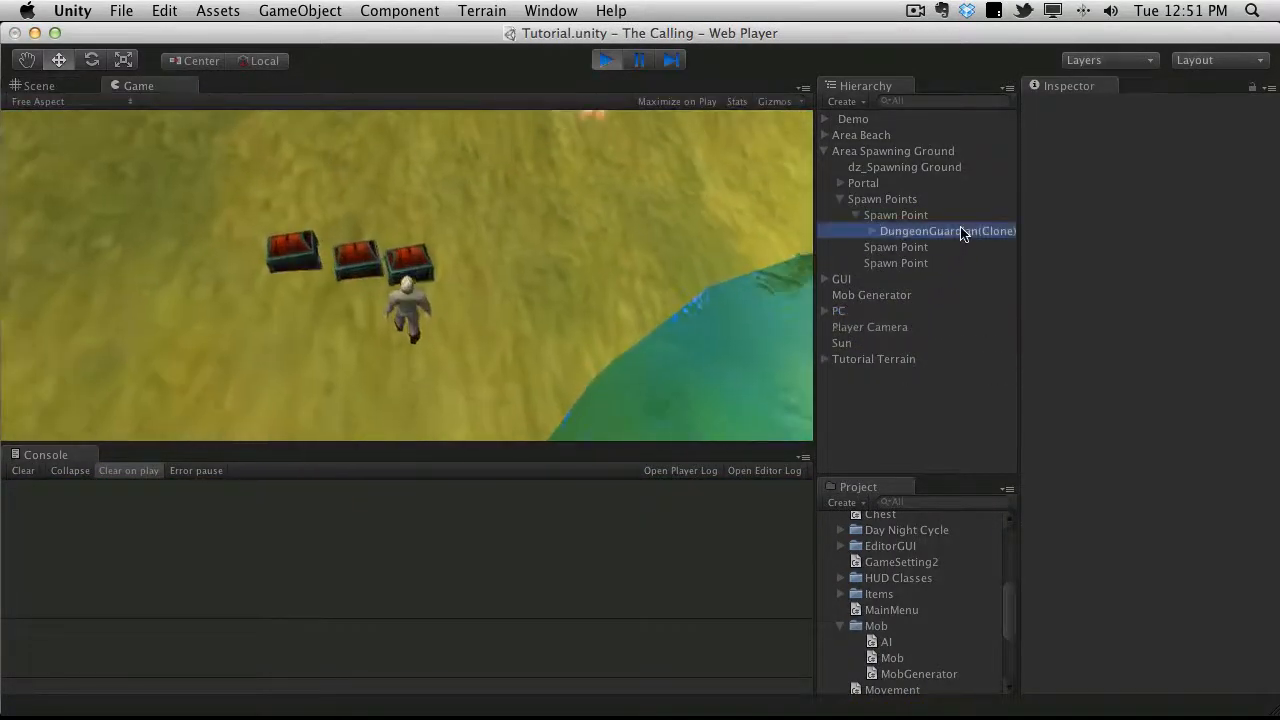
Run the scene, toggle Debug on the spawned DungeonGuardian(Clone)'s Mob component, then stop play.
click(948, 232)
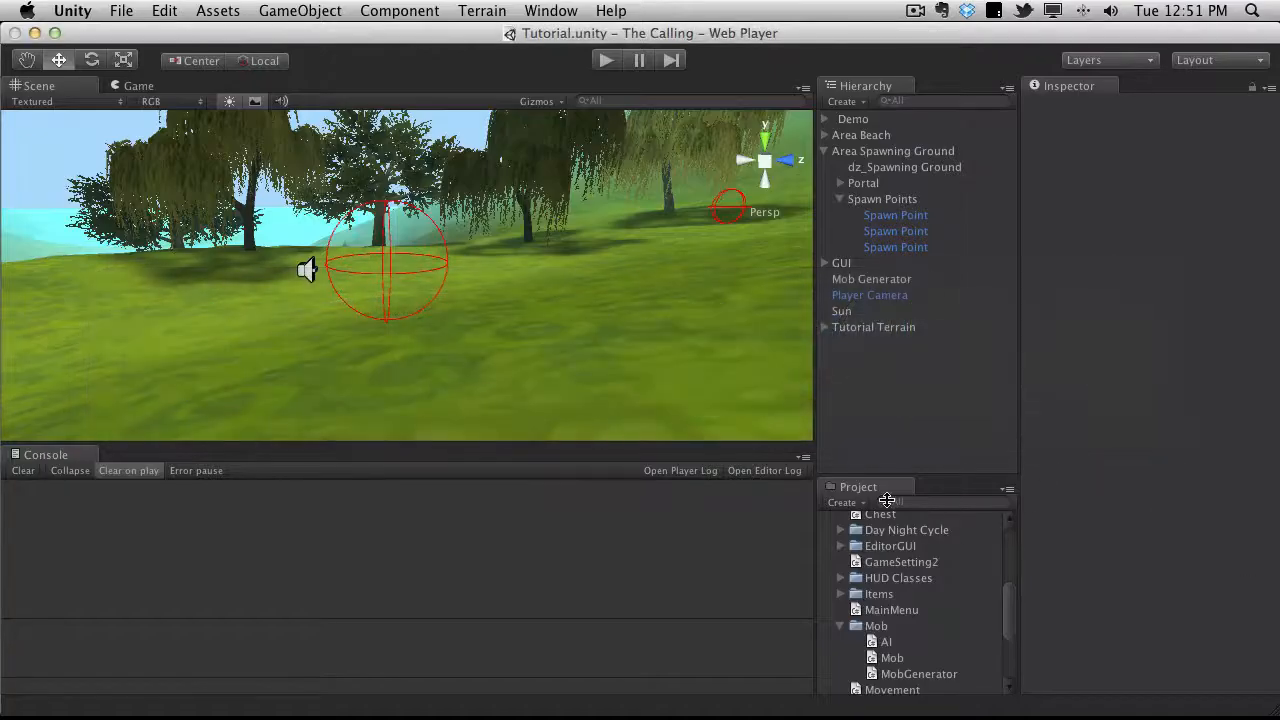
mouse_move(700, 42)
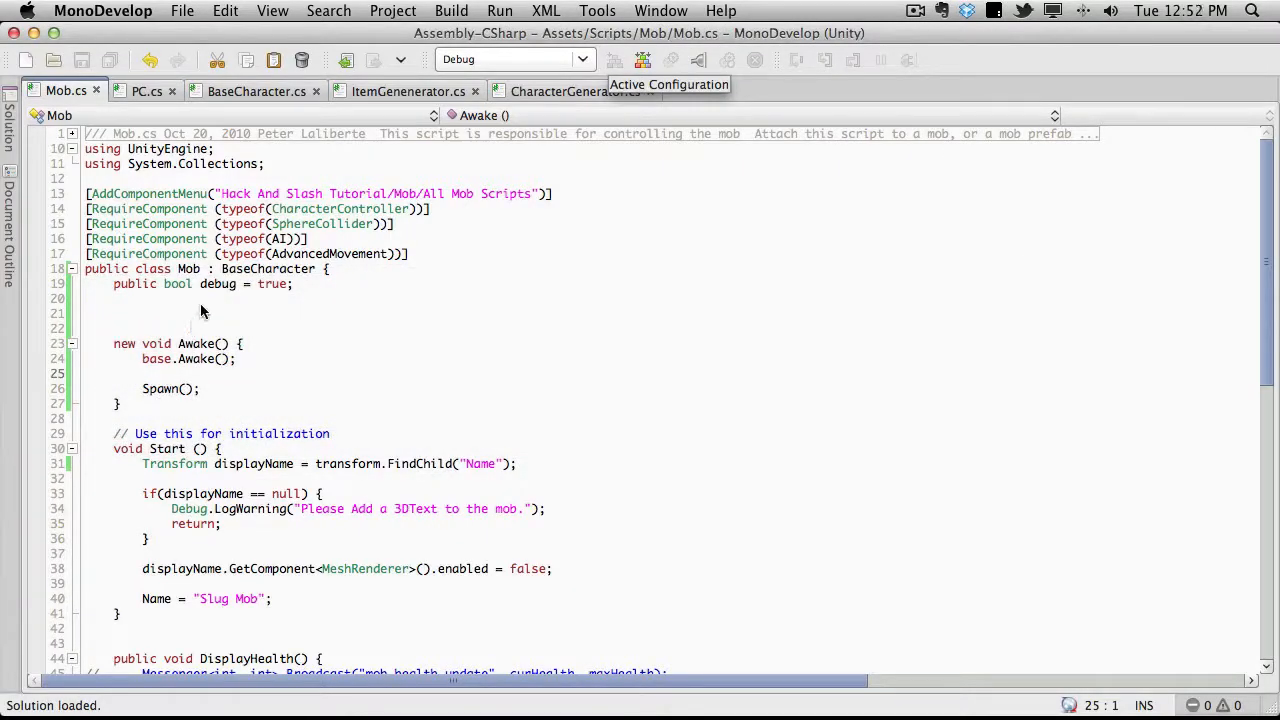
mouse_move(350, 268)
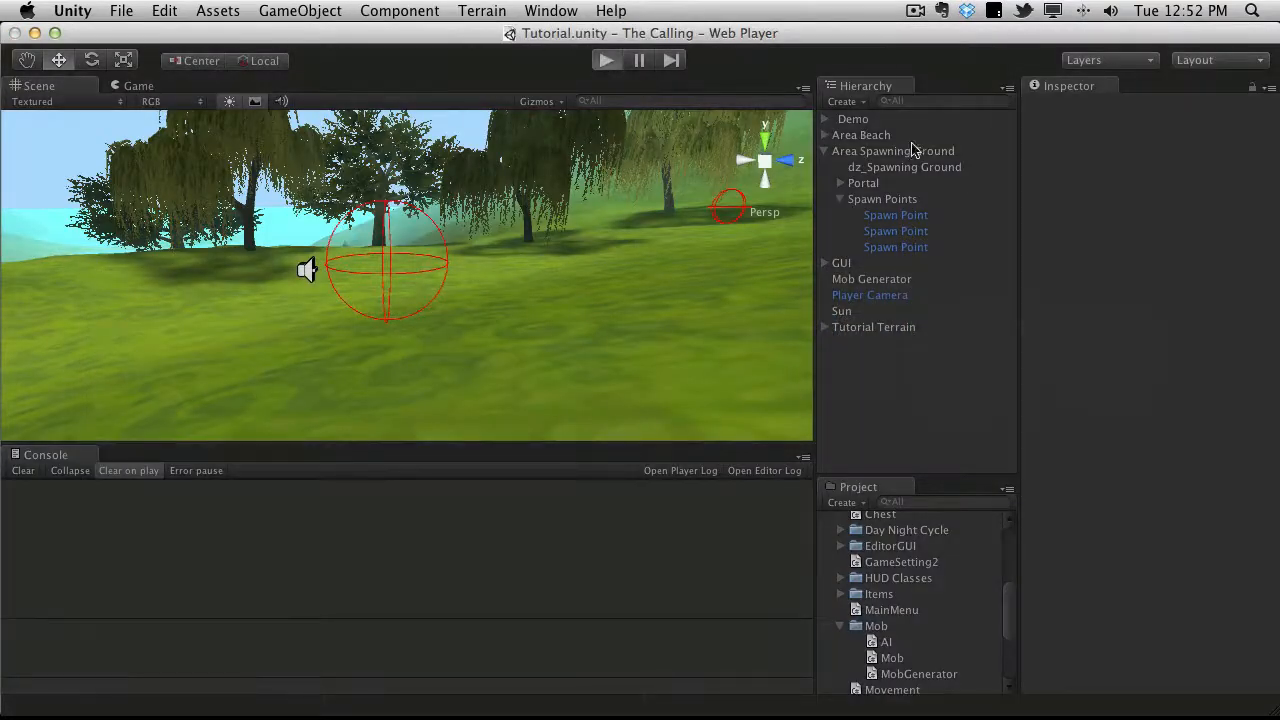
click(606, 60)
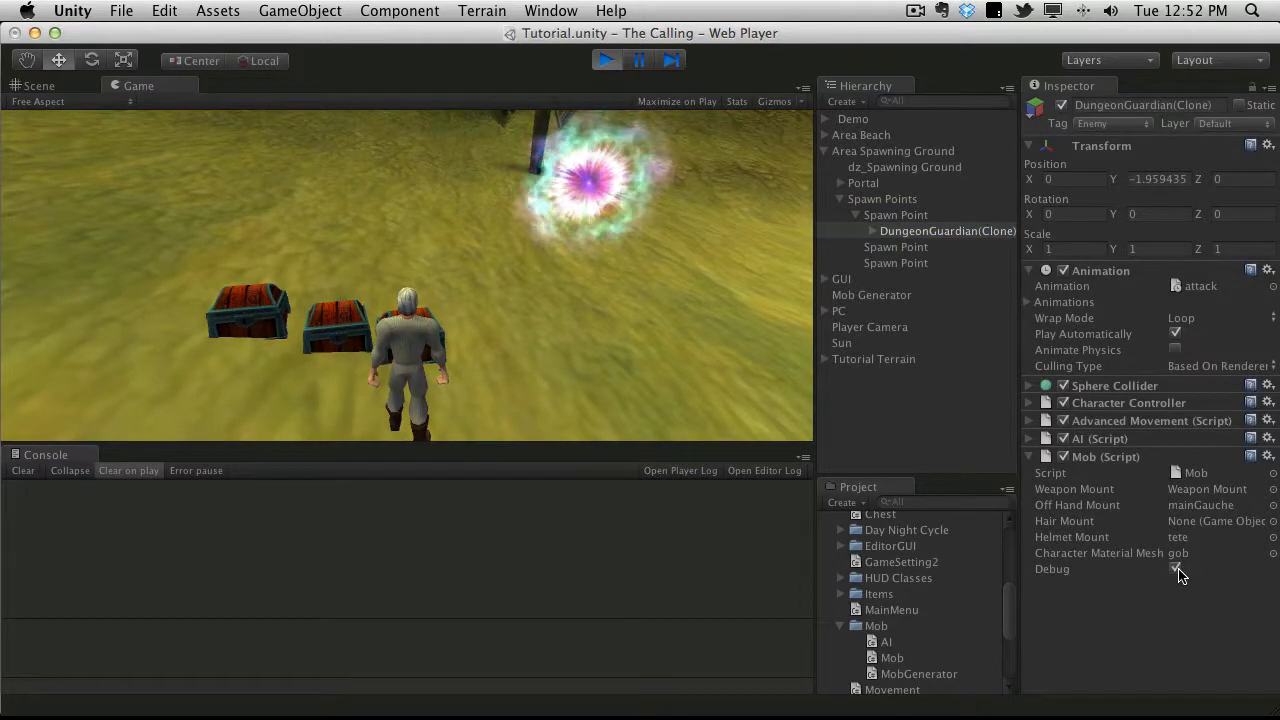
click(1176, 568)
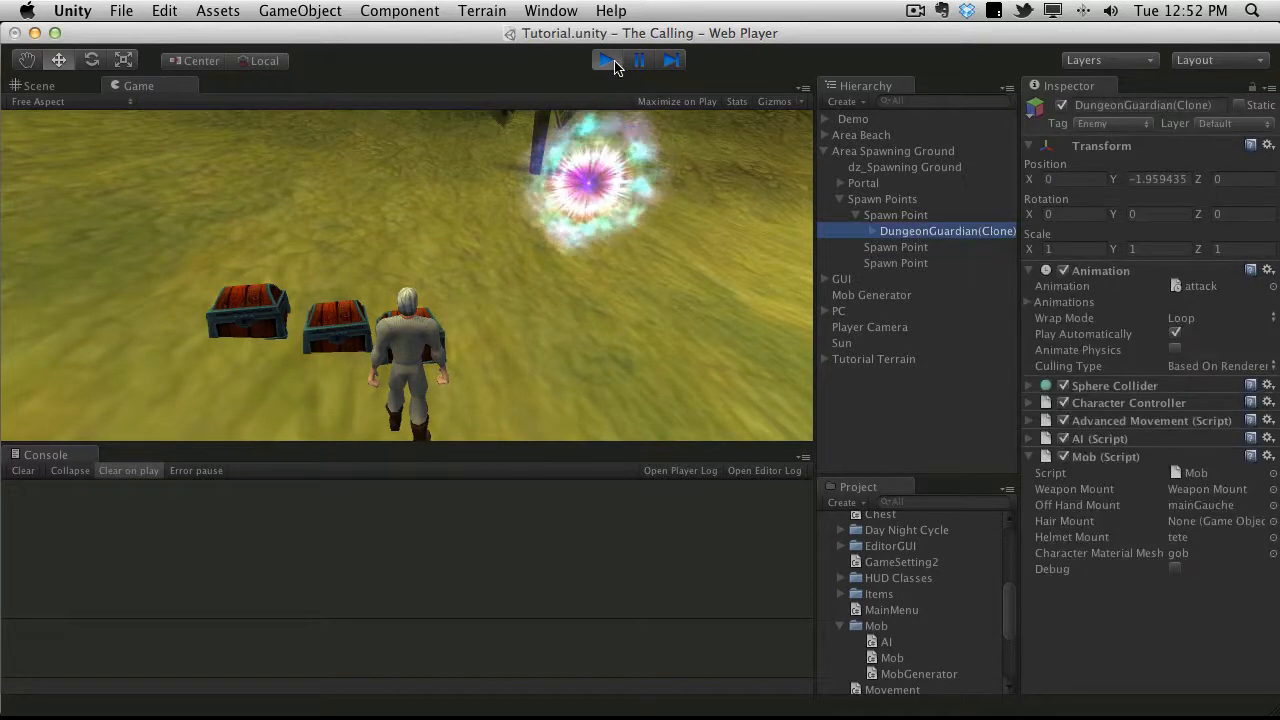
click(604, 60)
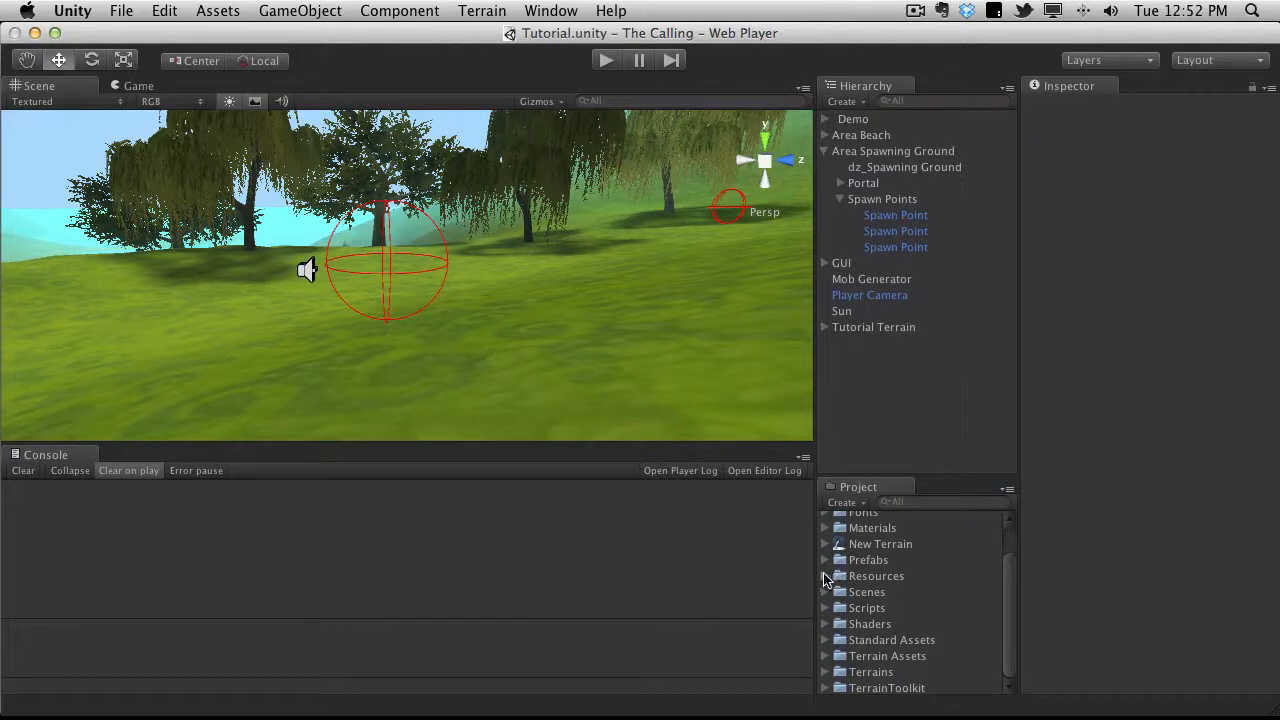
Check the DungeonGuardian prefab in the Mobs folder, play again and select the spawned clone.
click(828, 576)
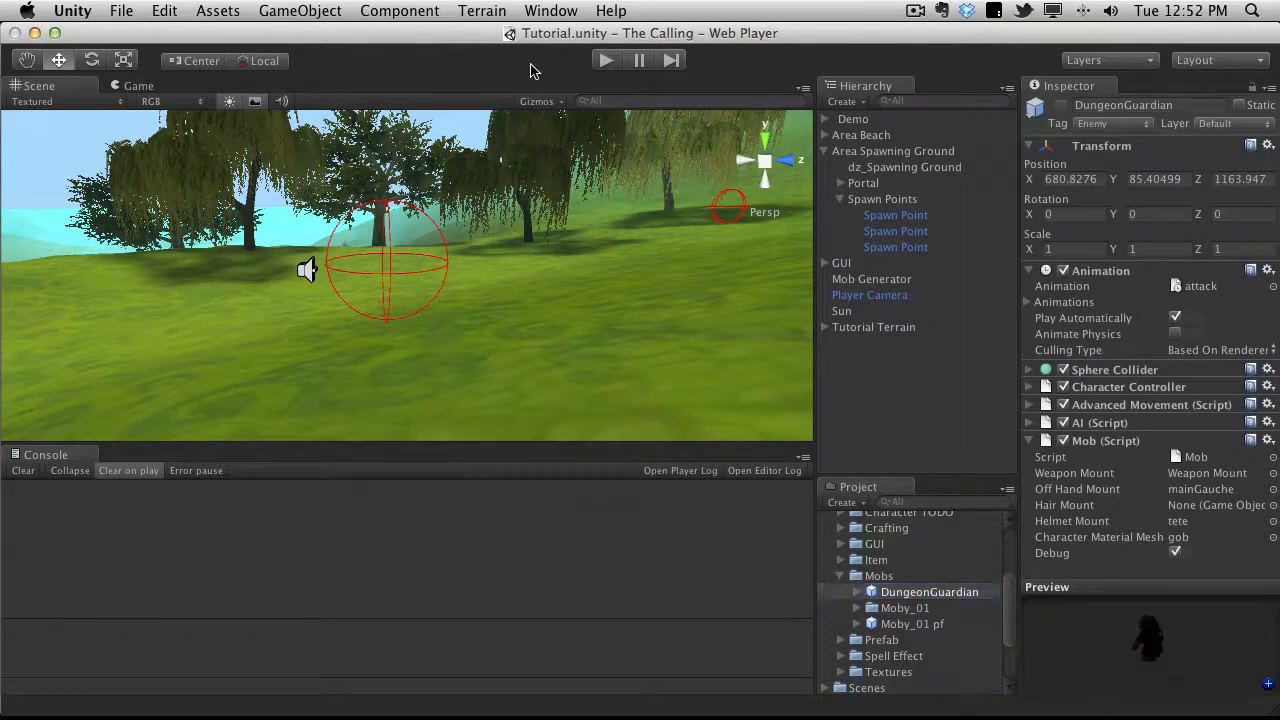
click(604, 60)
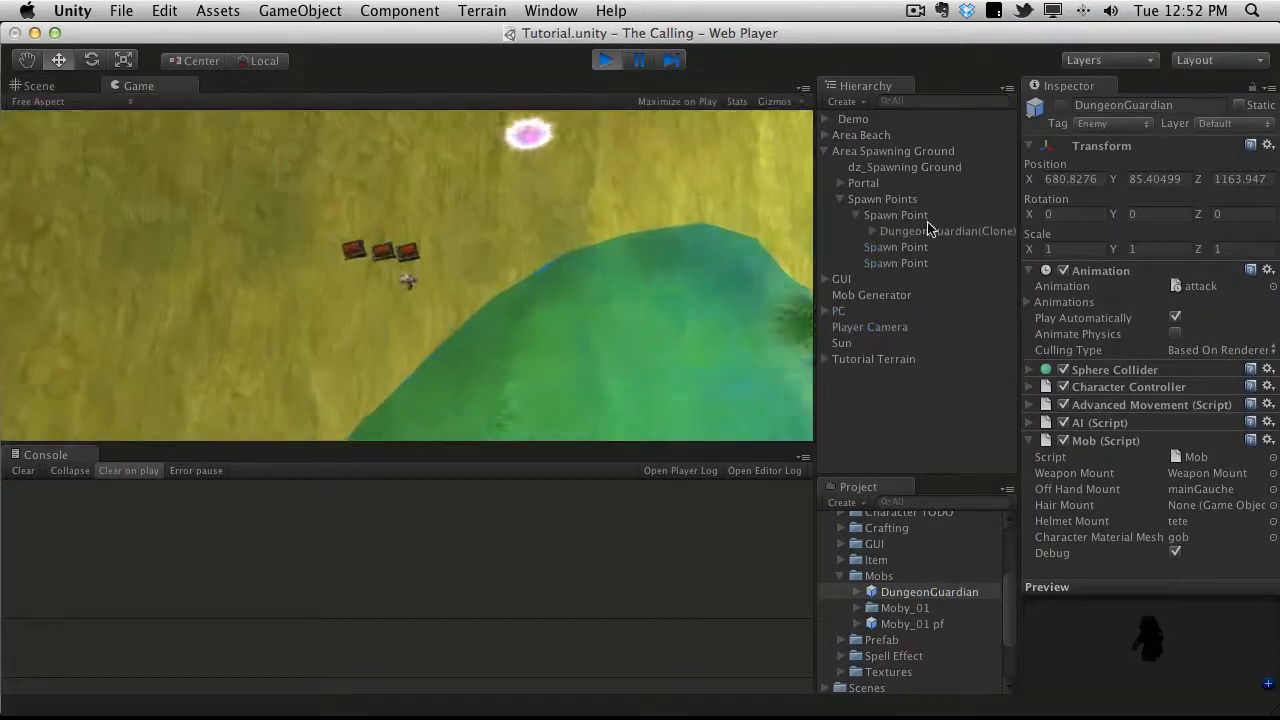
click(948, 232)
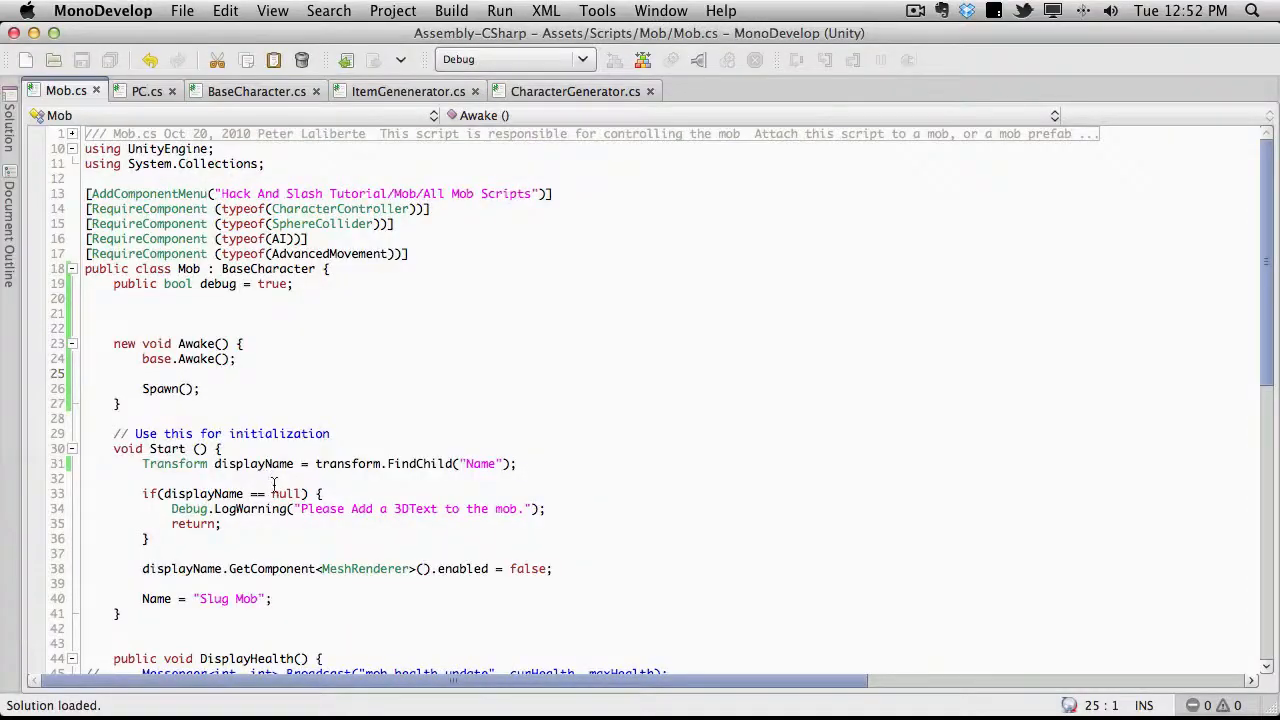
Add GUI.Label(new Rect(10, 10, 300, 25), "Constitution: " + Constitution base value) inside OnGUI's if(debug).
scroll(down, 3)
text(if( debug ) {)
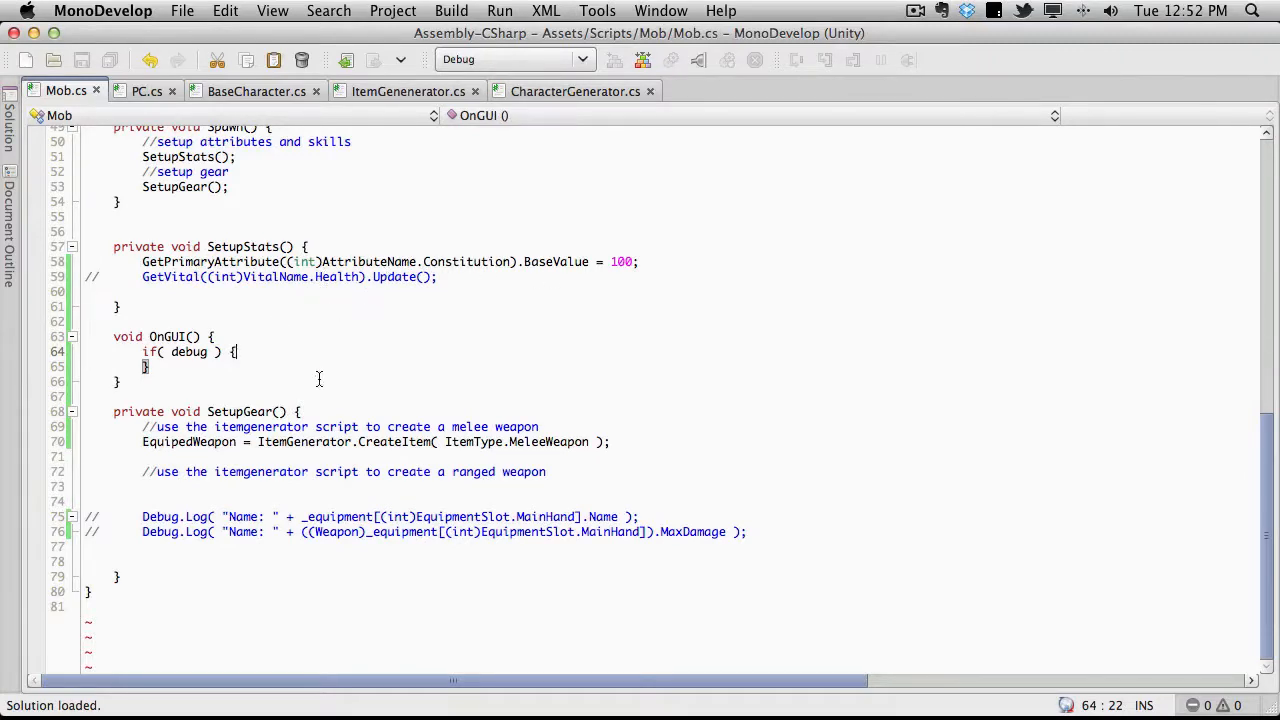
text(GUI.Label( new Rect()
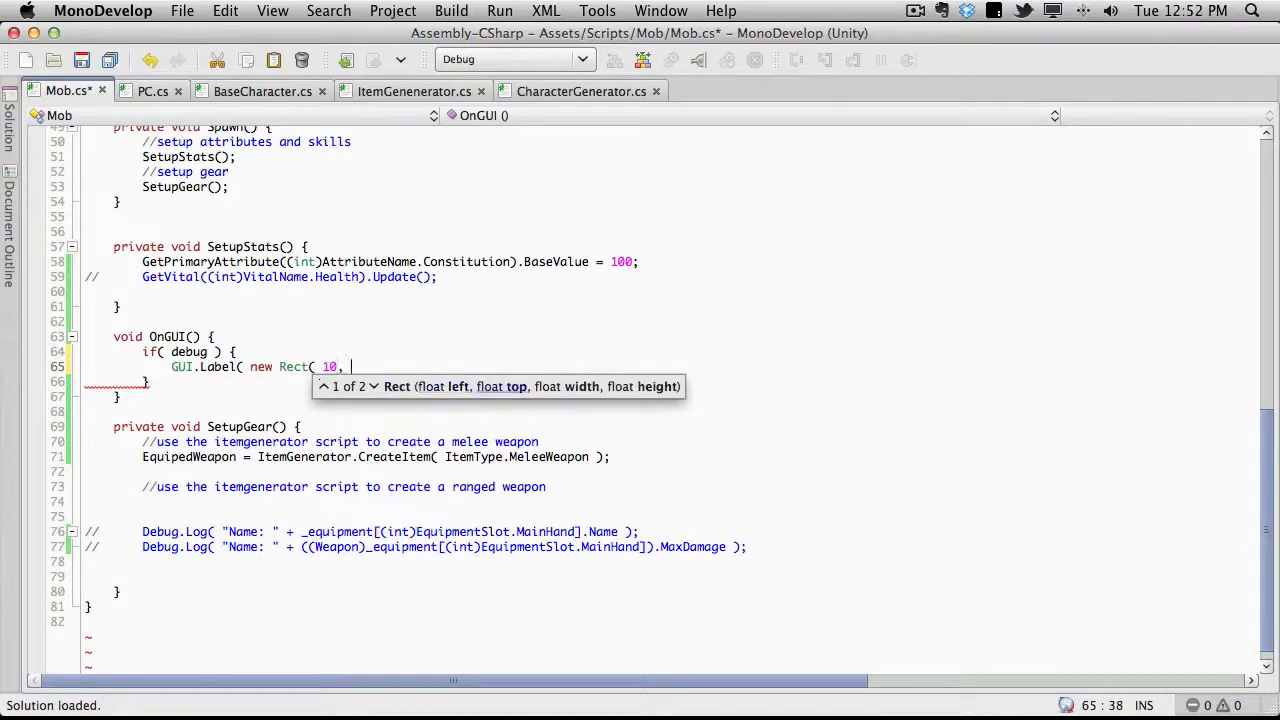
text(10,)
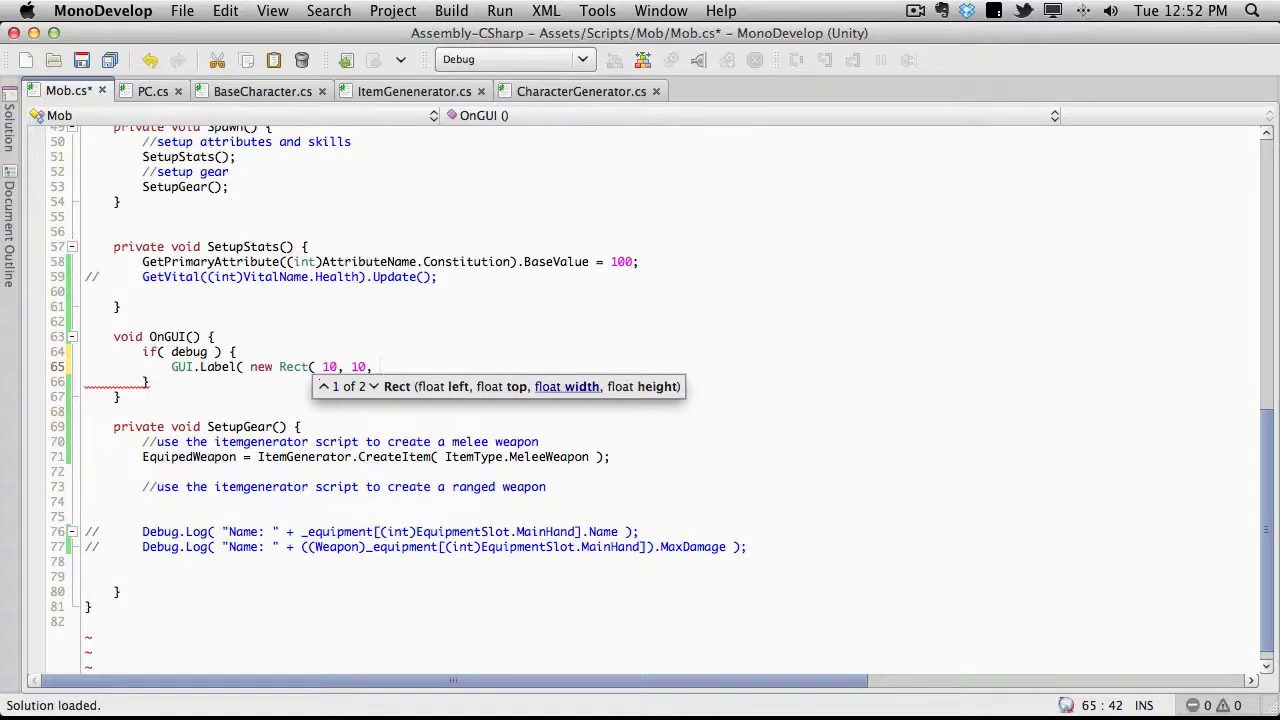
text(300,)
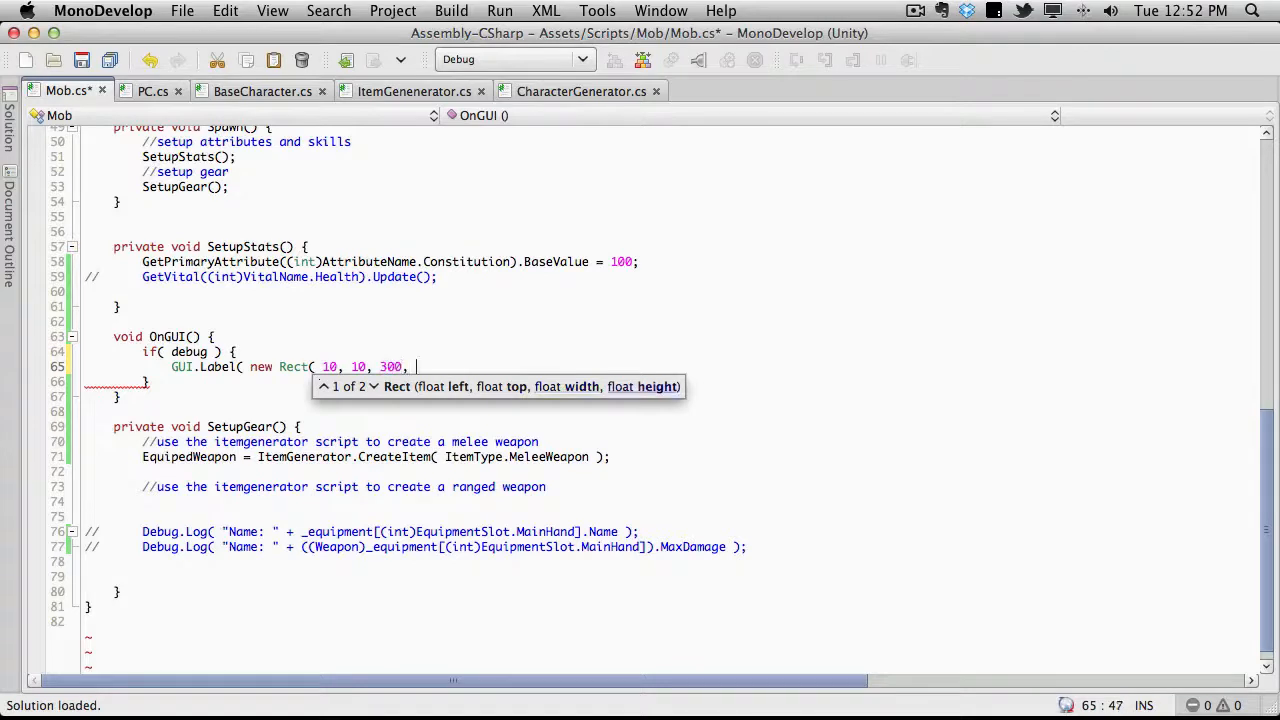
text(25)
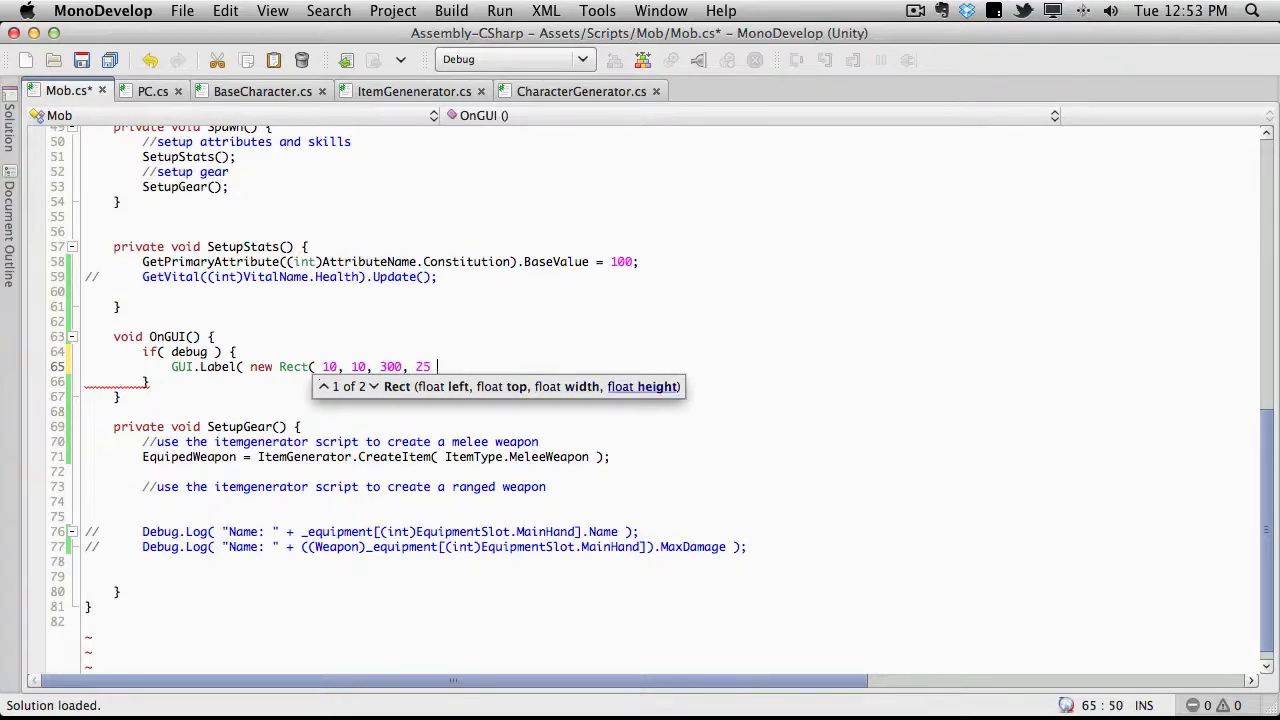
text())
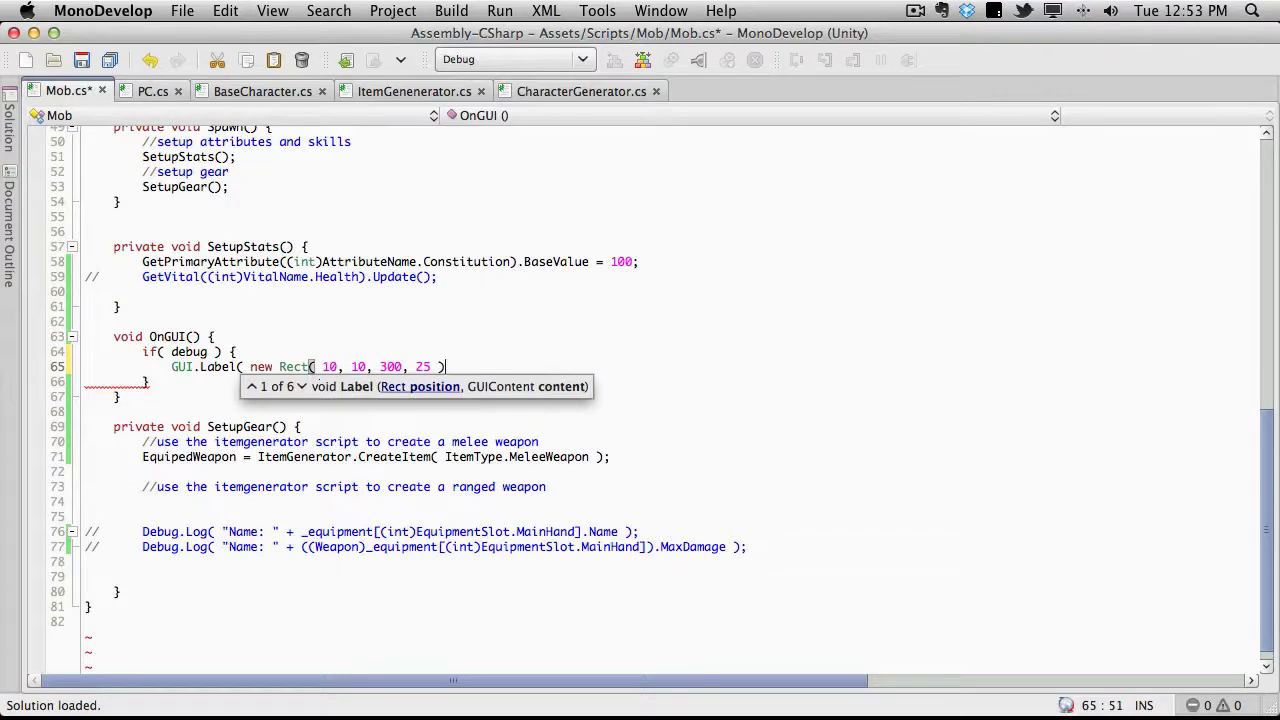
text(, "")
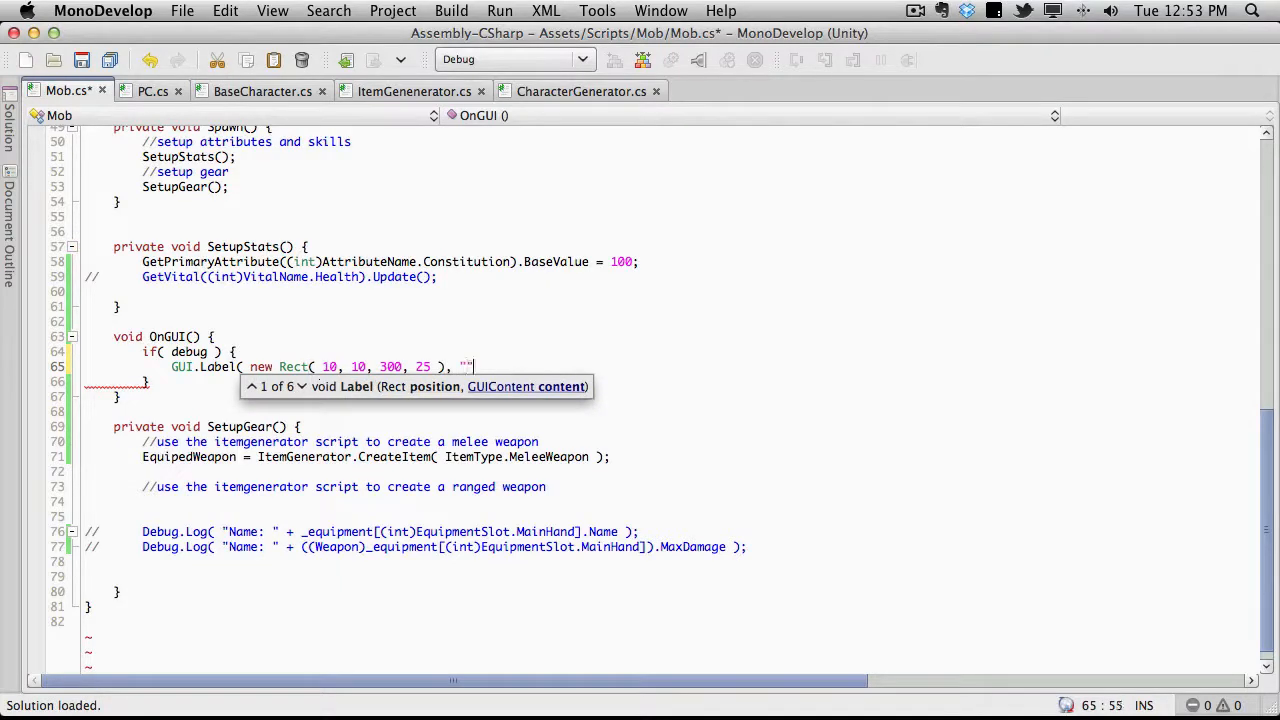
text(Constitution:)
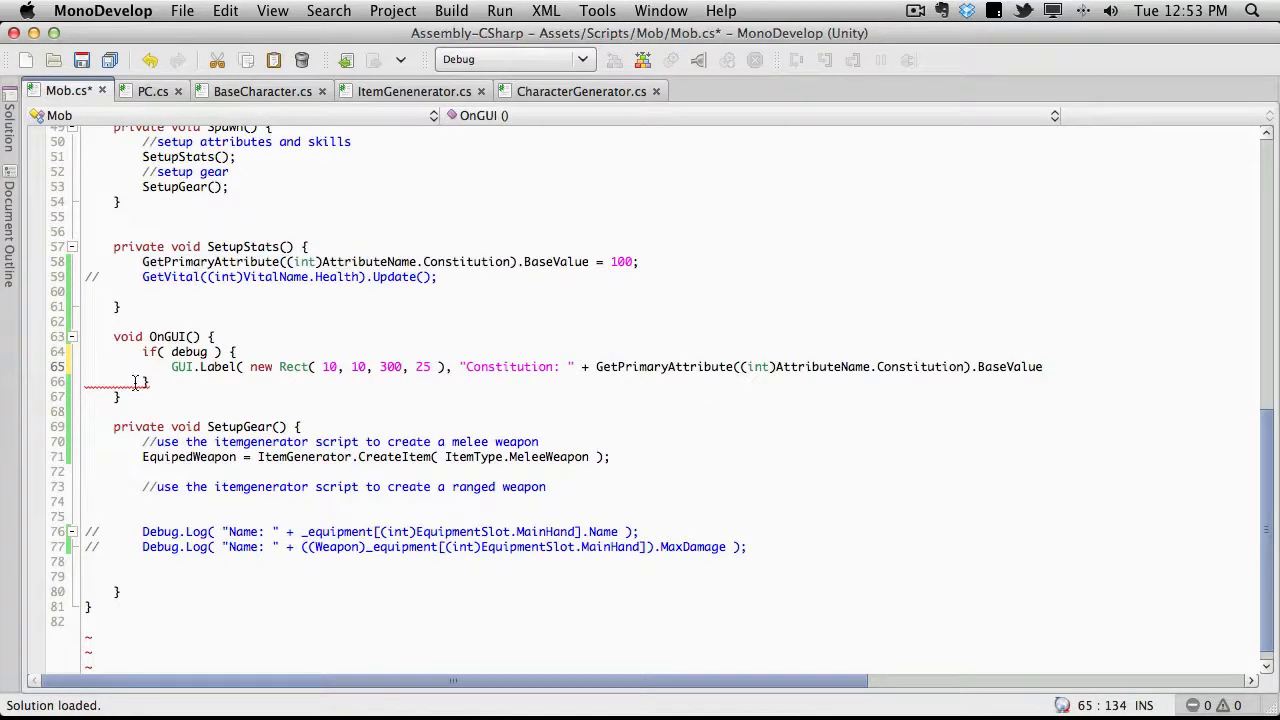
text())
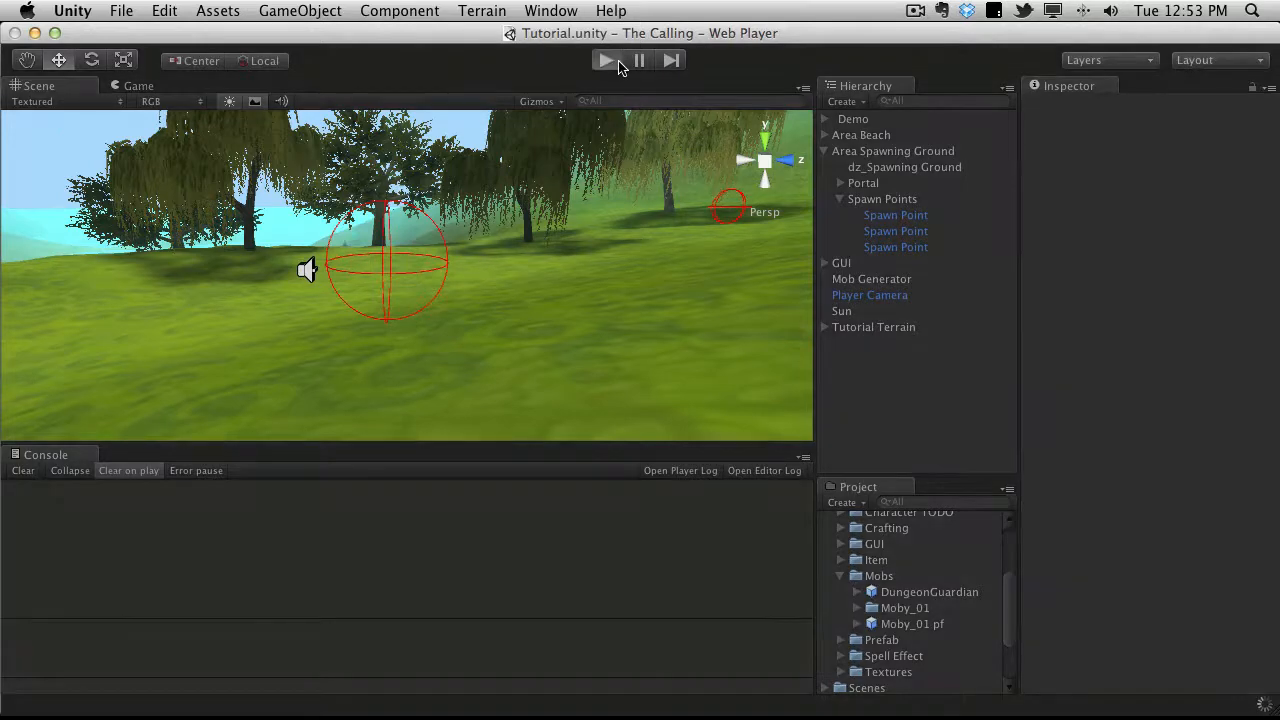
Run the scene to test the label, then set the Constitution BaseValue in SetupStats to 100.
click(606, 60)
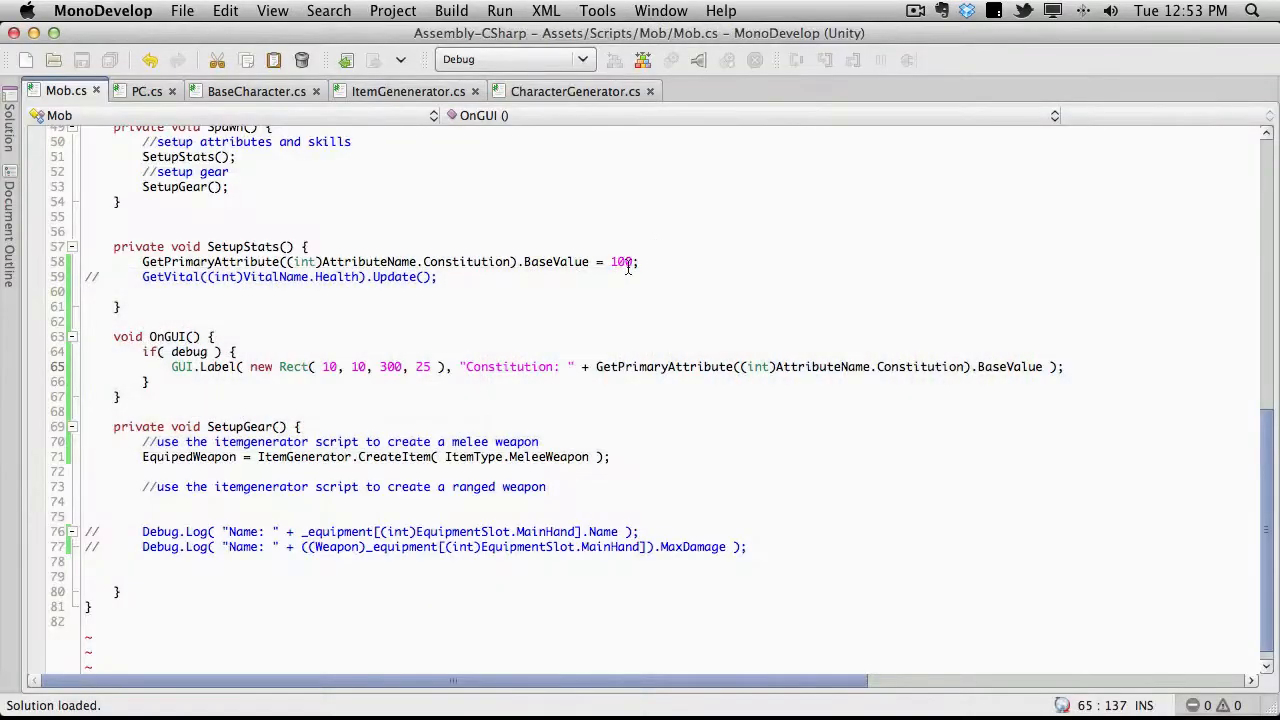
mouse_move(330, 130)
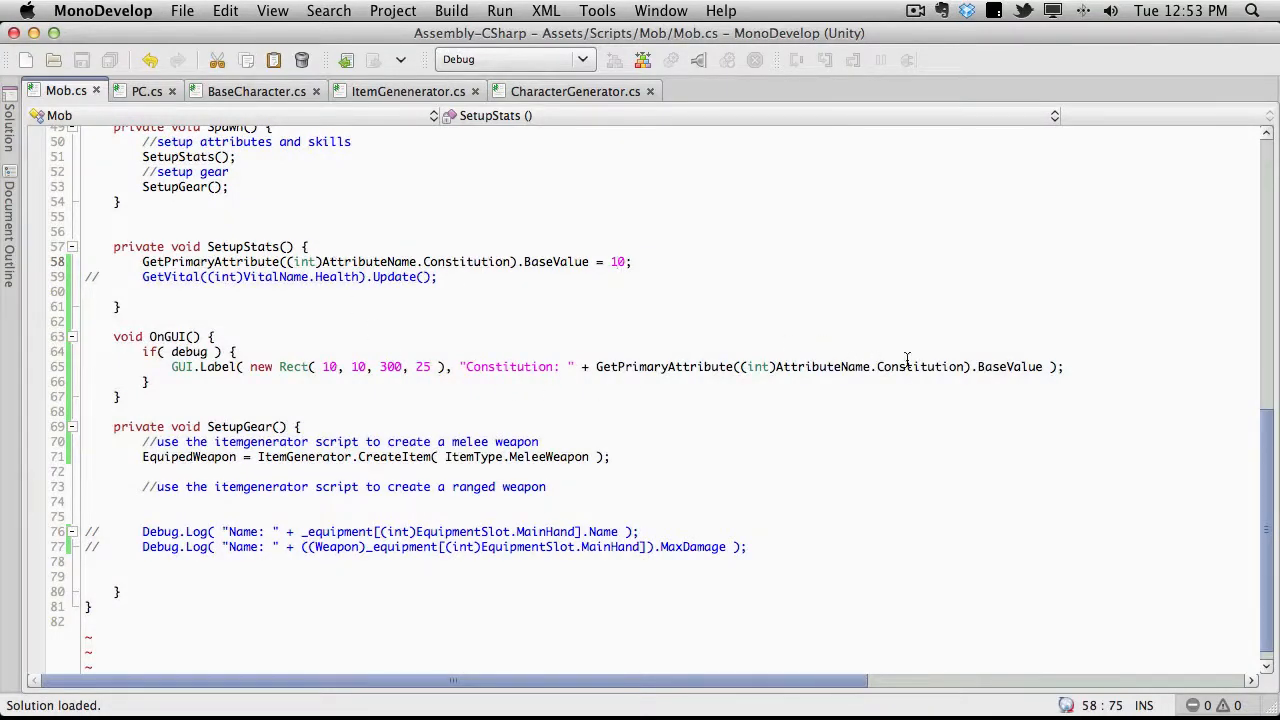
mouse_move(704, 284)
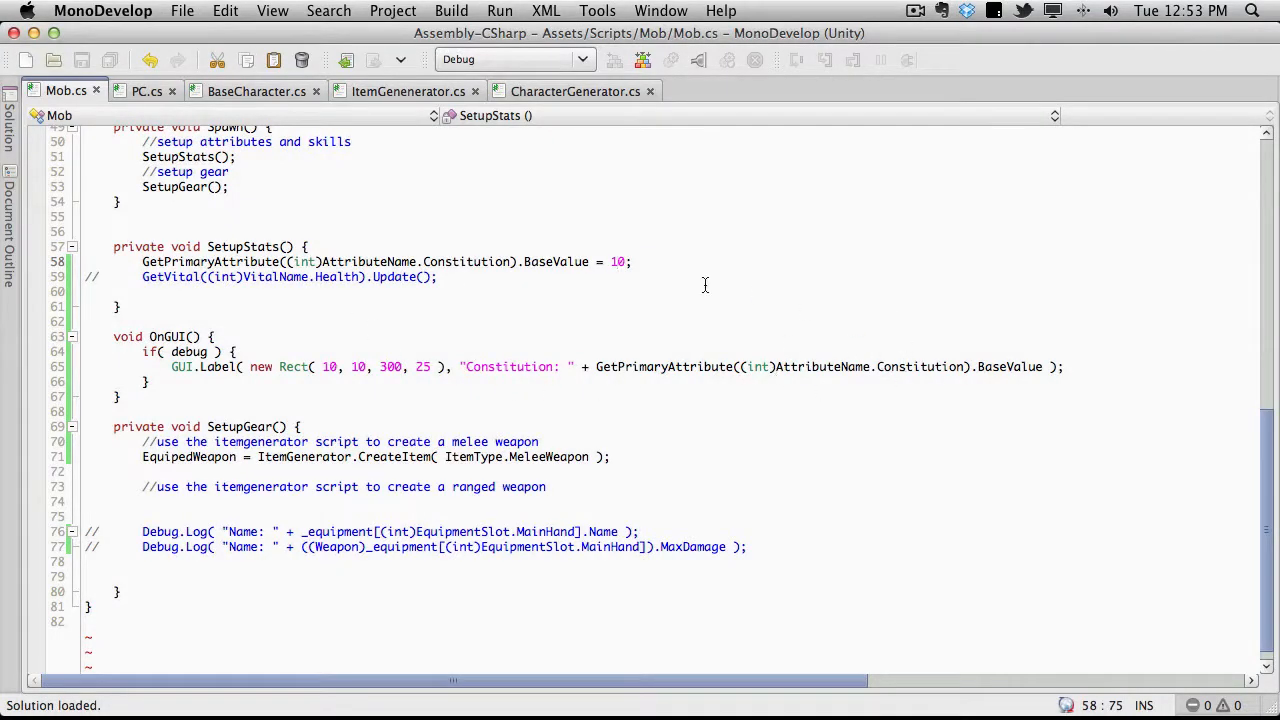
text(0)
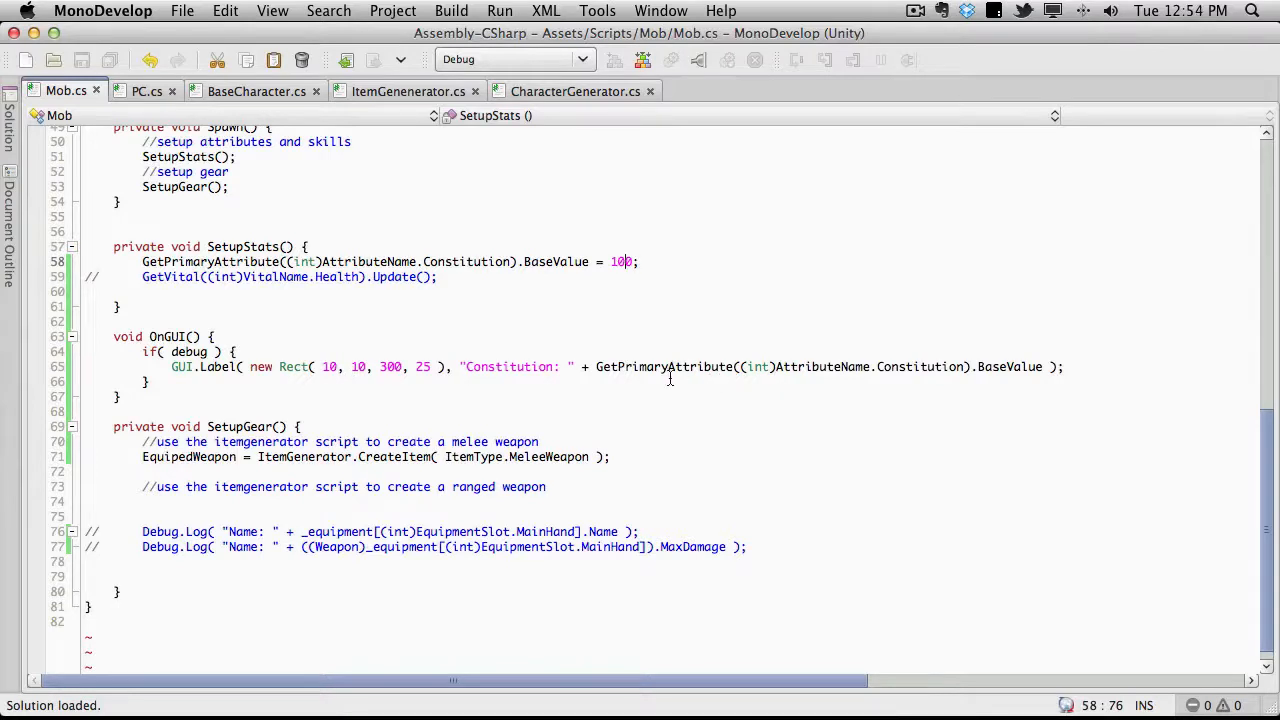
mouse_move(776, 384)
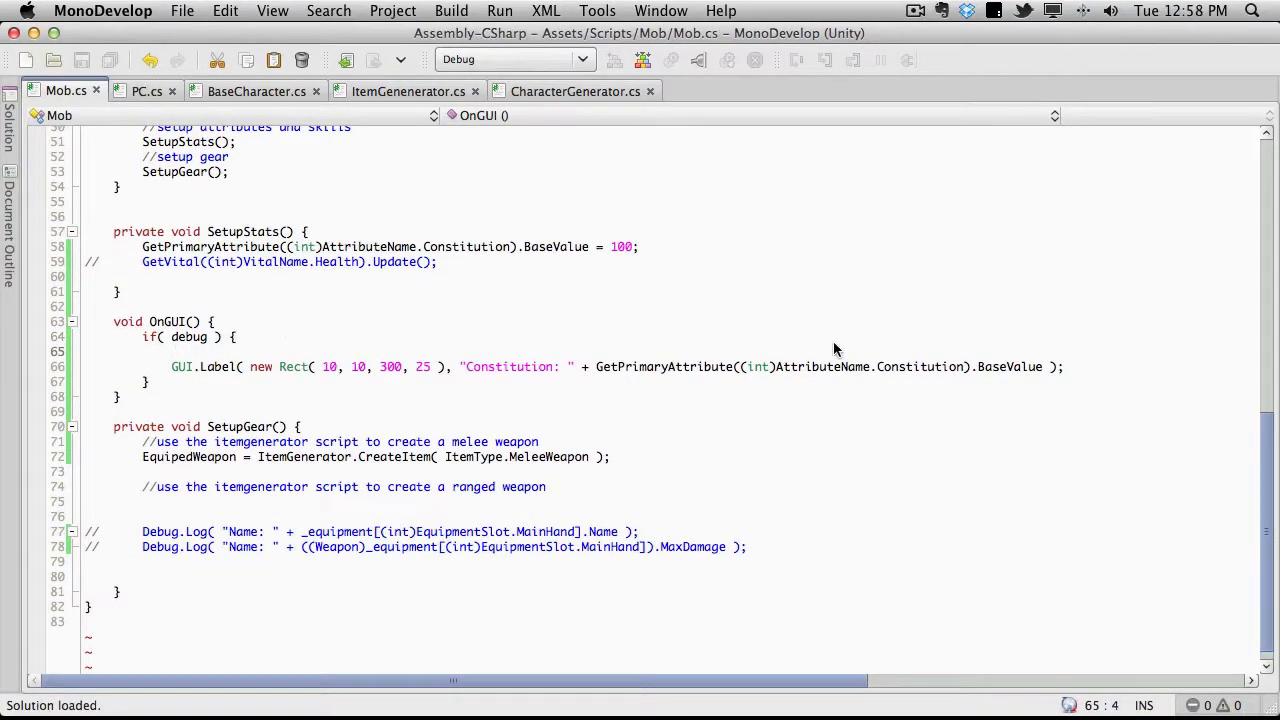
Begin 'for( int cnt = 0;' above the GUI.Label line, starting the Enu limit before backing it out.
text(for()
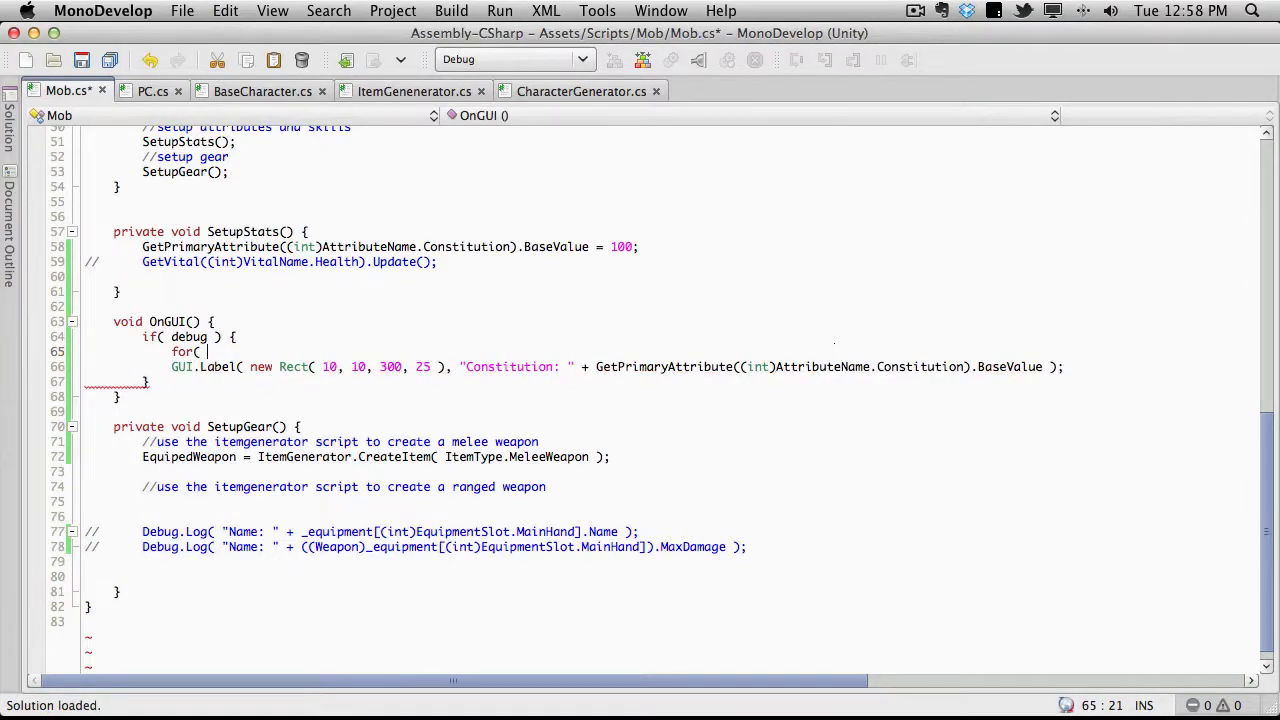
text(int cnt)
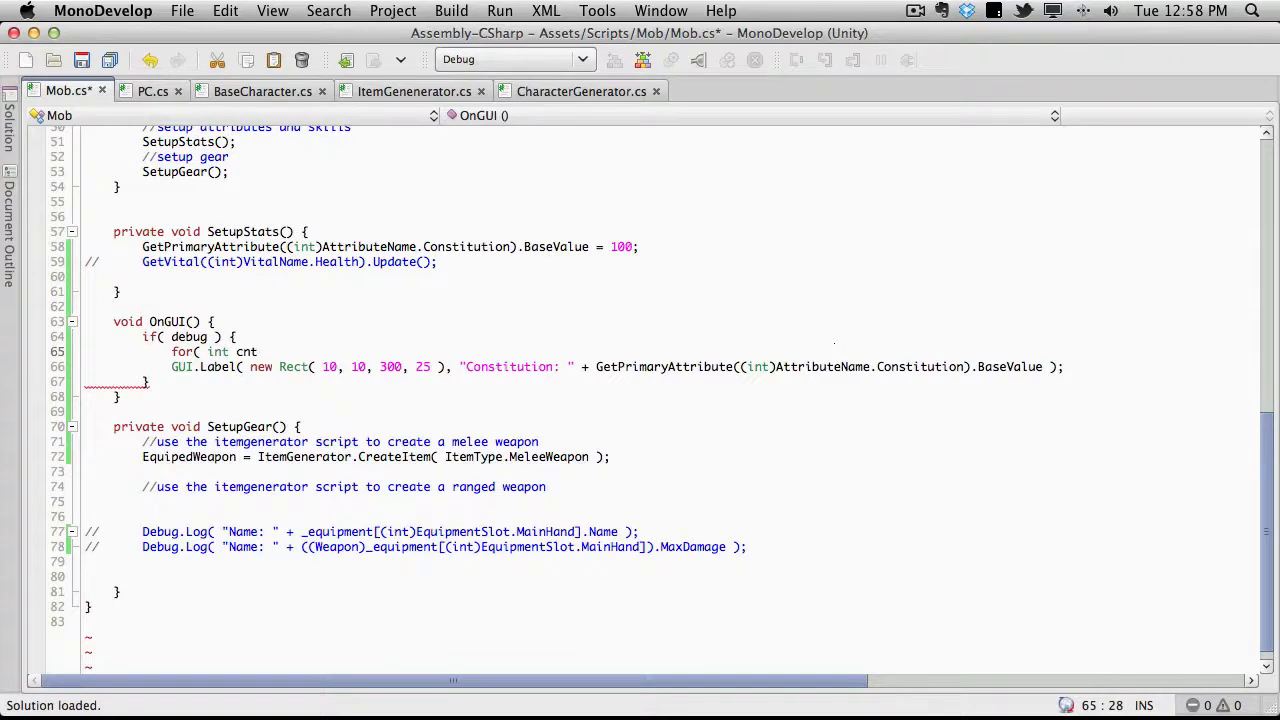
text(= 0; cnt <)
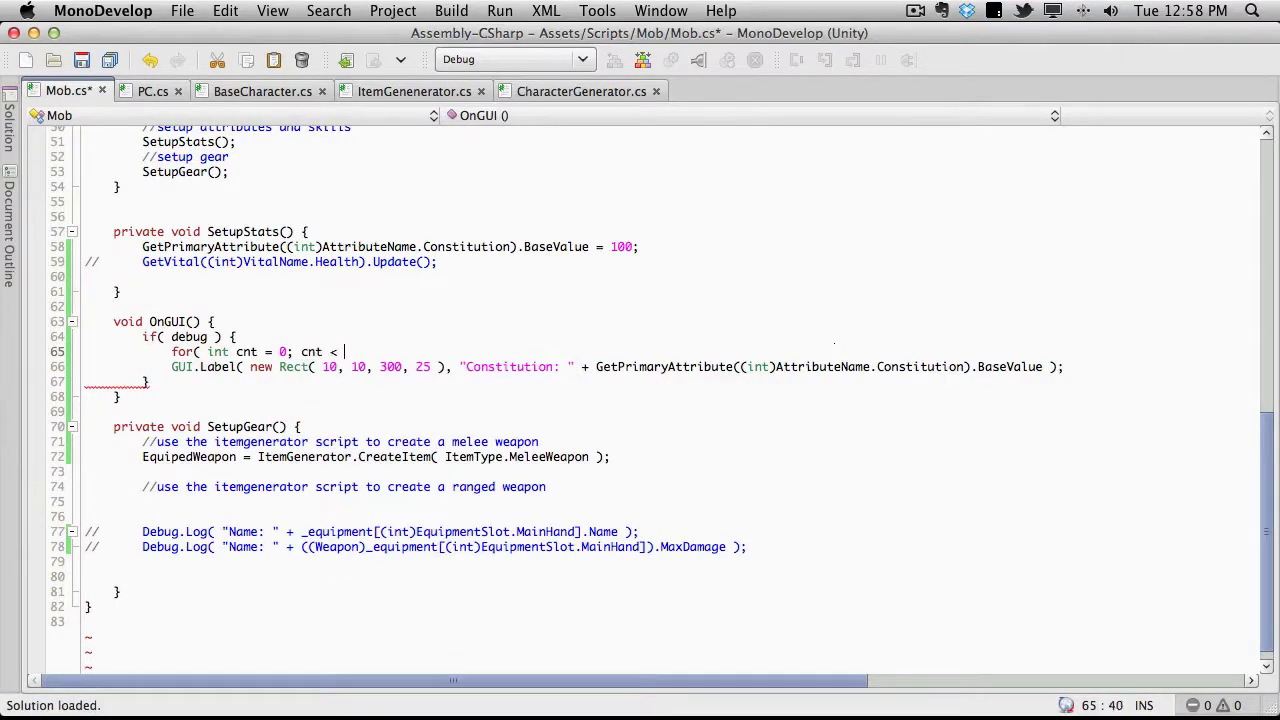
text(Enu)
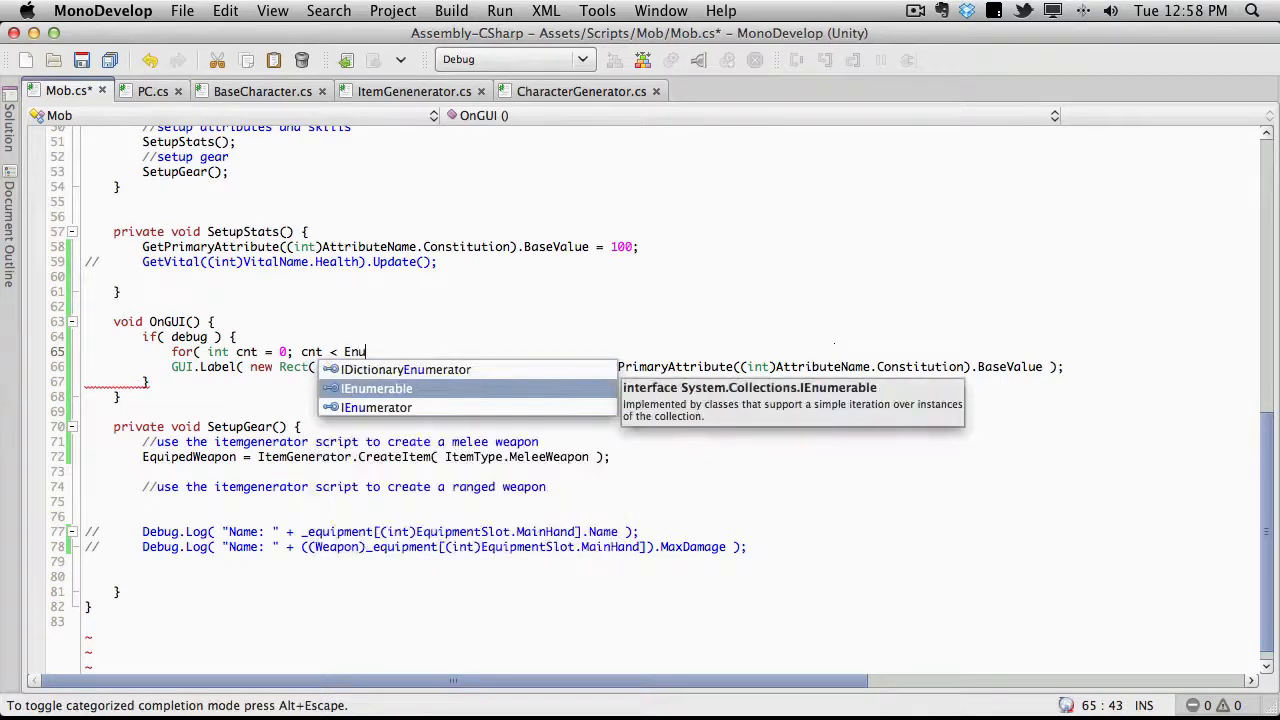
key(Backspace)
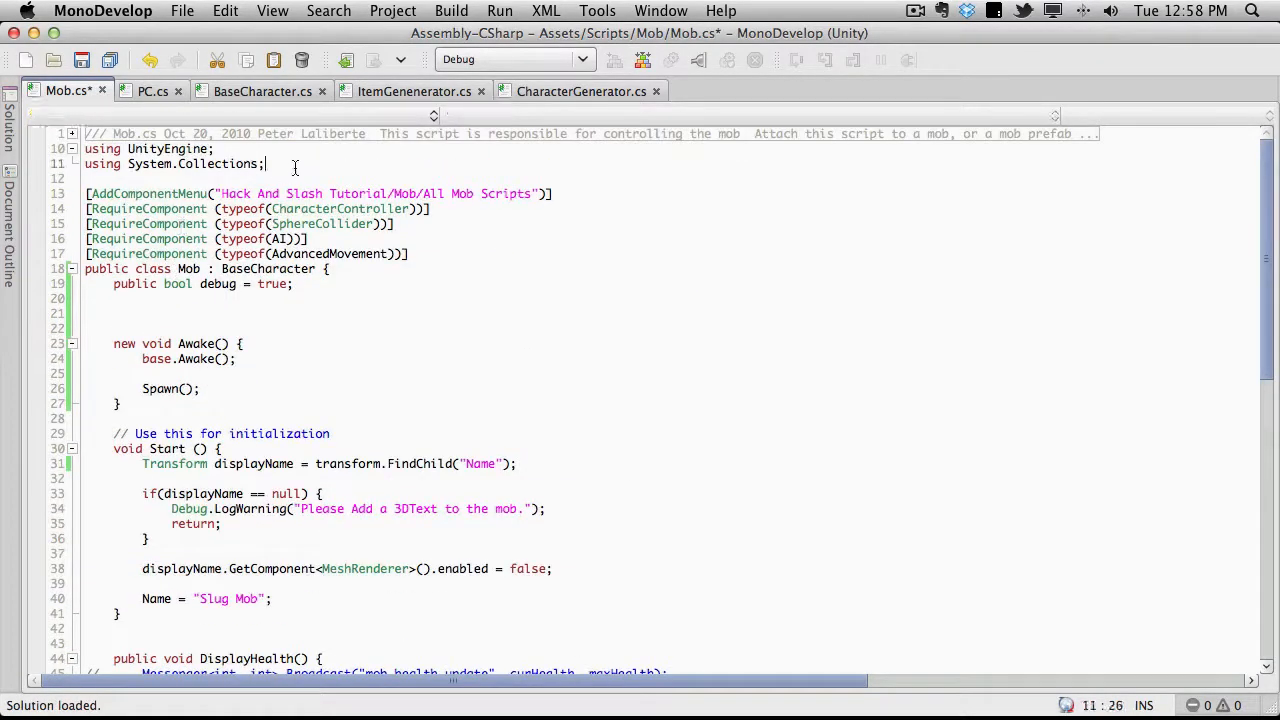
Add 'using System;' at the top of Mob.cs with the comment '//added to access the enum'.
text(using)
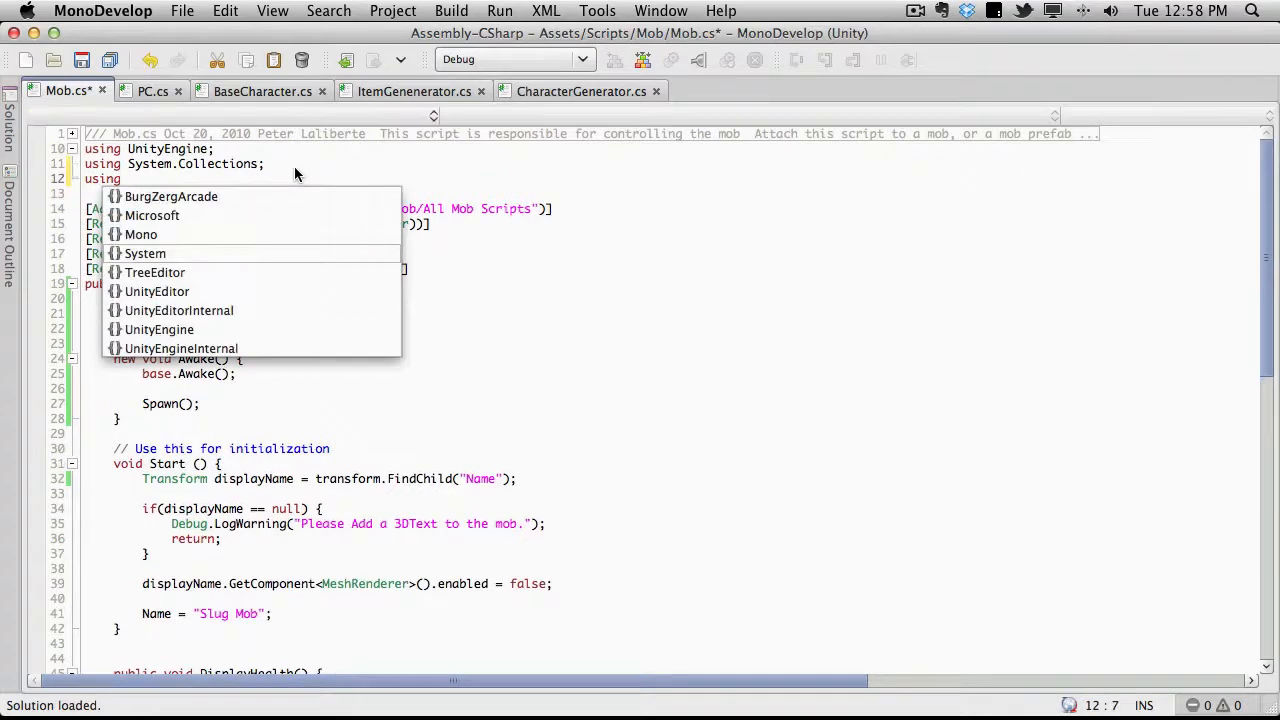
text(System;)
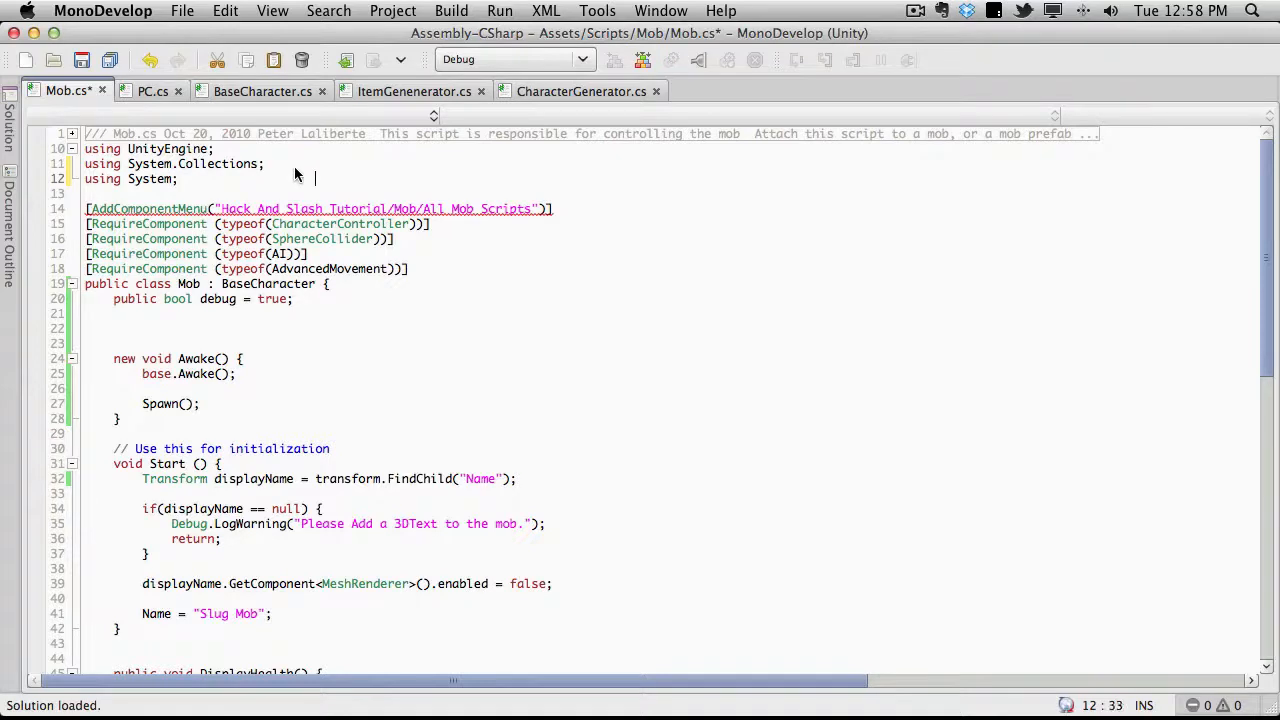
text(//)
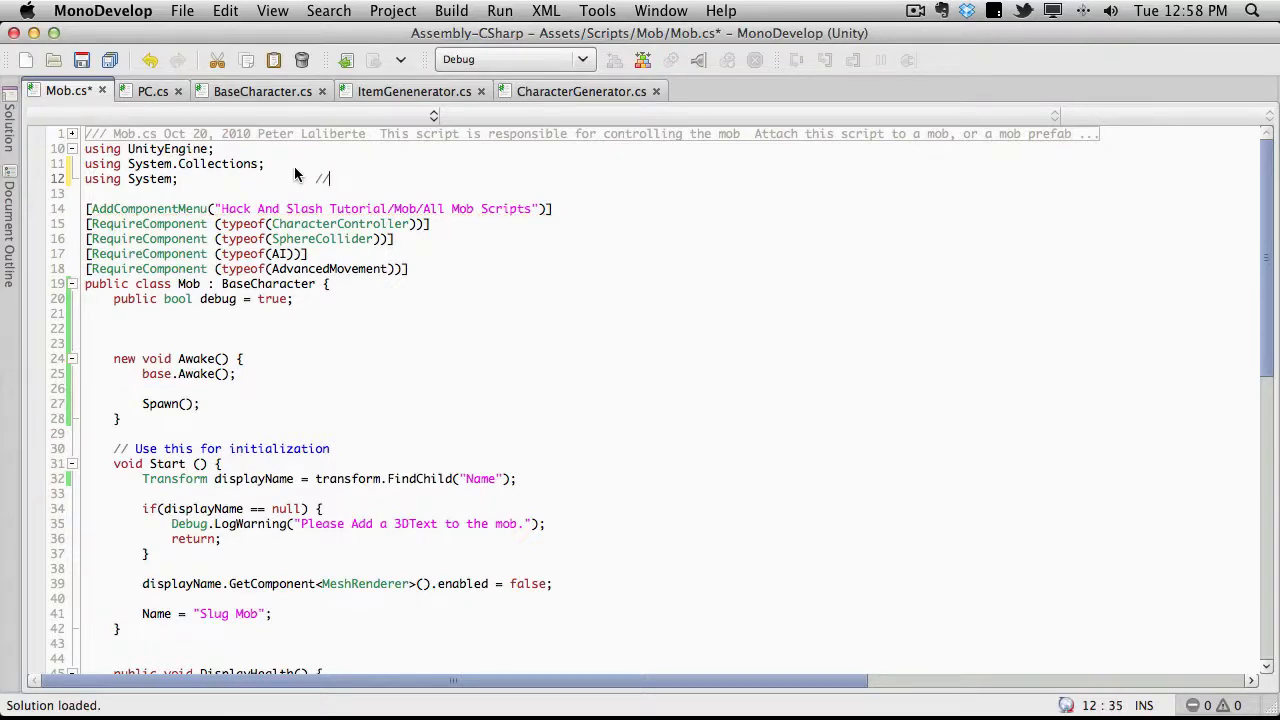
text(added to ad)
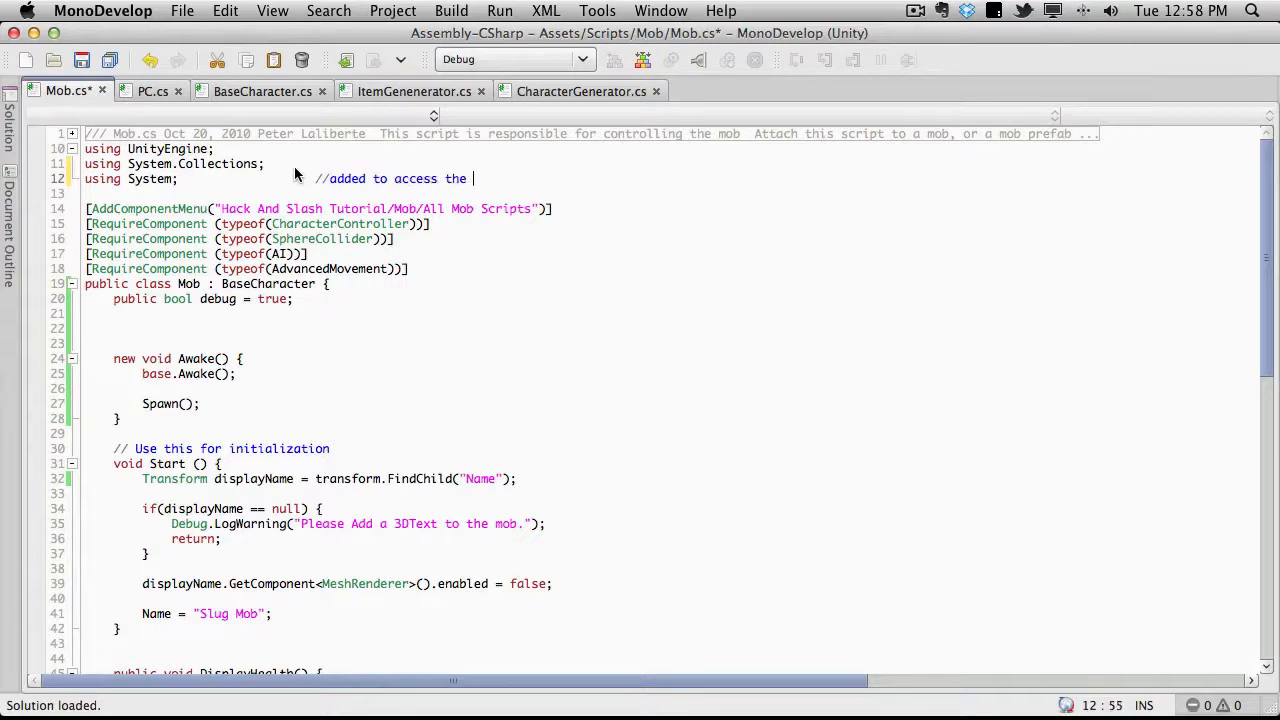
text(enum)
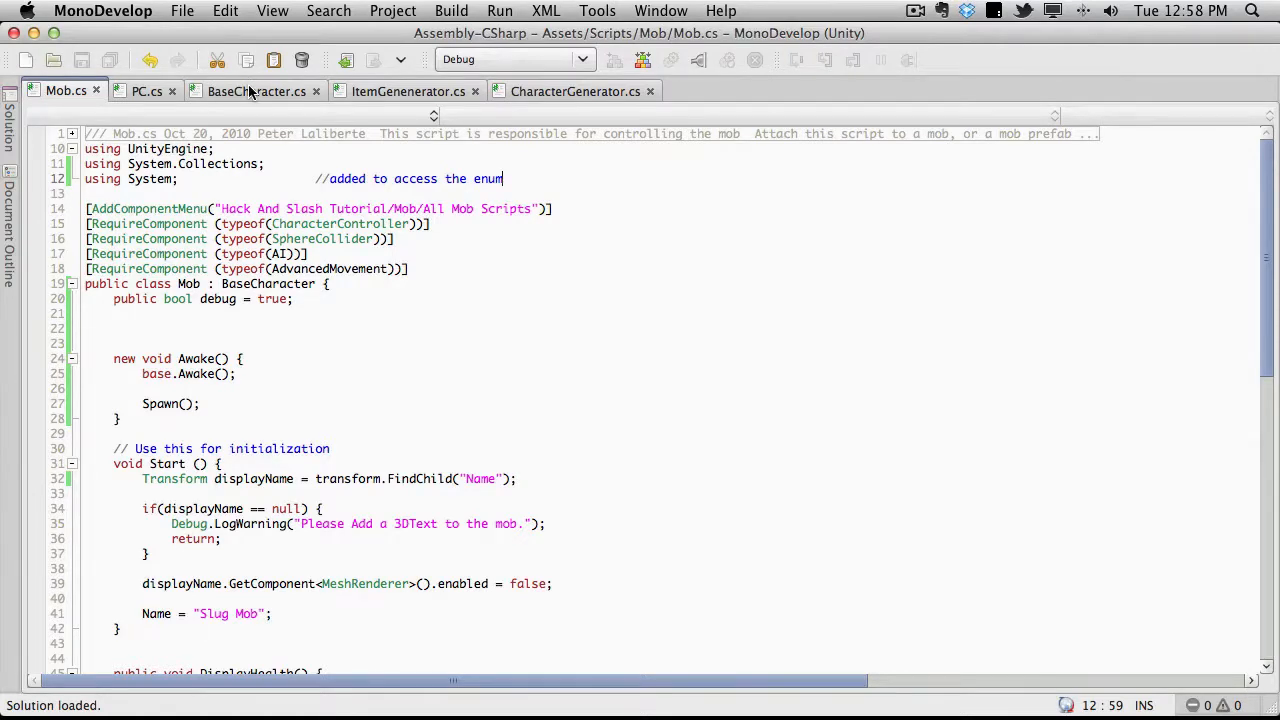
click(256, 92)
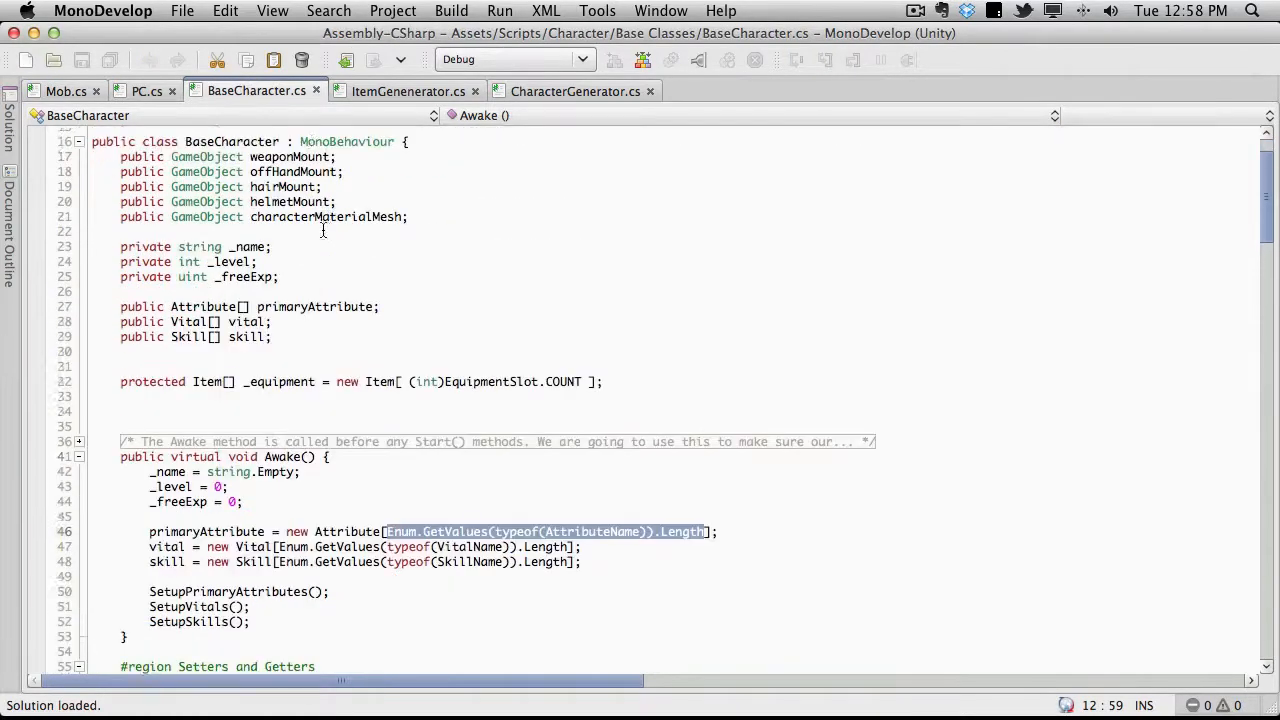
scroll(down, 3)
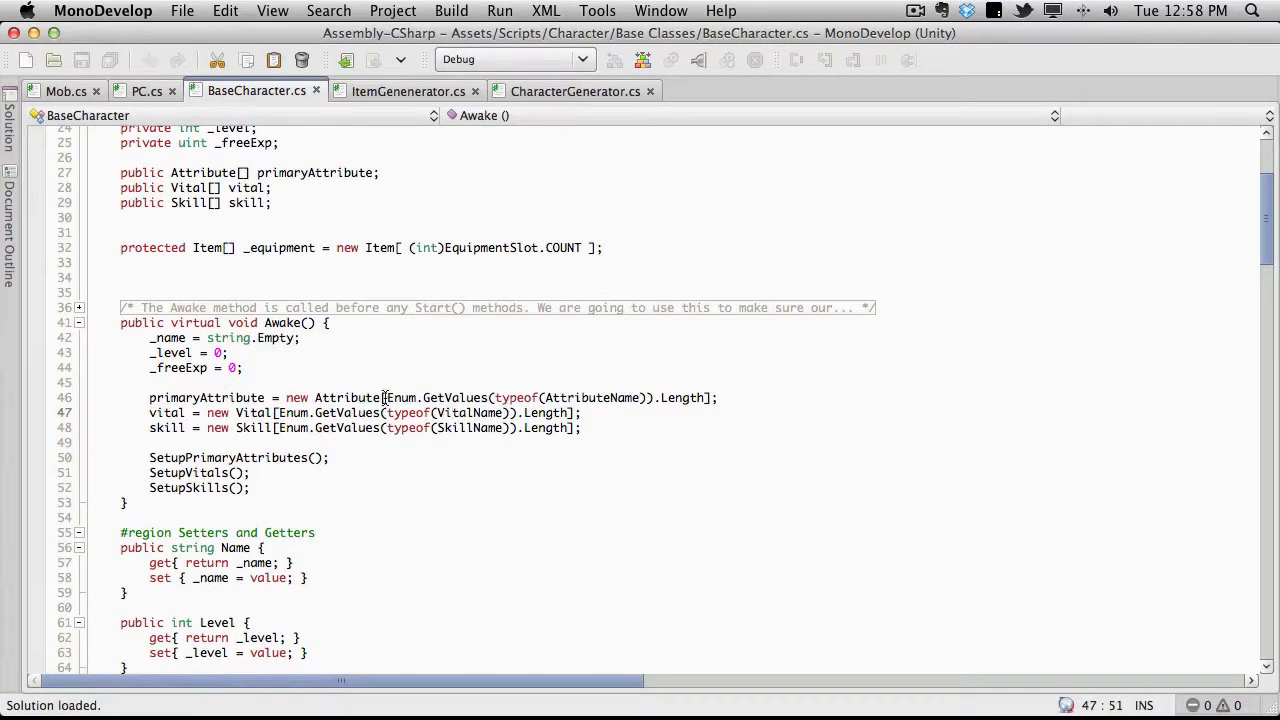
drag(386, 396, 704, 396)
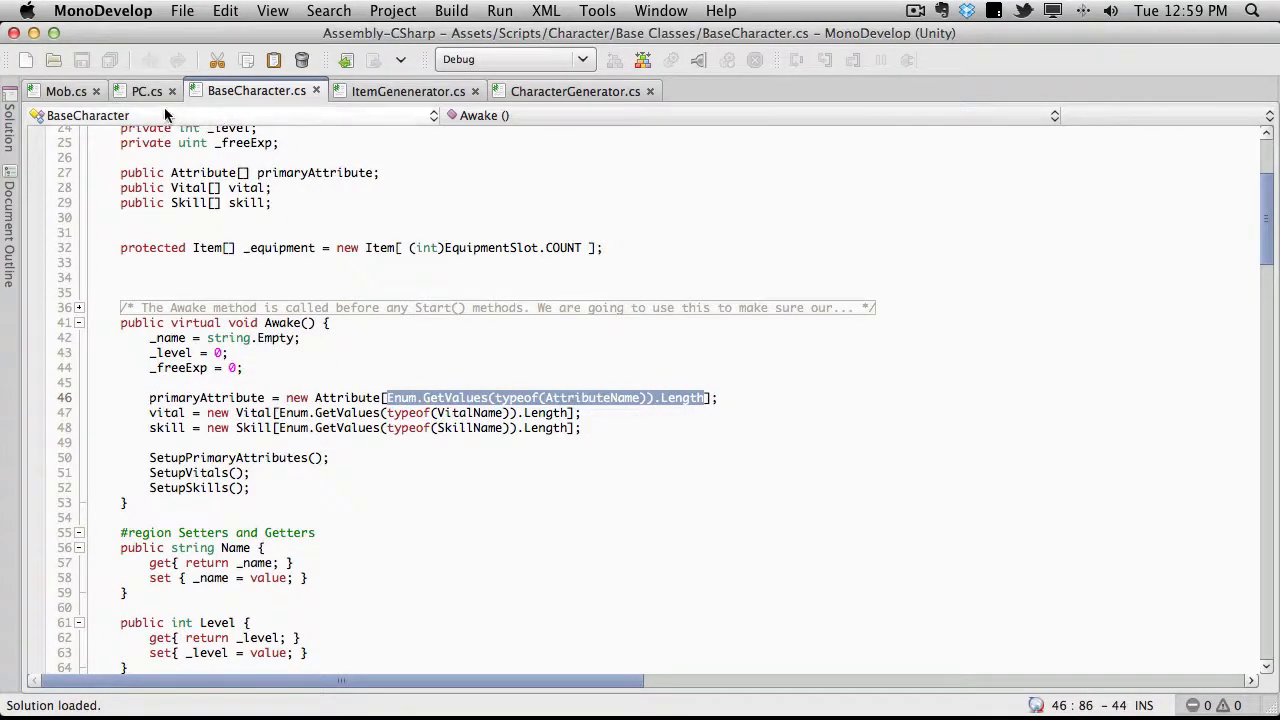
click(66, 92)
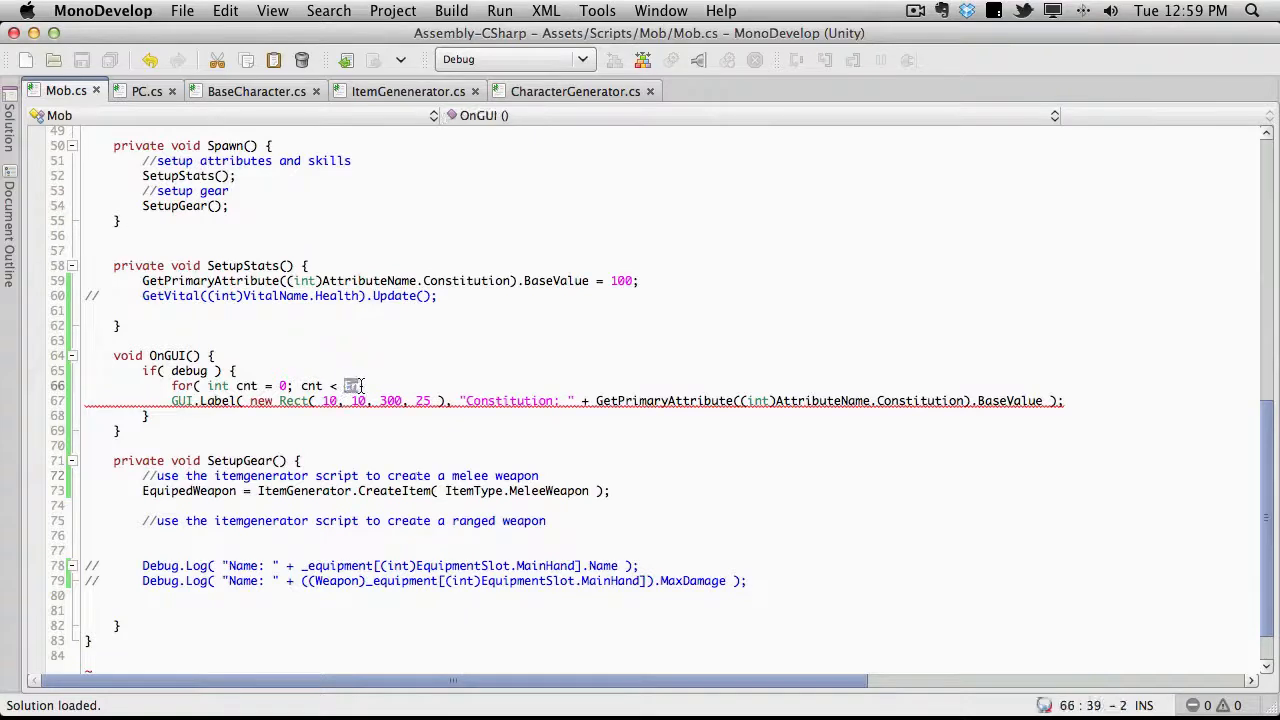
Bound the loop with cnt < Enum.GetValues(typeof(AttributeName)).Length; cnt++ and index by cnt.
text(Enum.GetValues(typeof(AttributeName)).Length)
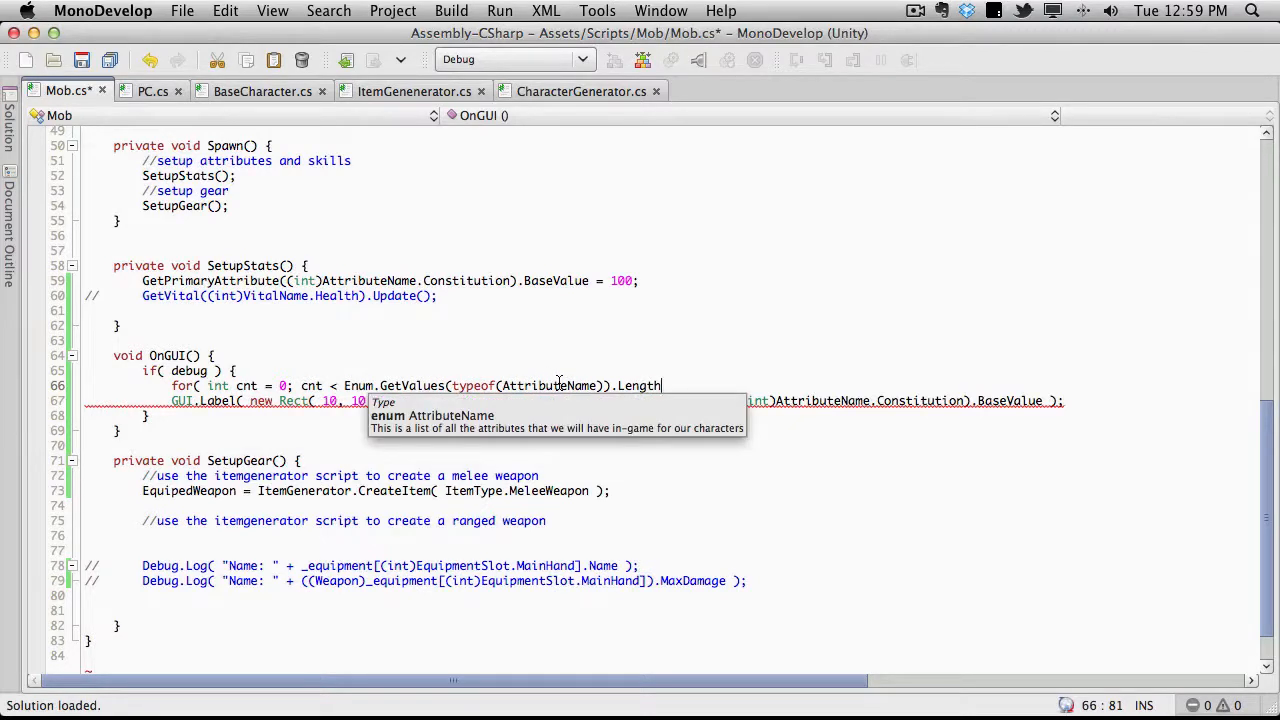
text(;)
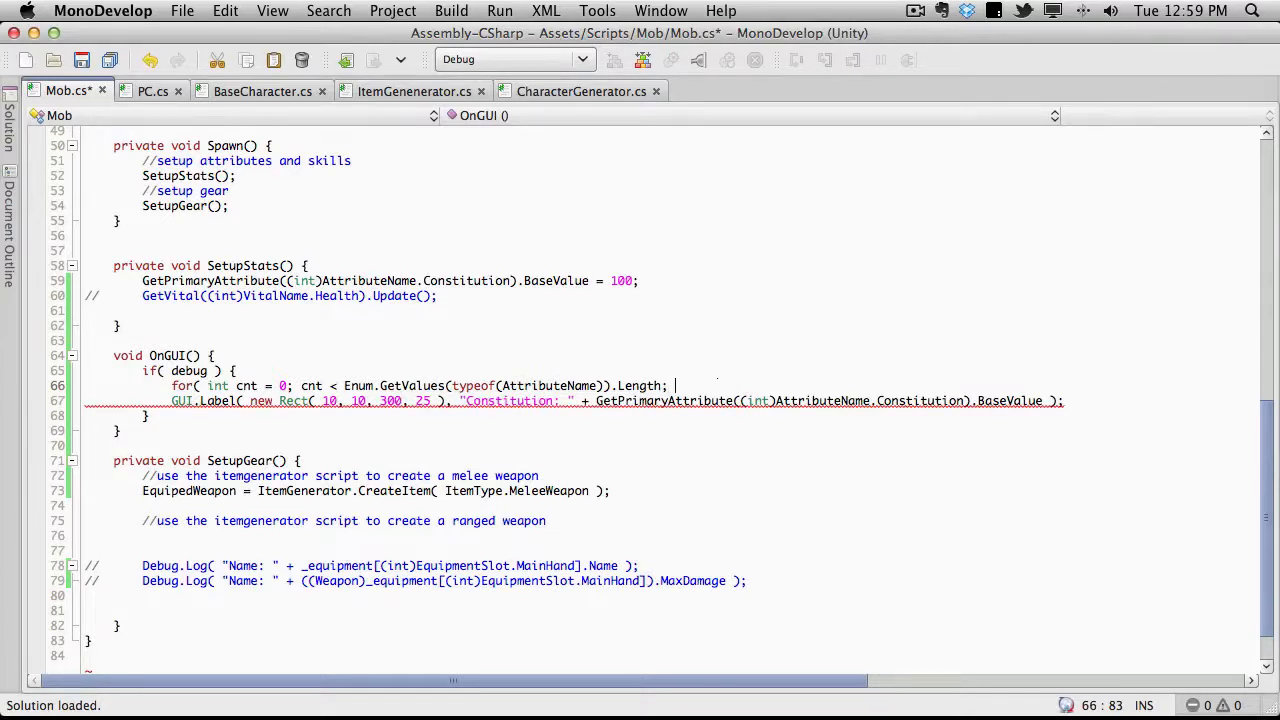
text(cnt++ ) {)
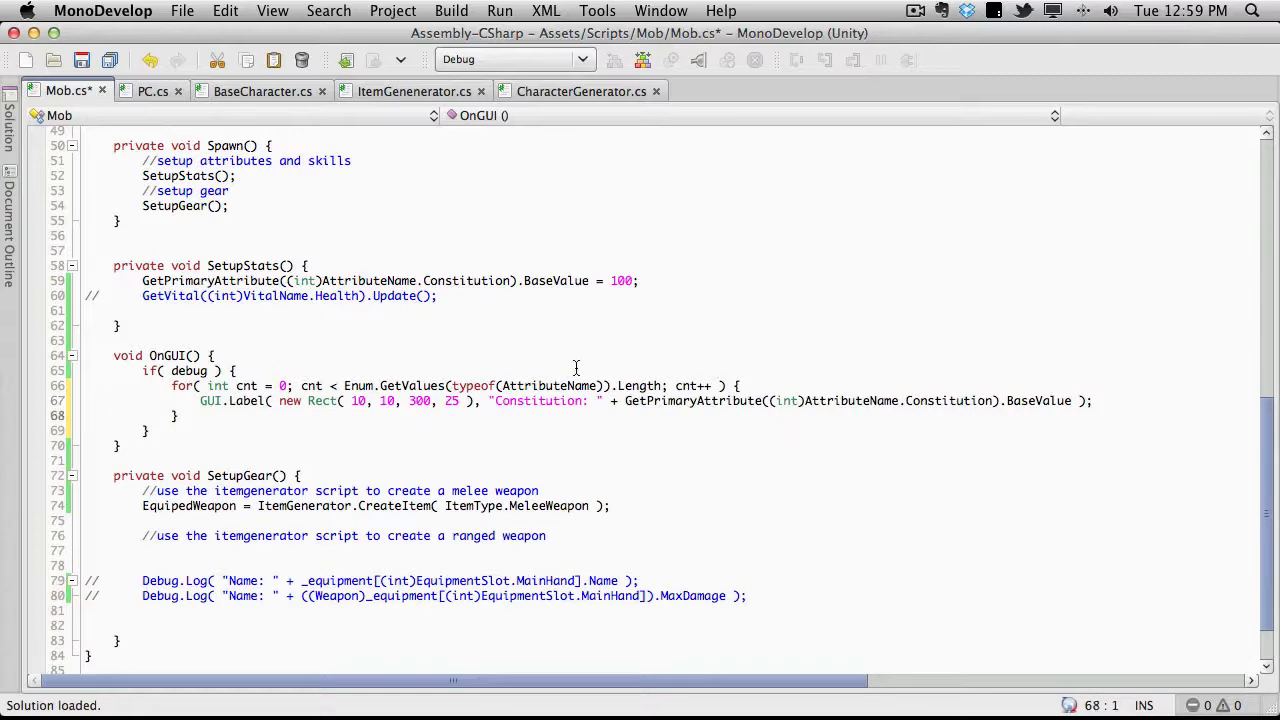
Delete the hardcoded "Constitution" word from the label text.
double_click(504, 400)
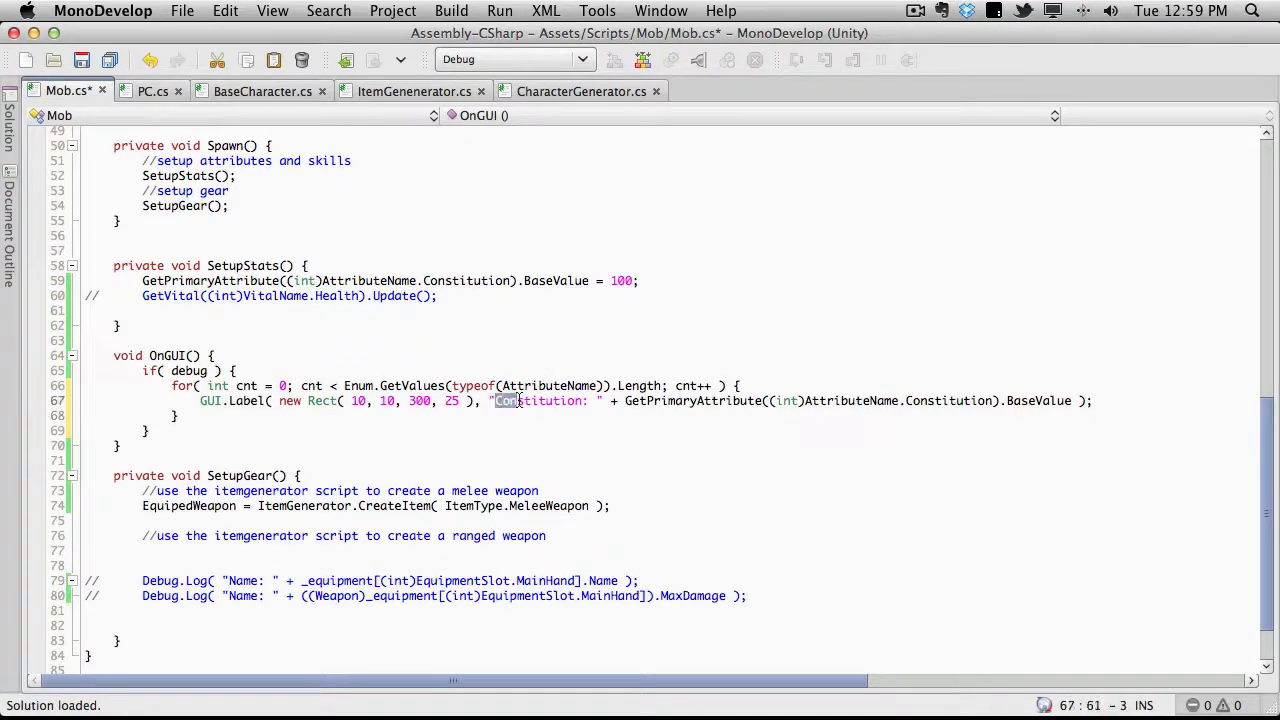
double_click(540, 400)
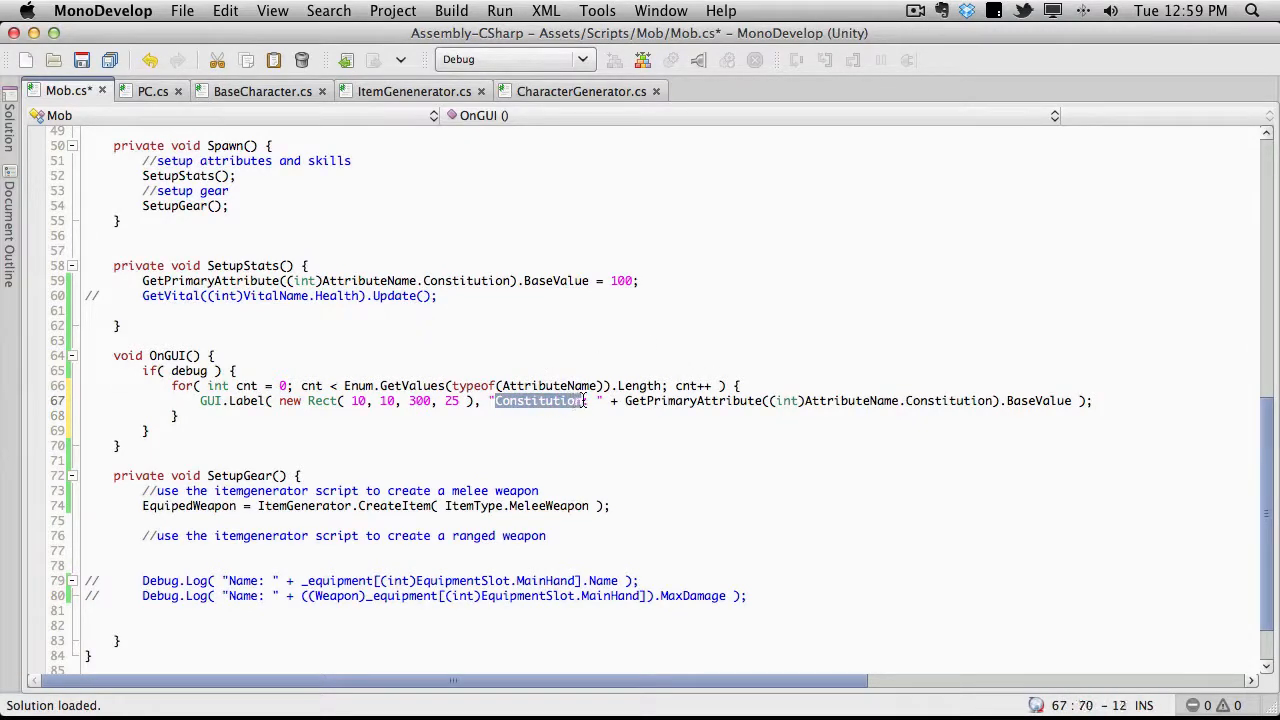
mouse_move(844, 408)
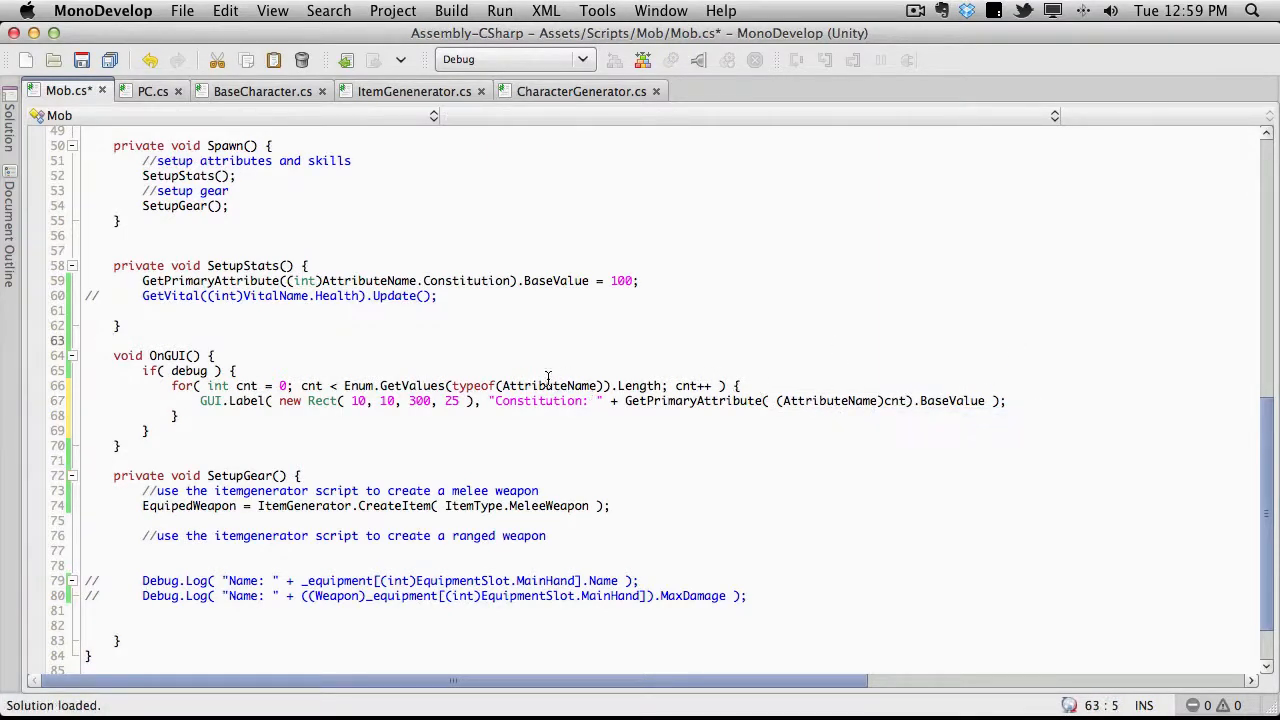
double_click(536, 400)
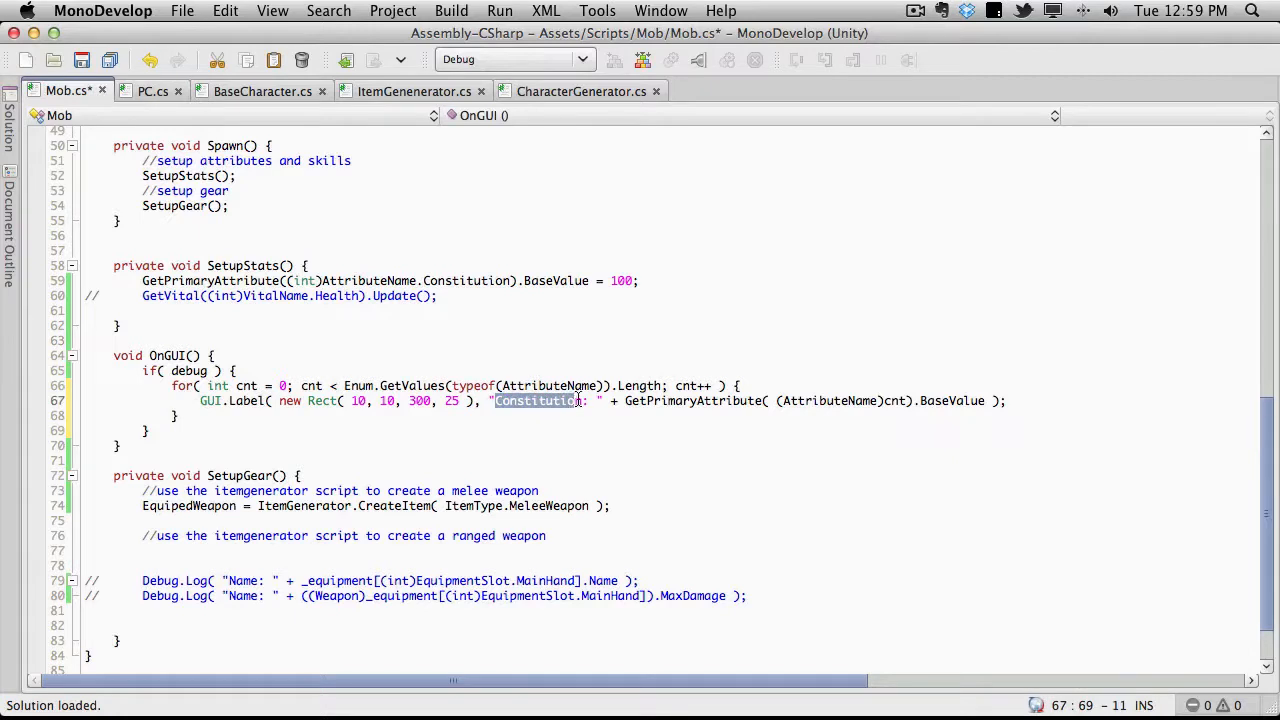
key(Delete)
text( + )
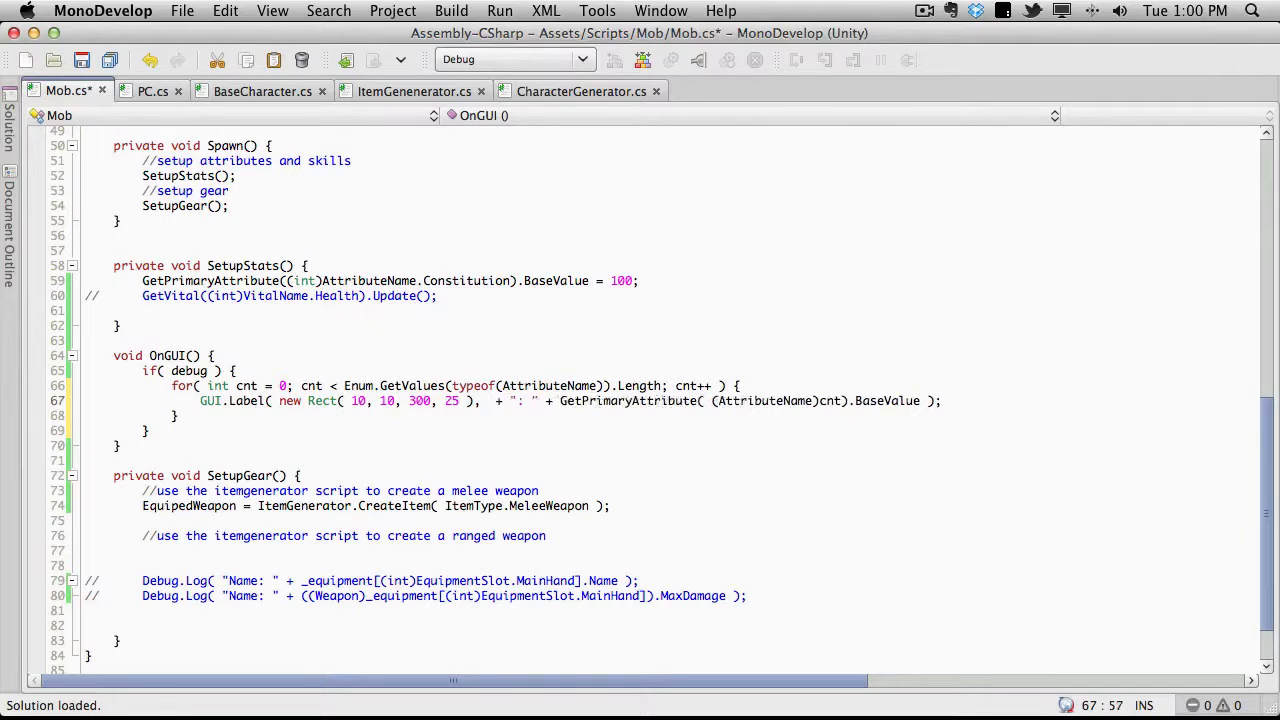
Copy ((AttributeName)cnt).ToString() from BaseCharacter.cs into Mob.cs's GUI.Label, then clear Unity's console.
click(256, 92)
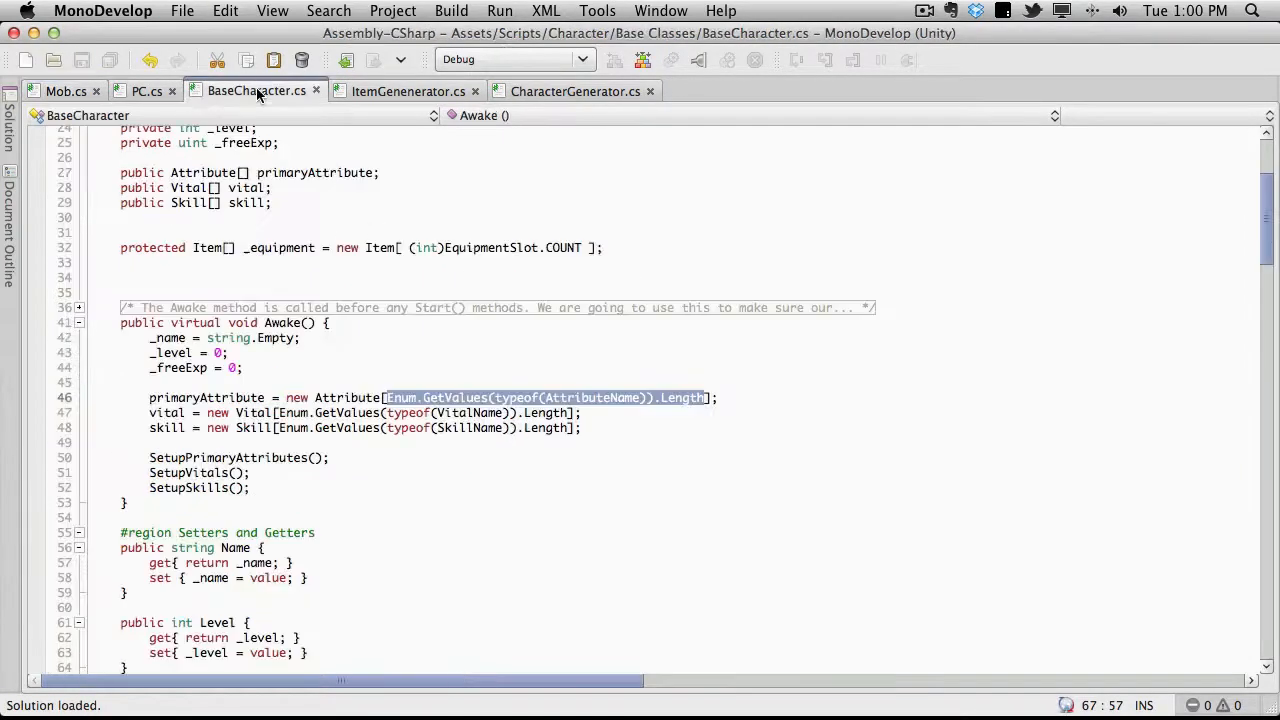
click(560, 488)
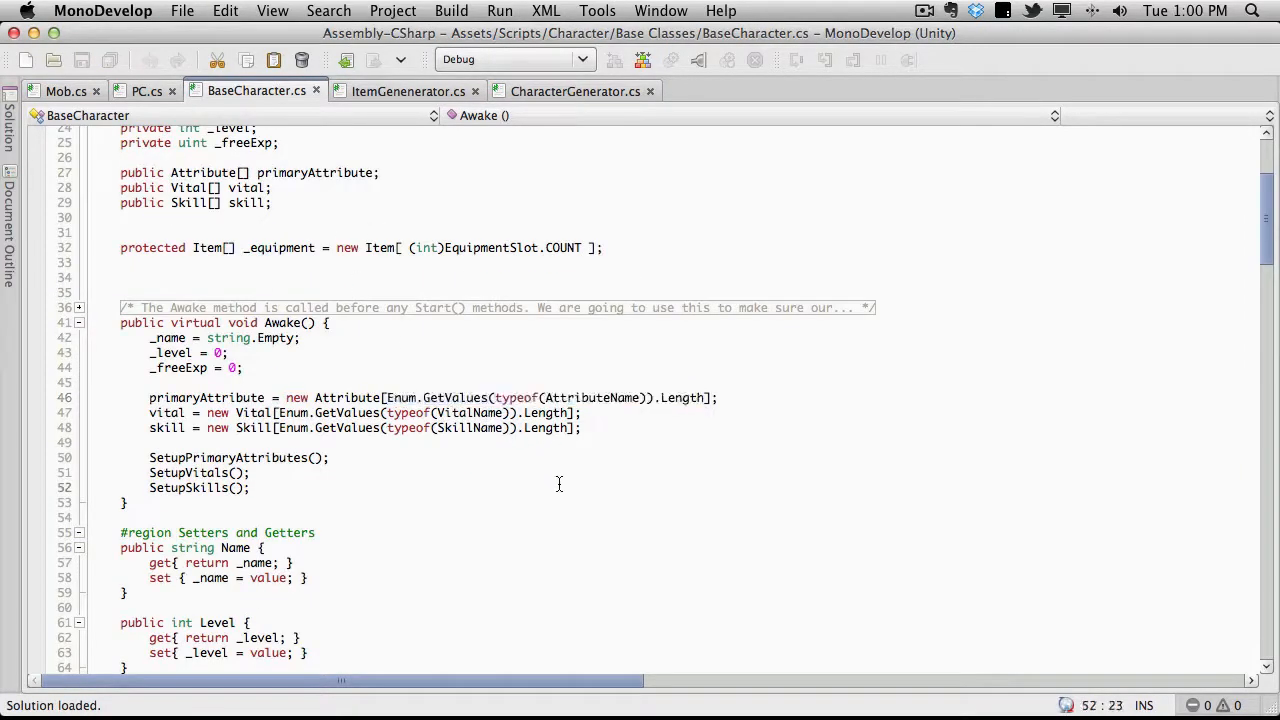
scroll(down, 3)
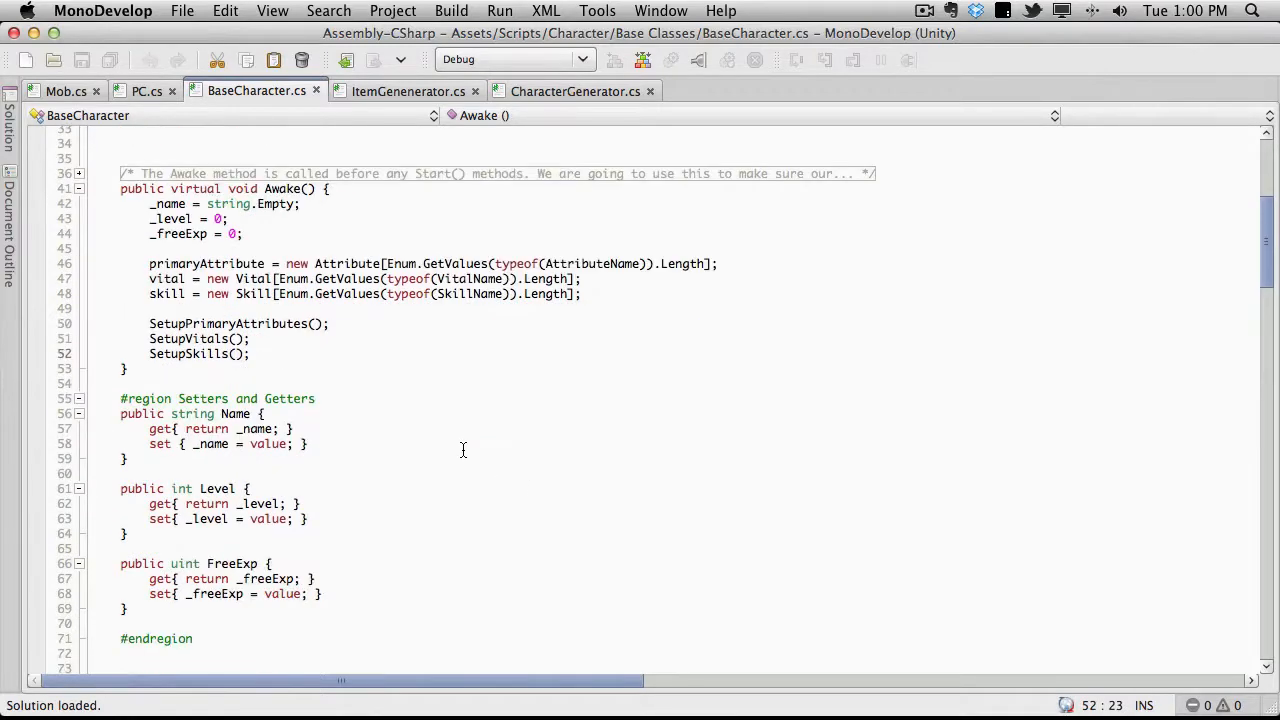
scroll(down, 3)
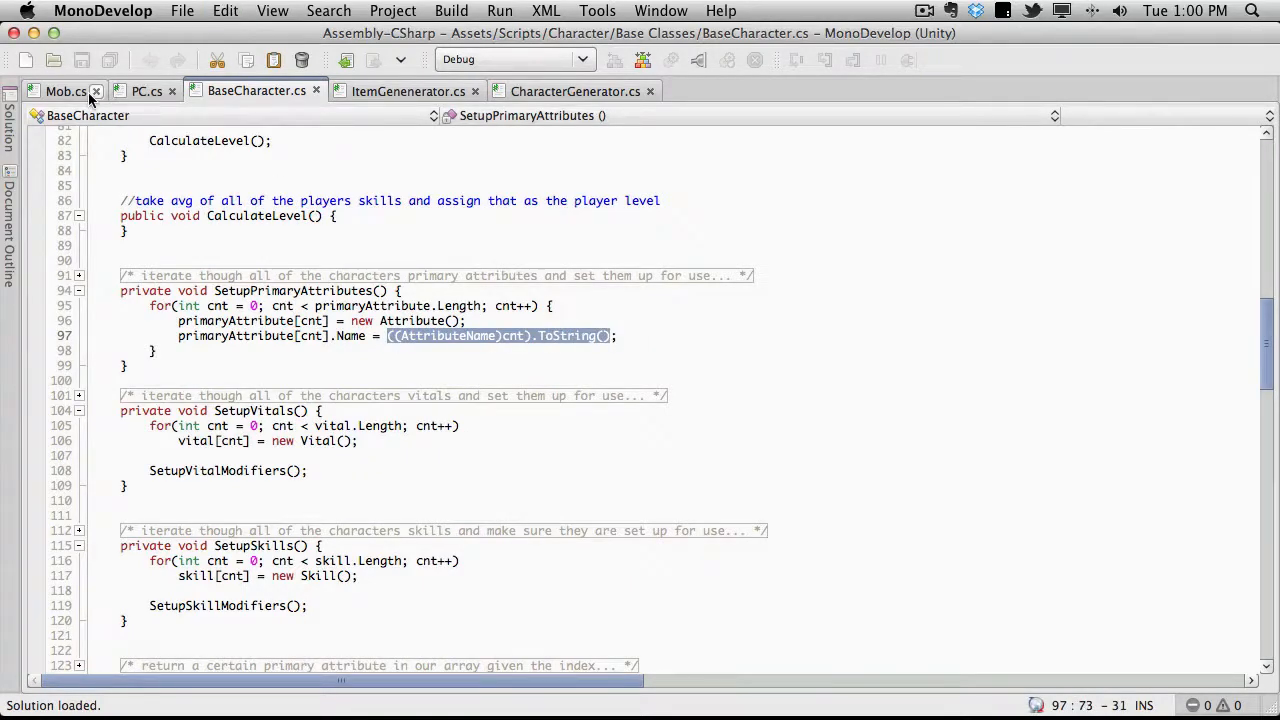
click(66, 90)
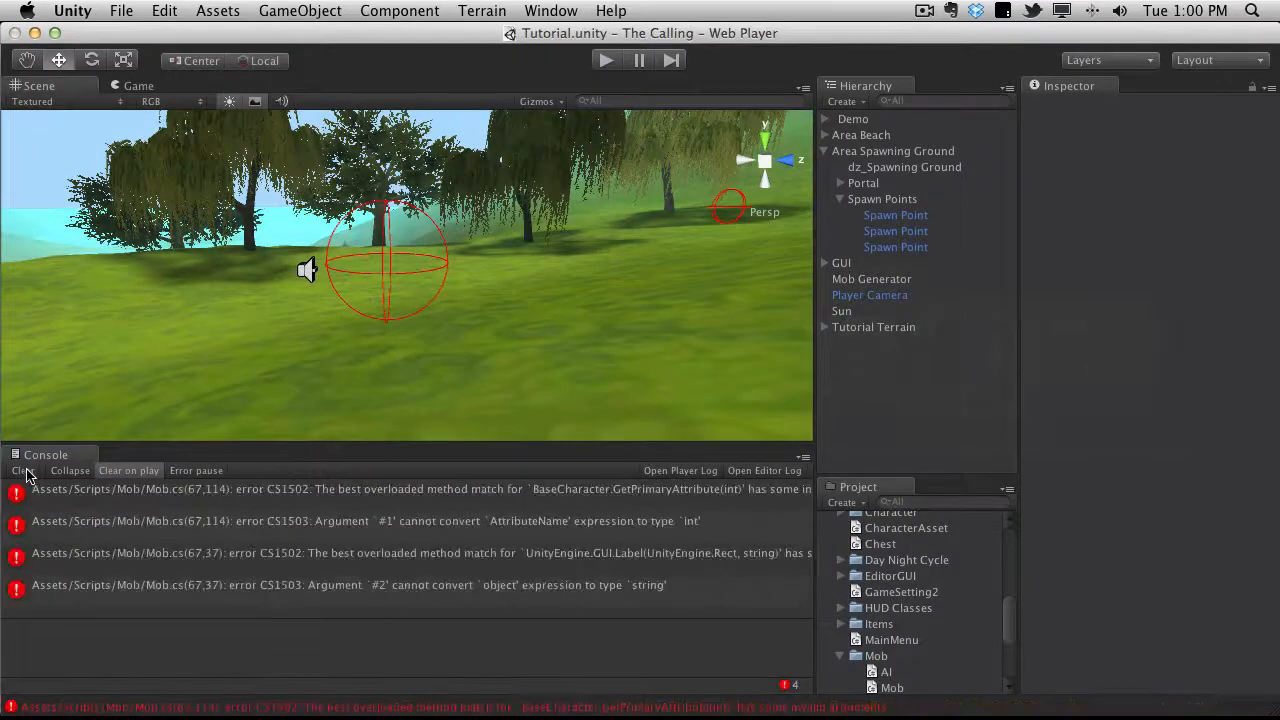
click(400, 488)
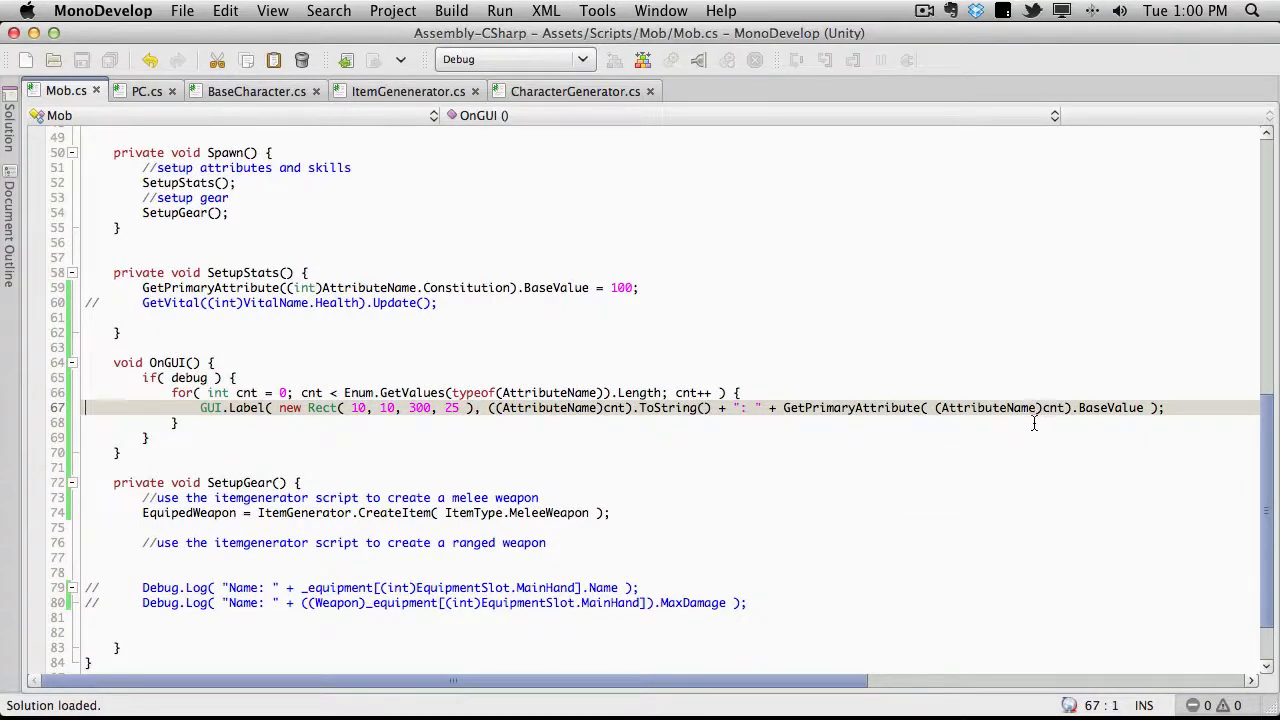
mouse_move(984, 422)
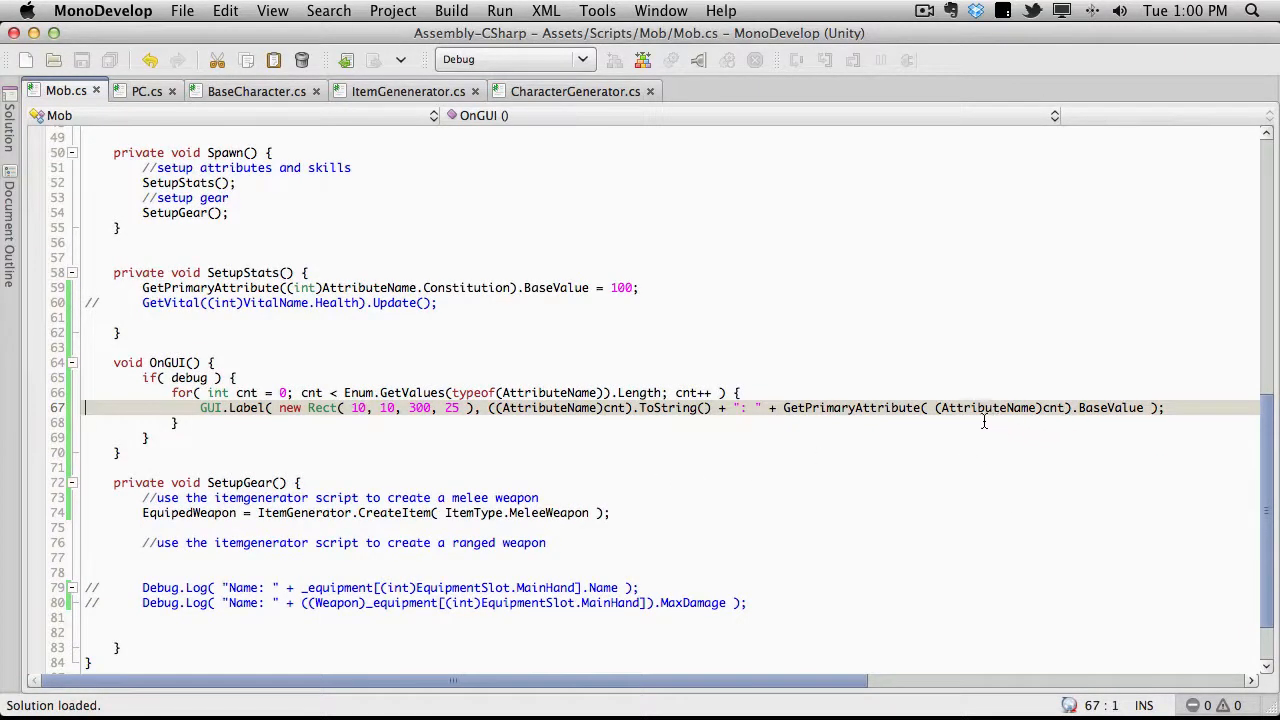
mouse_move(1016, 408)
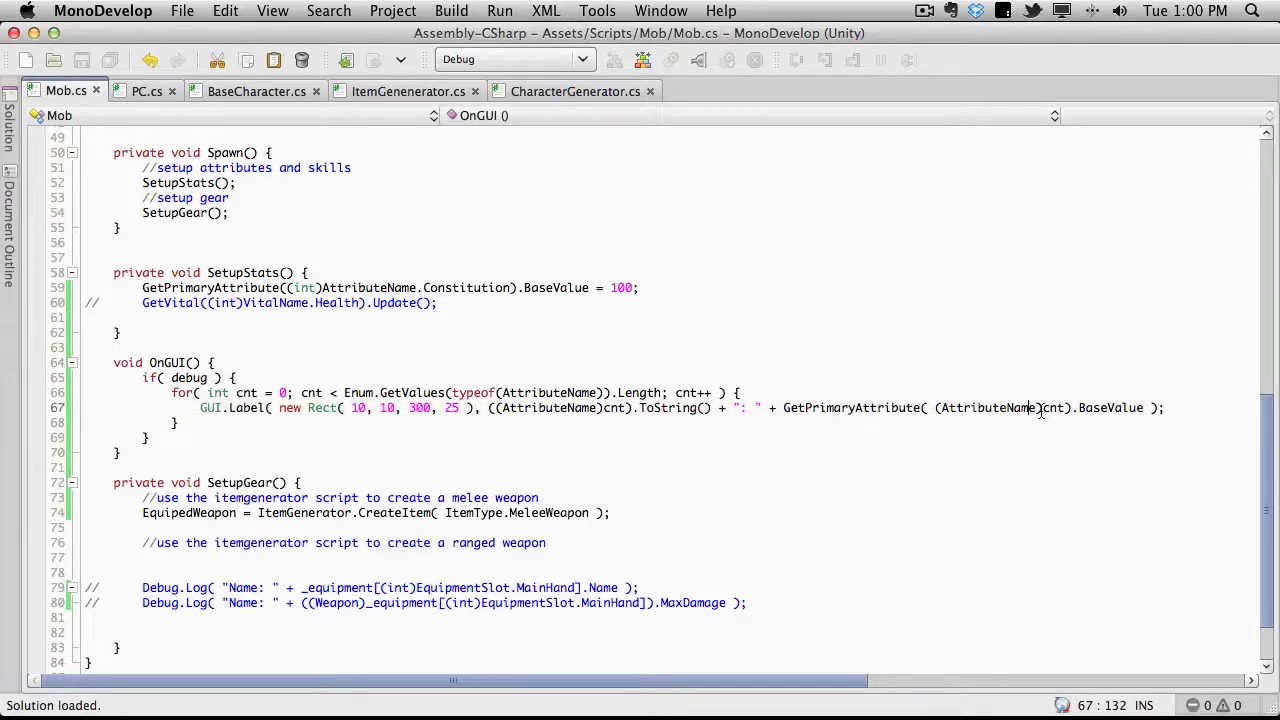
Select the AttributeName cast in GetPrimaryAttribute((AttributeName)cnt) for removal.
double_click(988, 408)
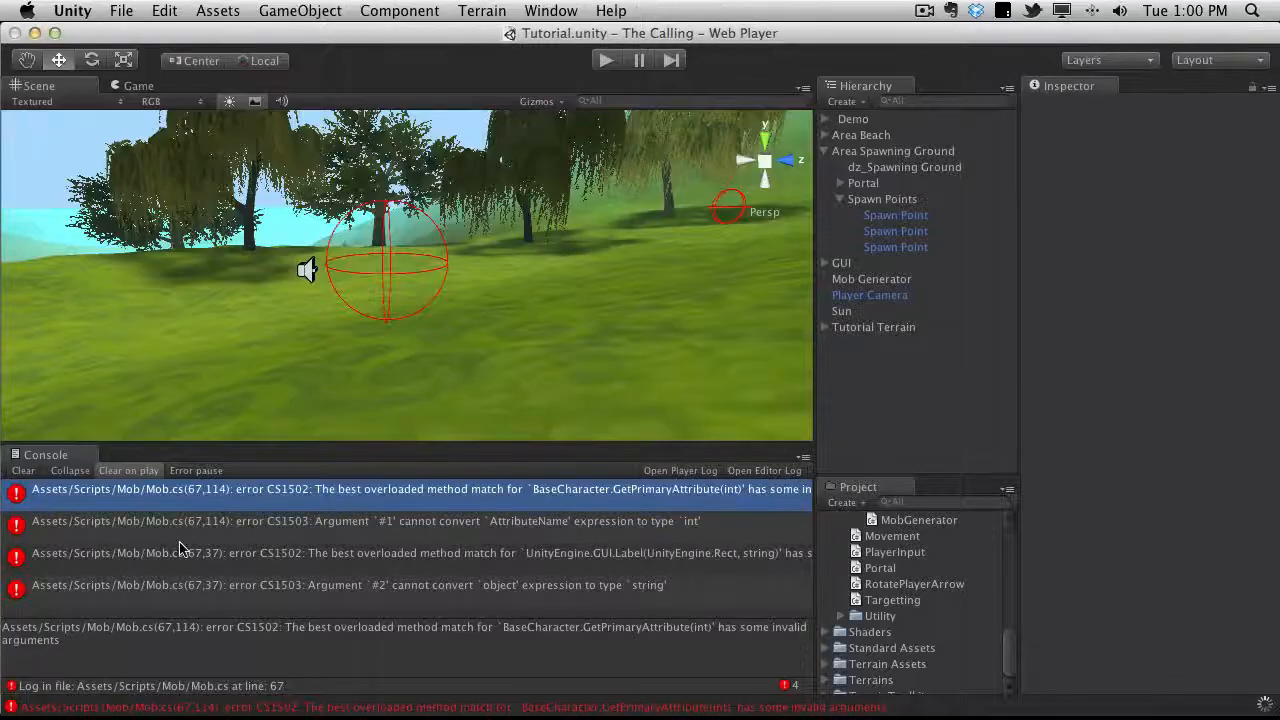
Clear the console and run the scene briefly, which now starts with only warnings.
click(22, 470)
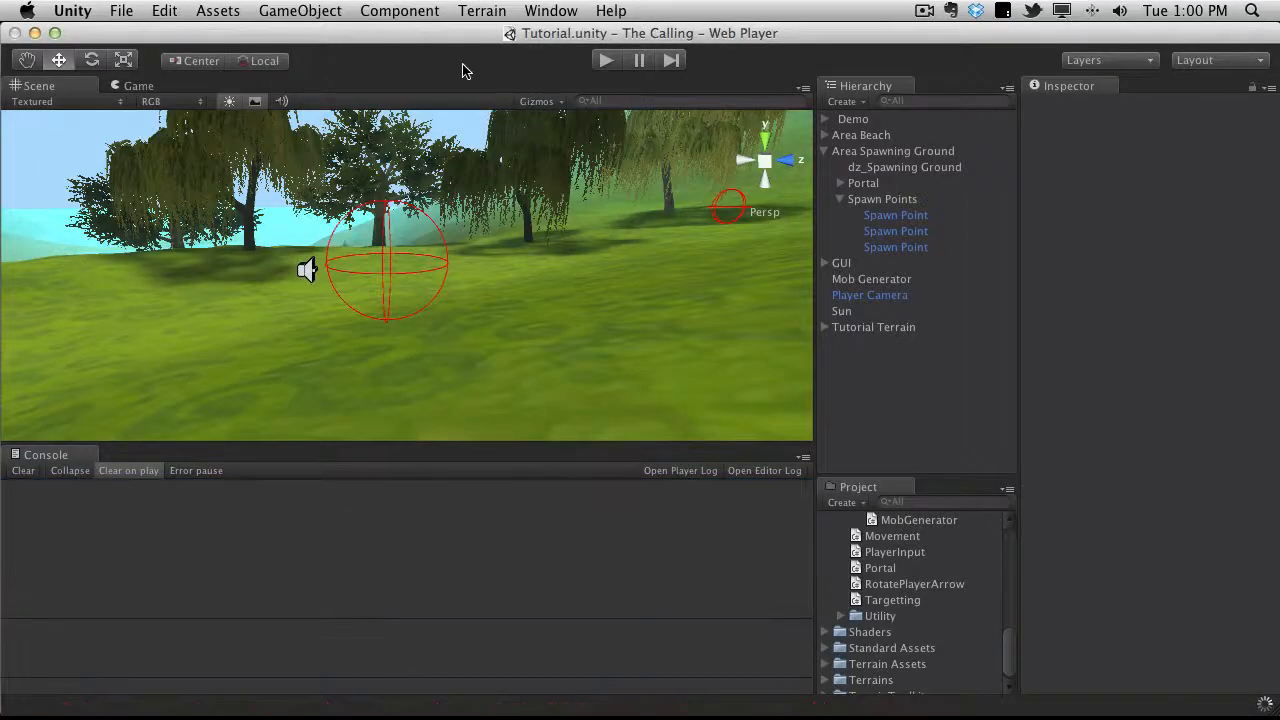
click(604, 60)
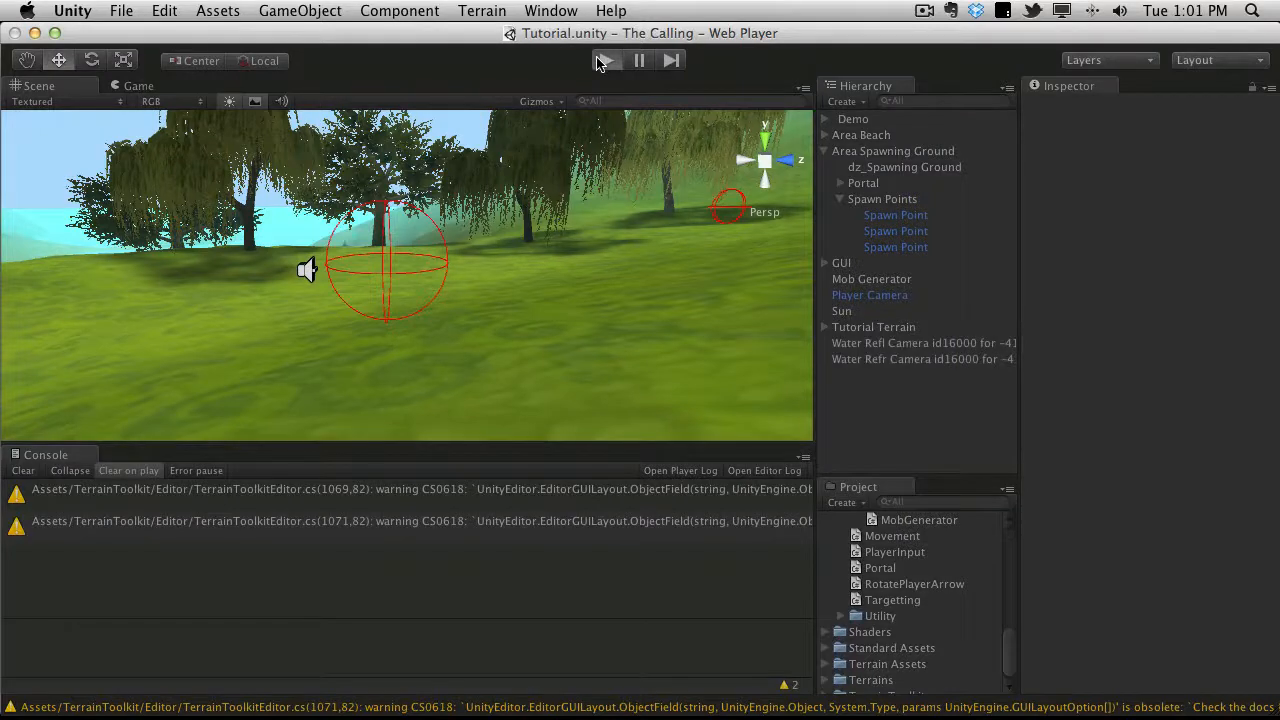
click(604, 60)
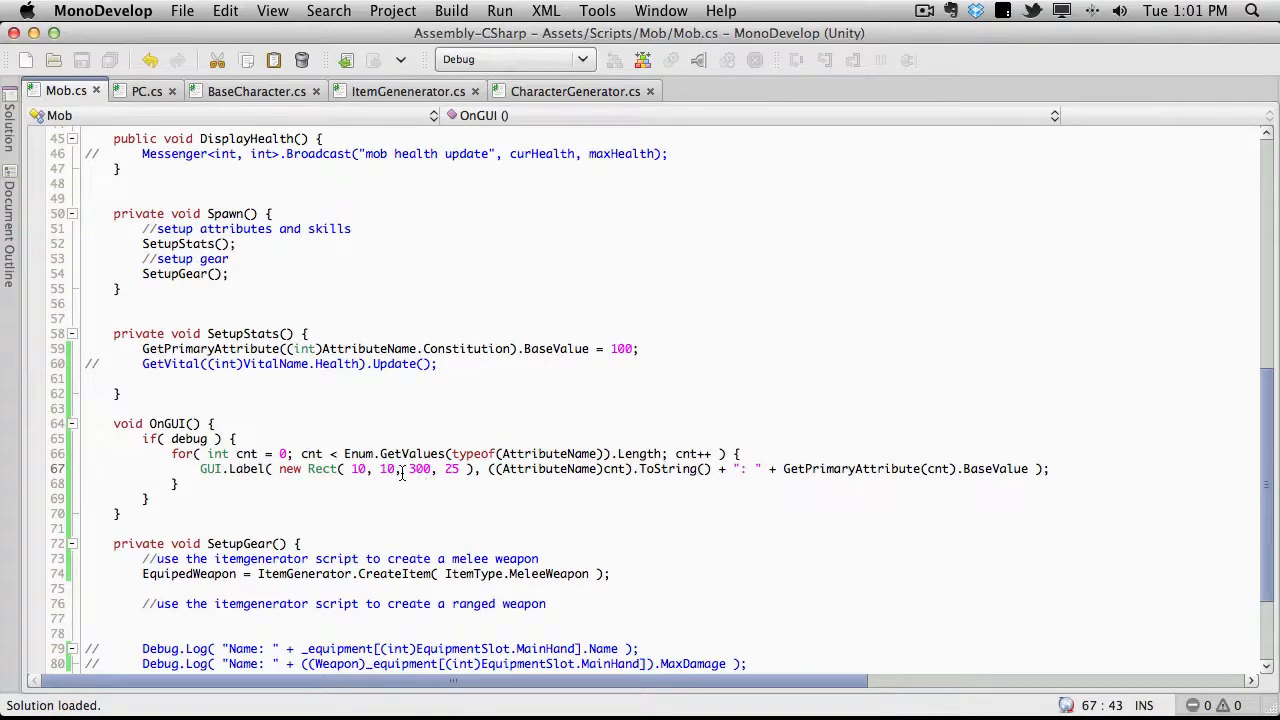
mouse_move(390, 468)
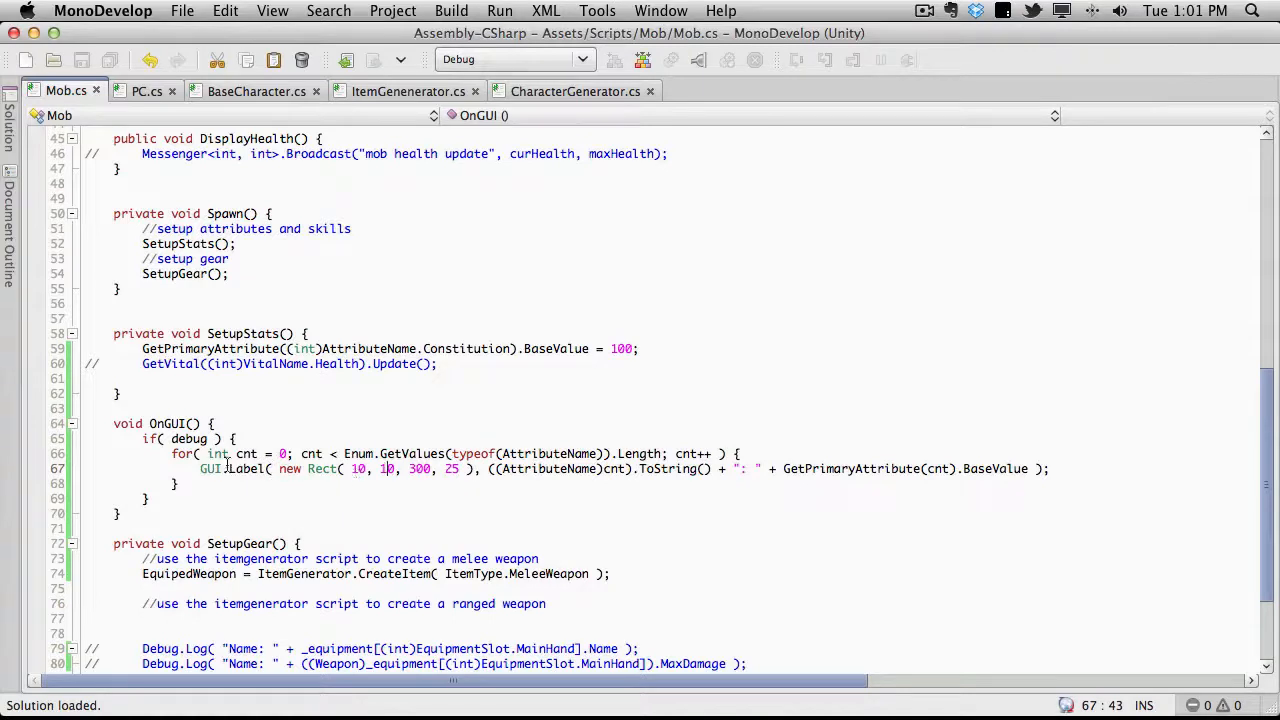
Change the label Rect to new Rect(10, 10 + (cnt * 20), 300, 20) so rows stack 20 px apart.
click(352, 468)
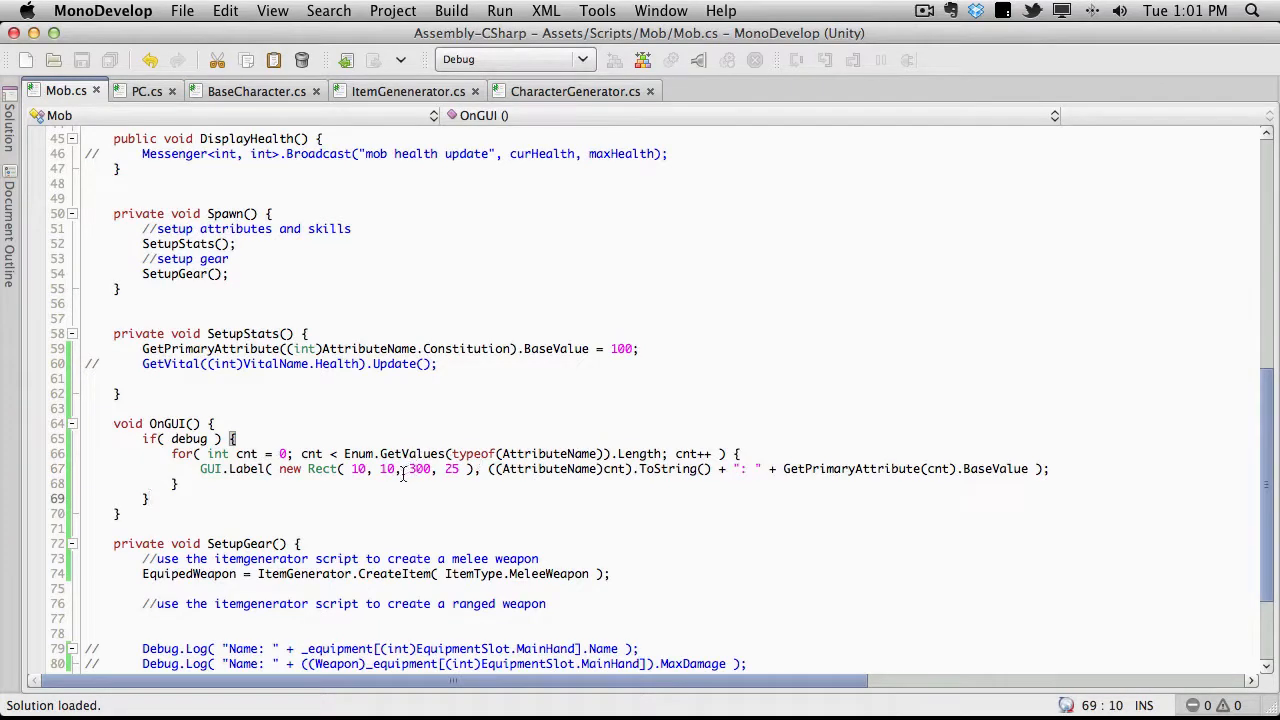
mouse_move(420, 468)
text( + )
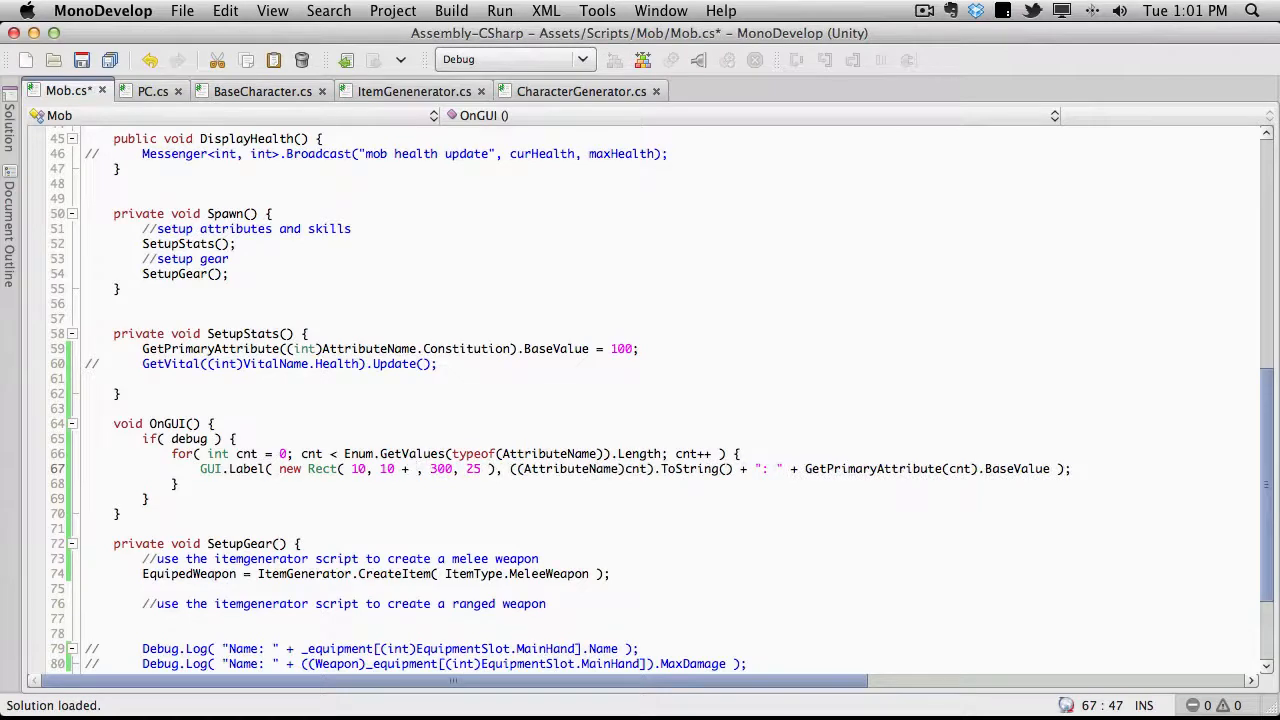
text(cnt)
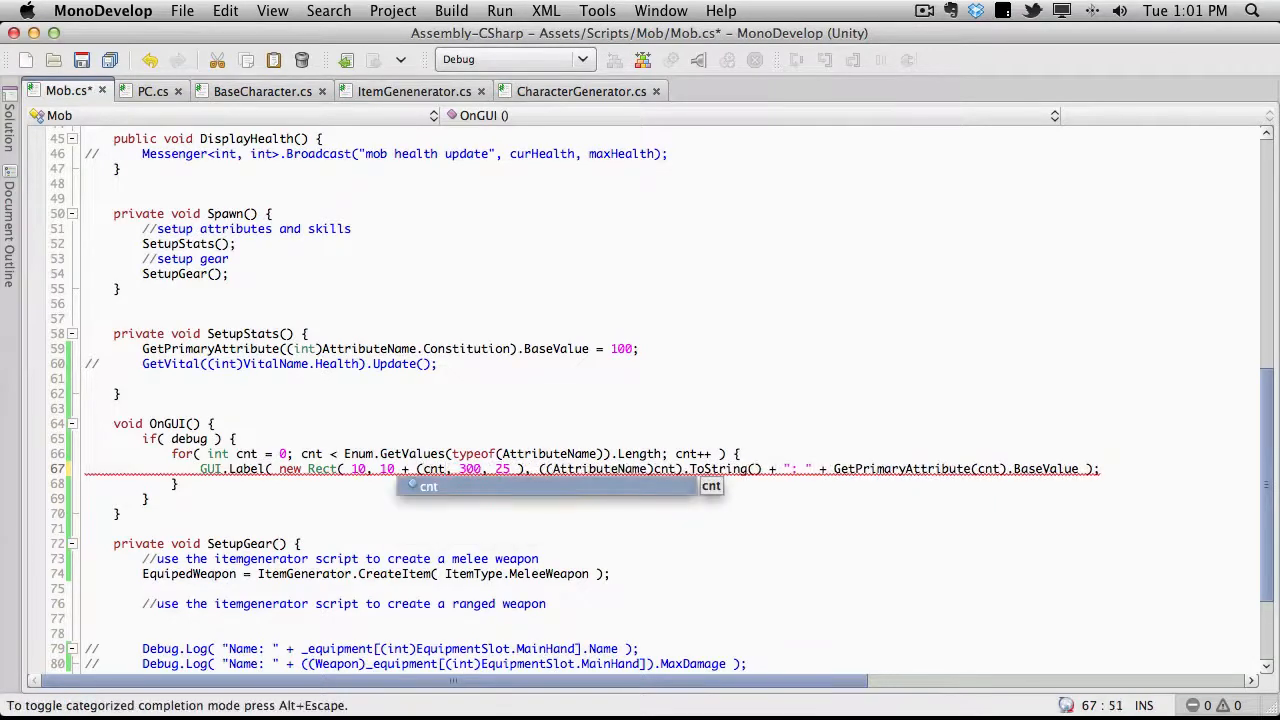
text(*)
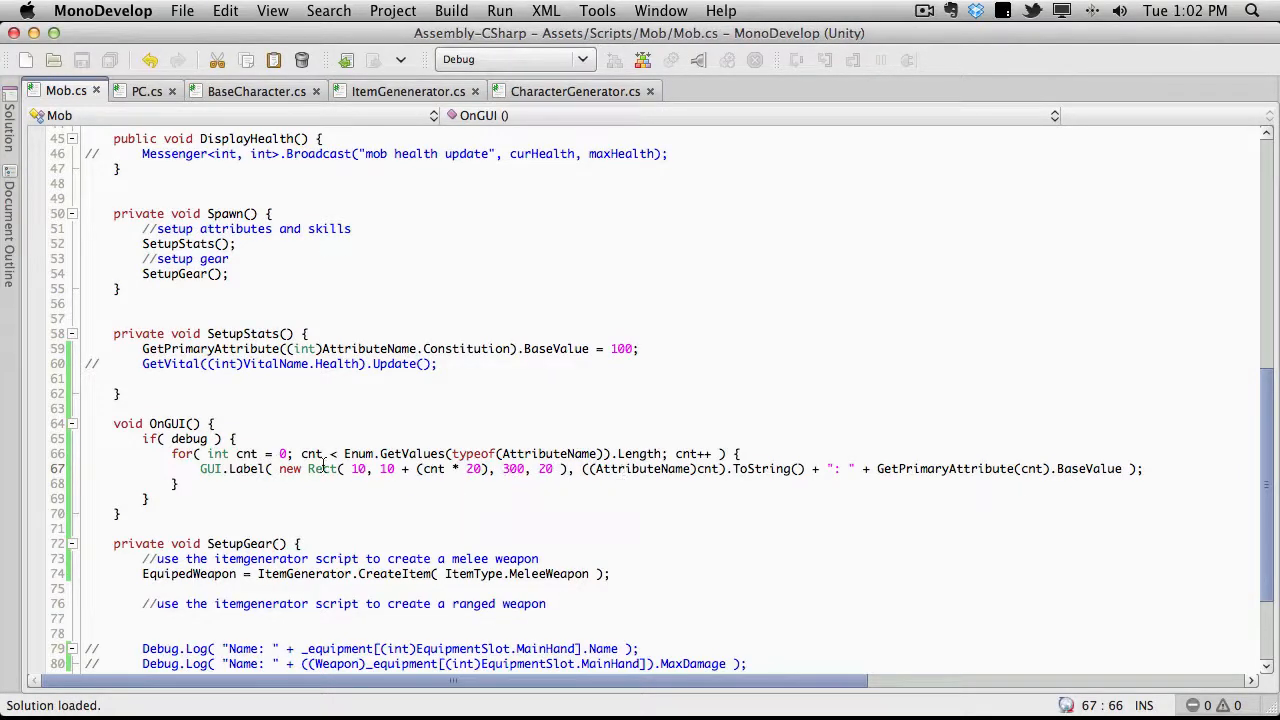
double_click(472, 468)
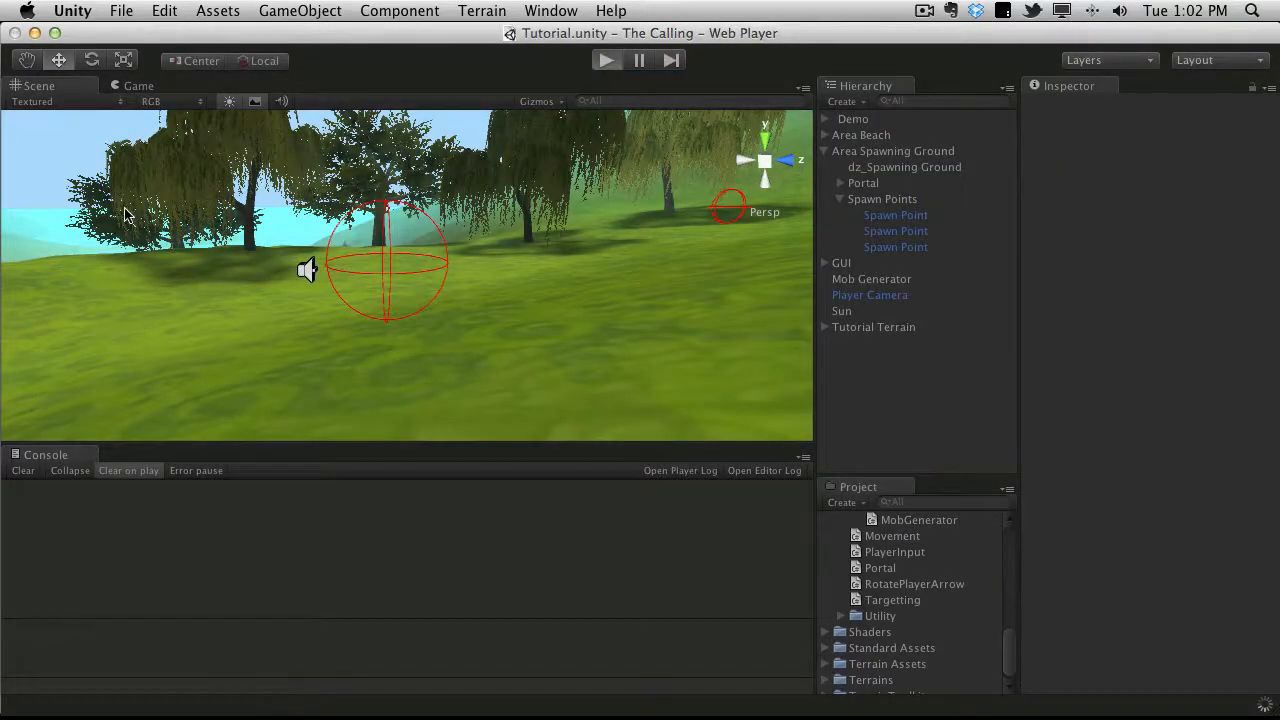
Run the scene twice to confirm stacked labels show Constitution at 100 and the others at 0.
click(606, 60)
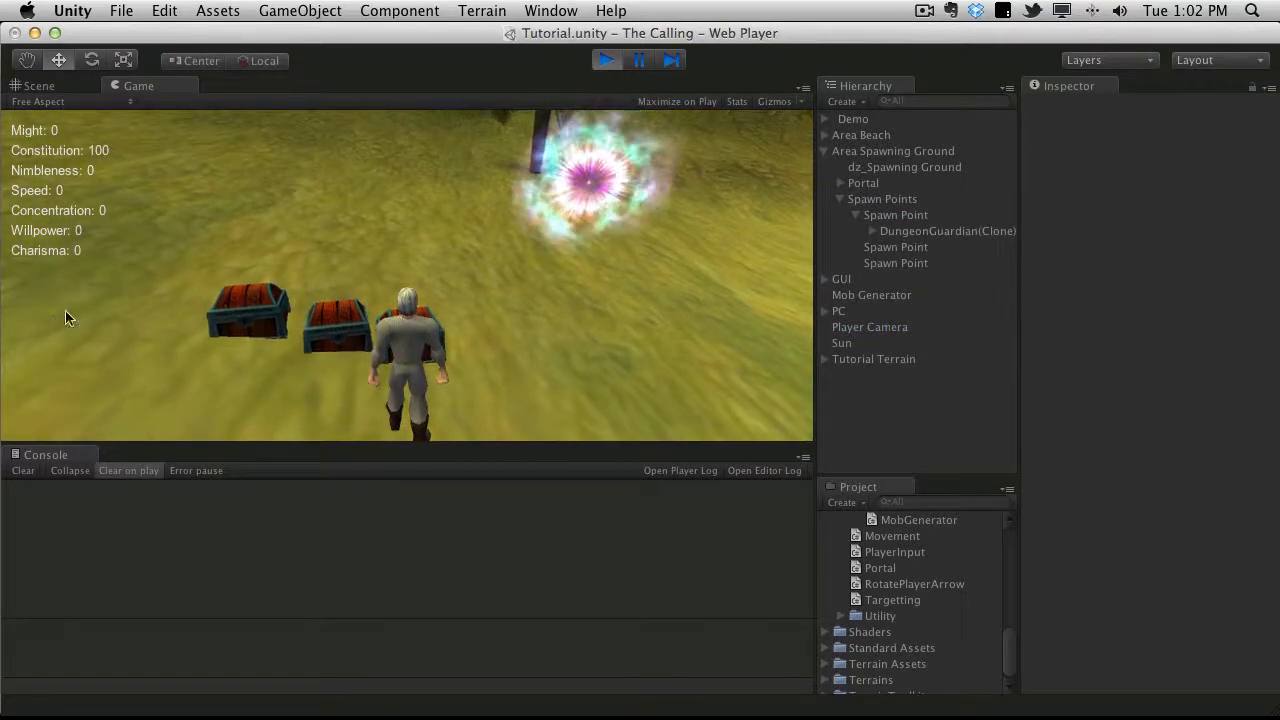
mouse_move(168, 220)
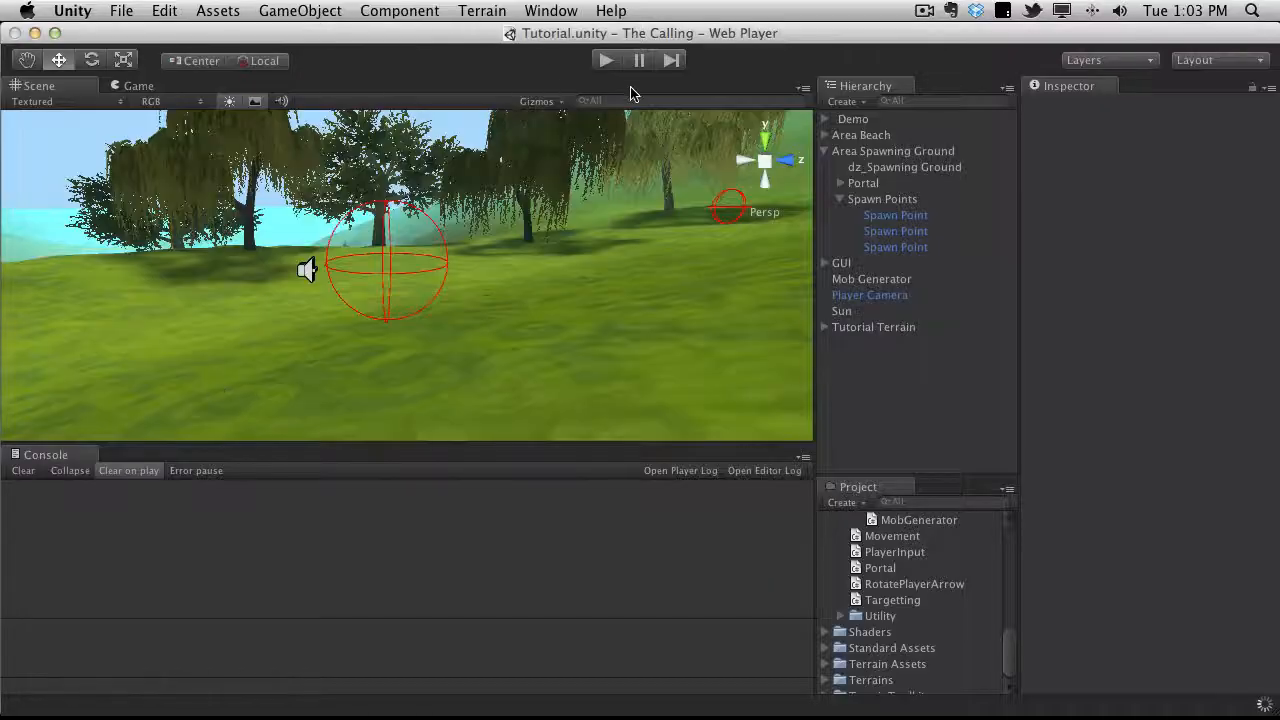
click(604, 60)
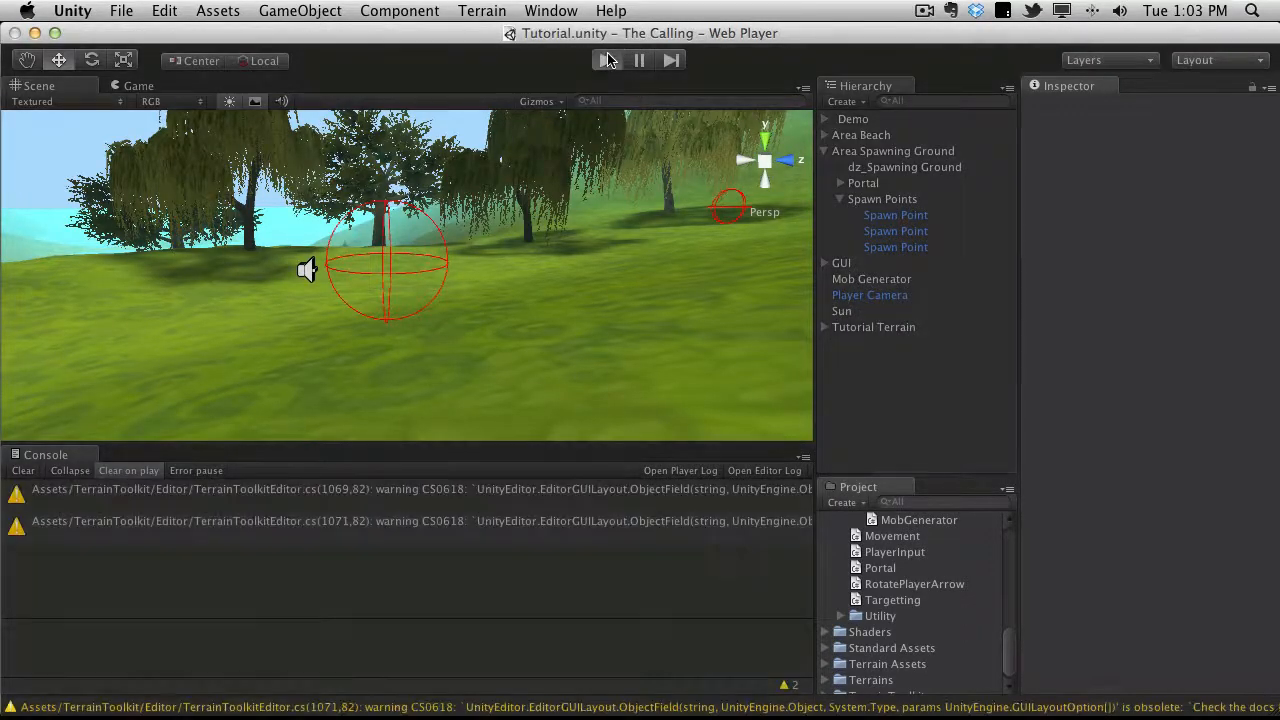
click(608, 60)
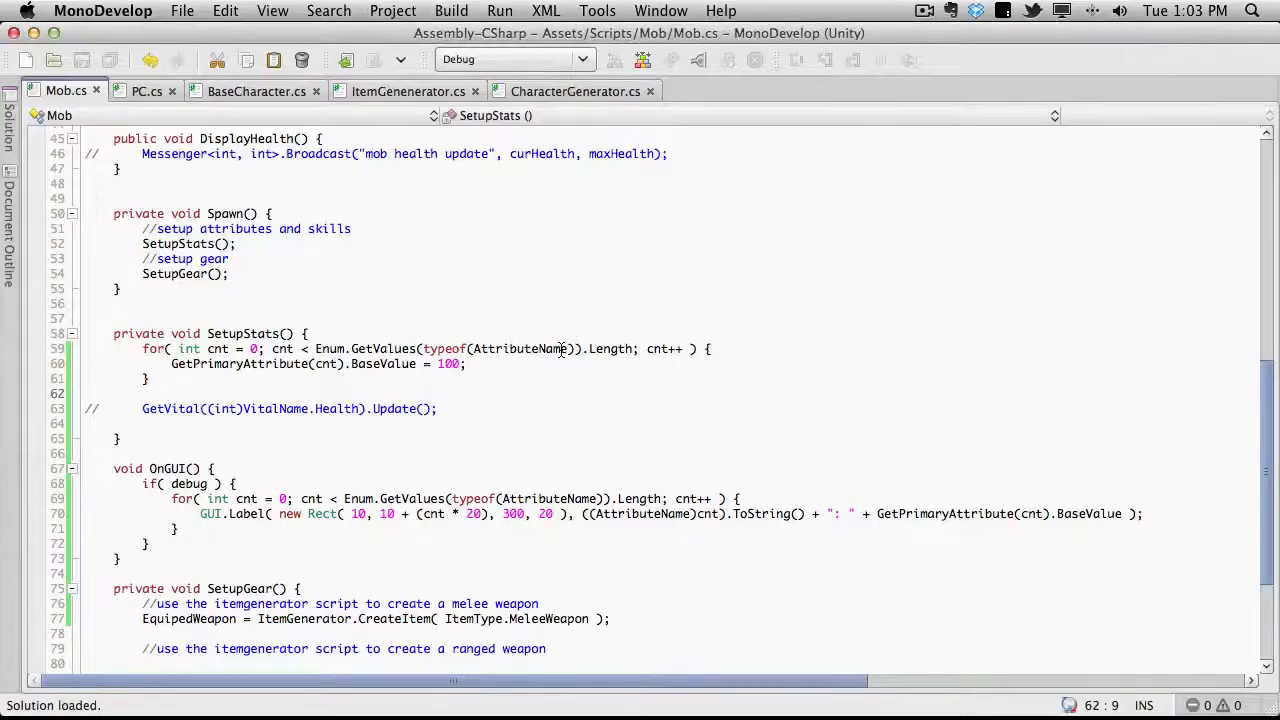
Retype the SetupStats assignment so each attribute's BaseValue becomes 100, discarding the partial Random call.
click(480, 364)
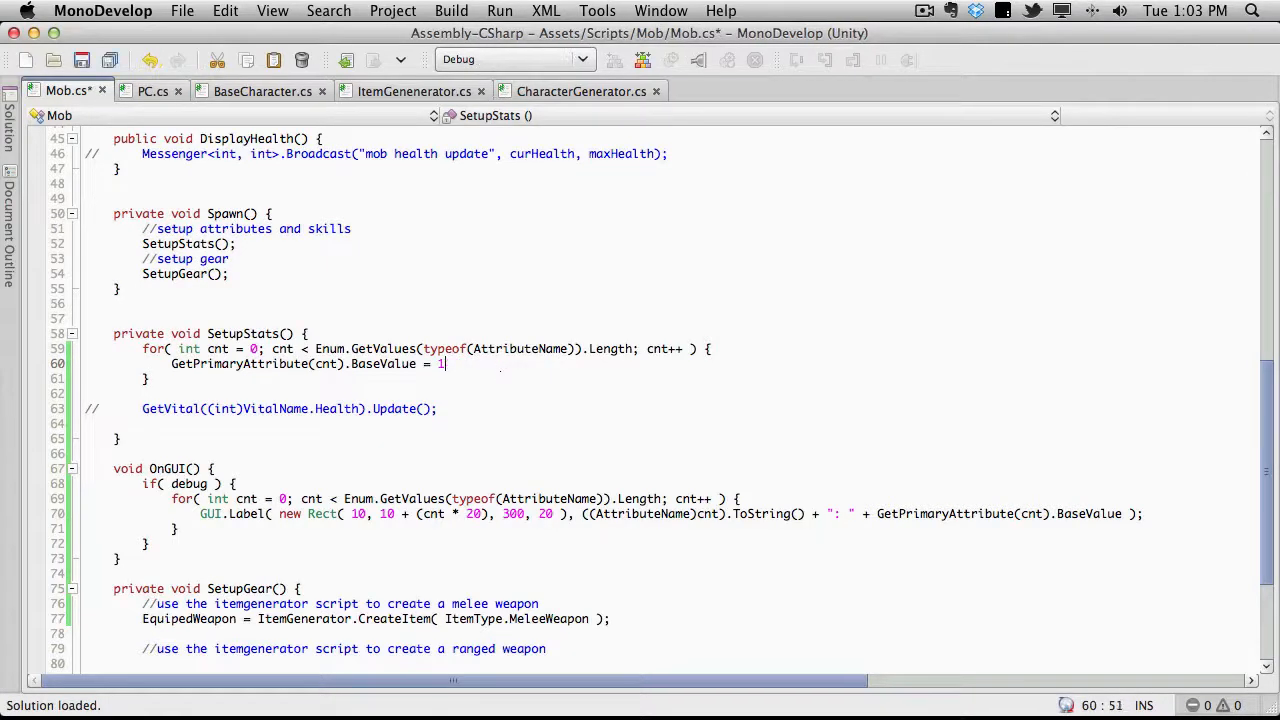
text(Rangf)
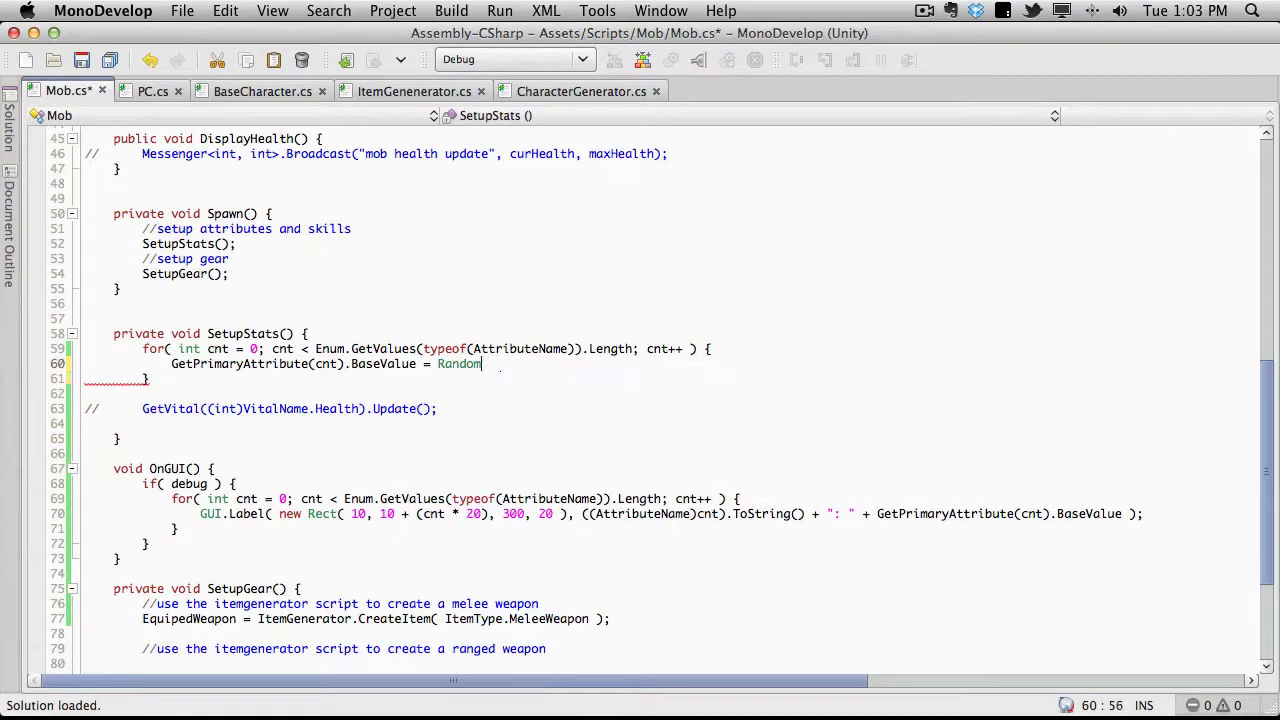
text(.)
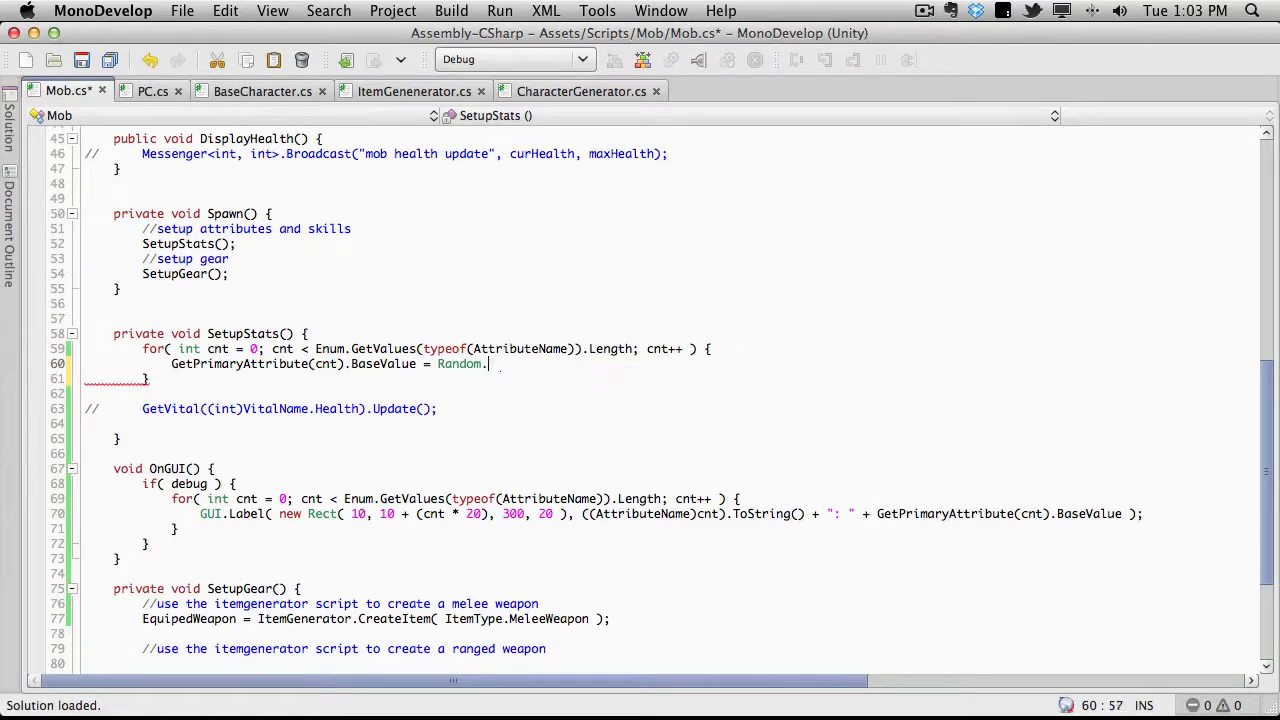
key(Backspace)
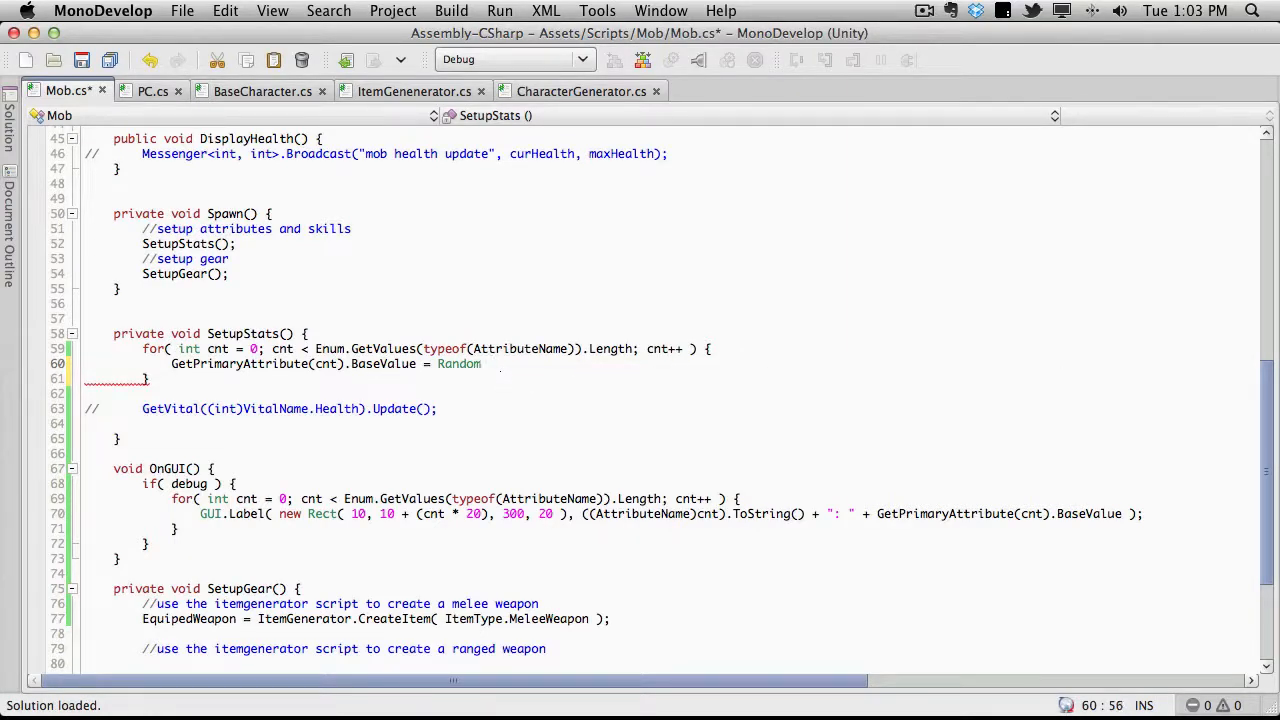
key(BackSpace)
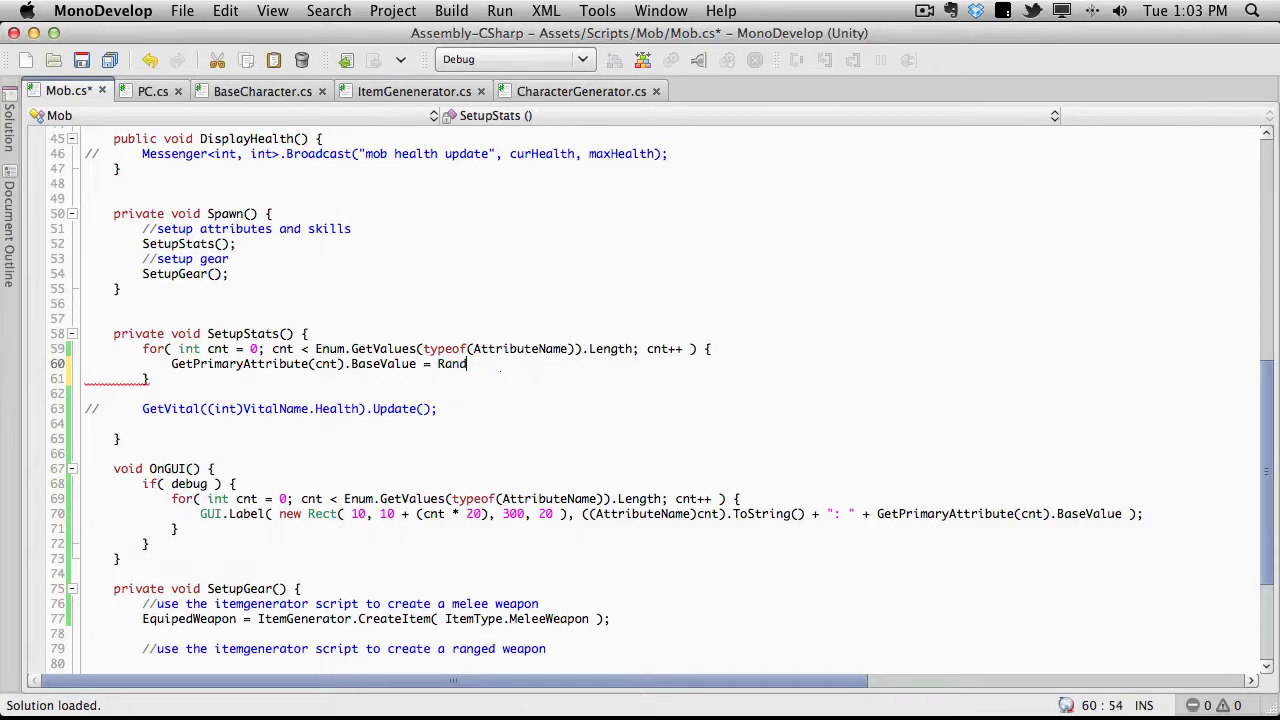
key(Backspace)
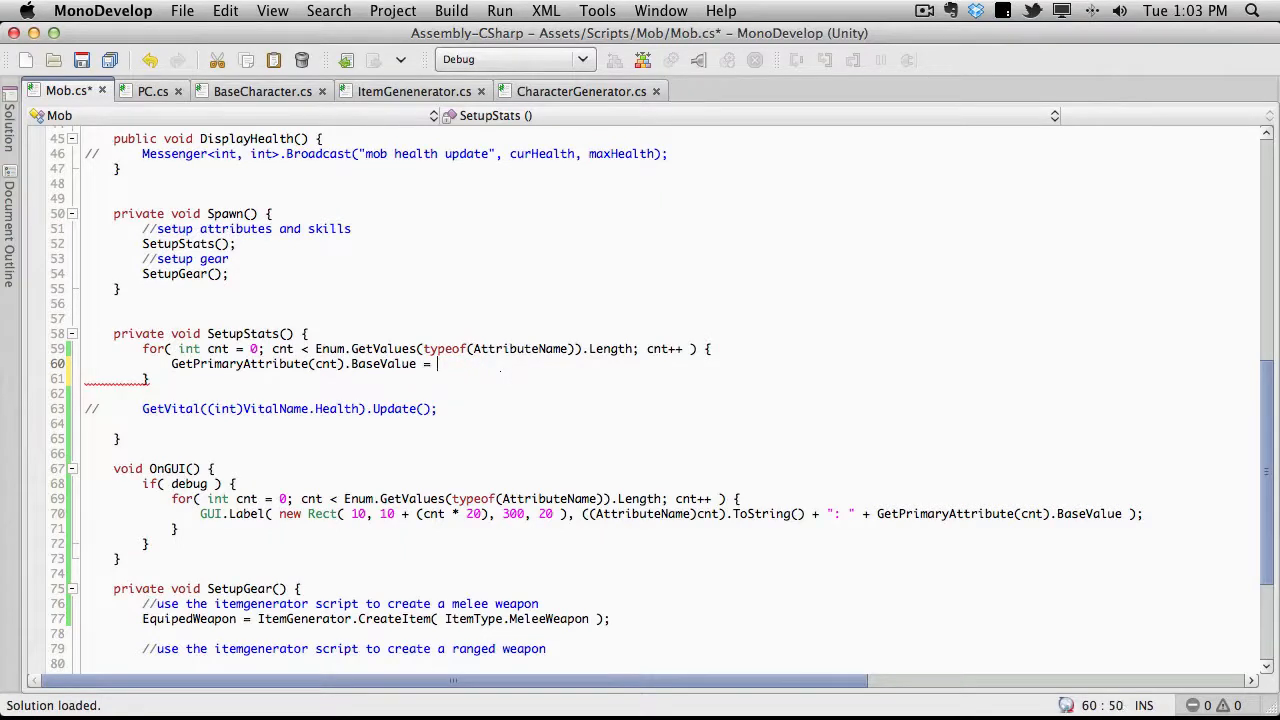
text(r)
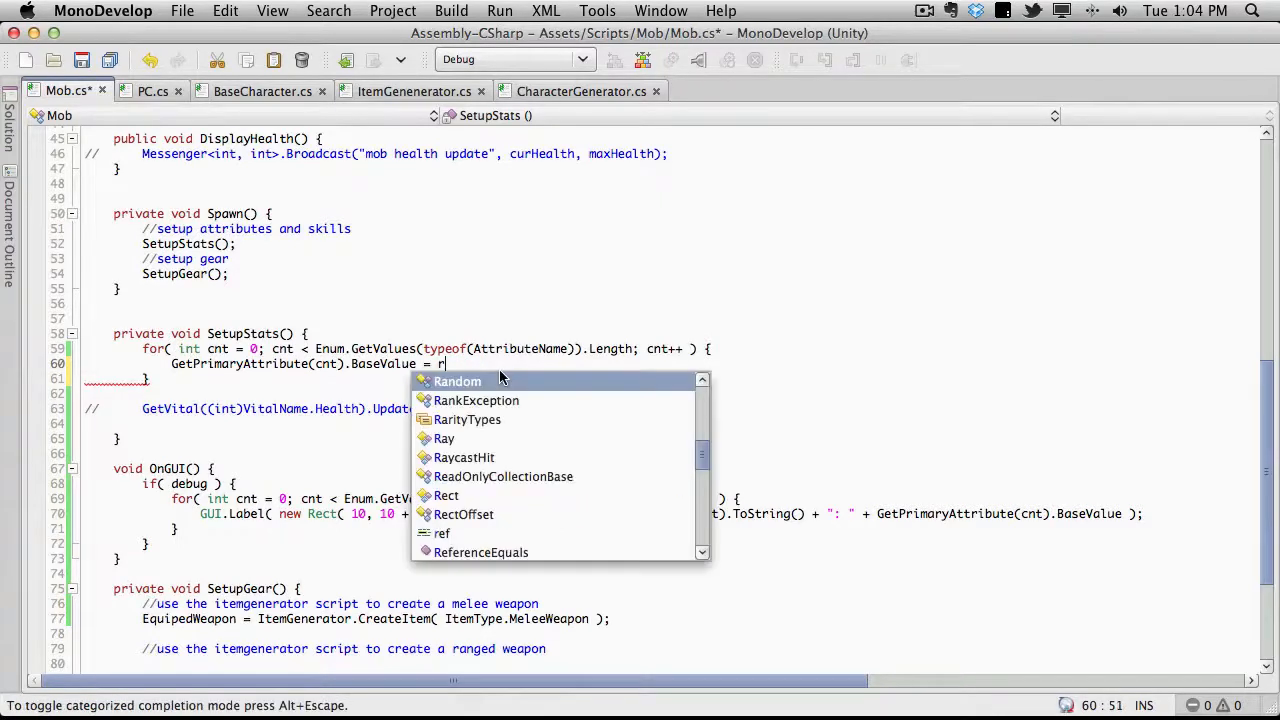
text(andom)
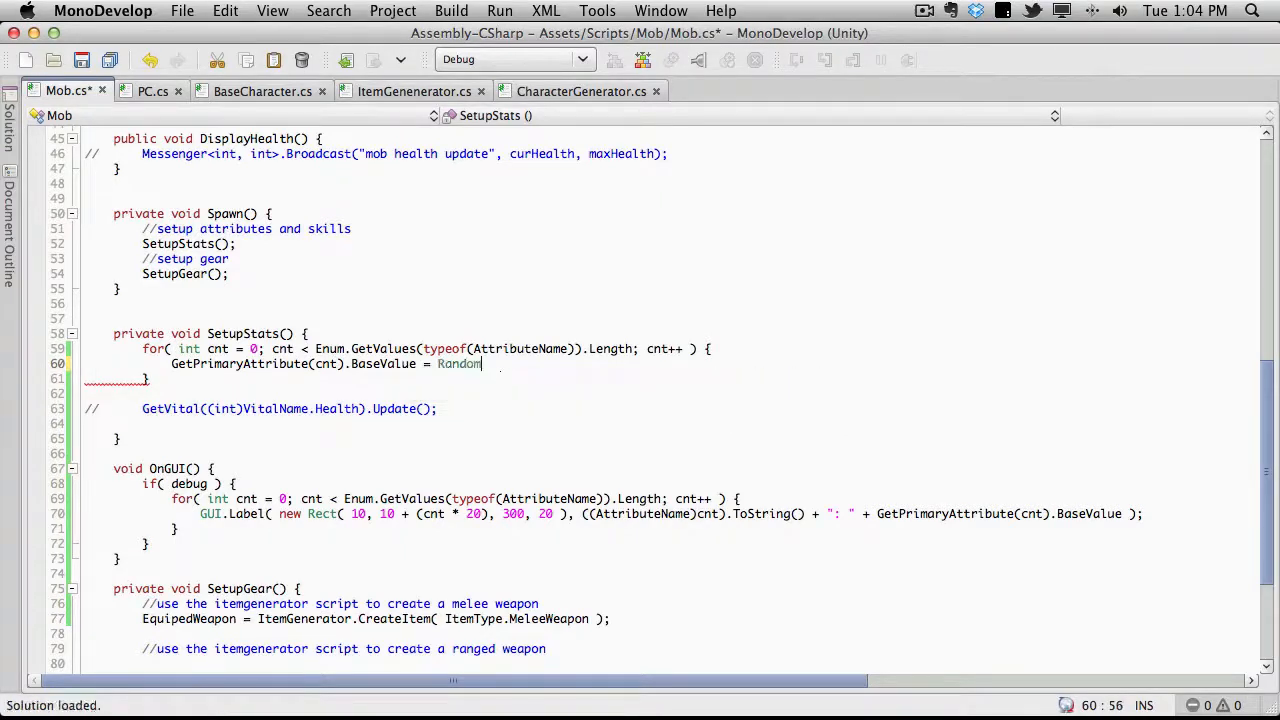
text(.)
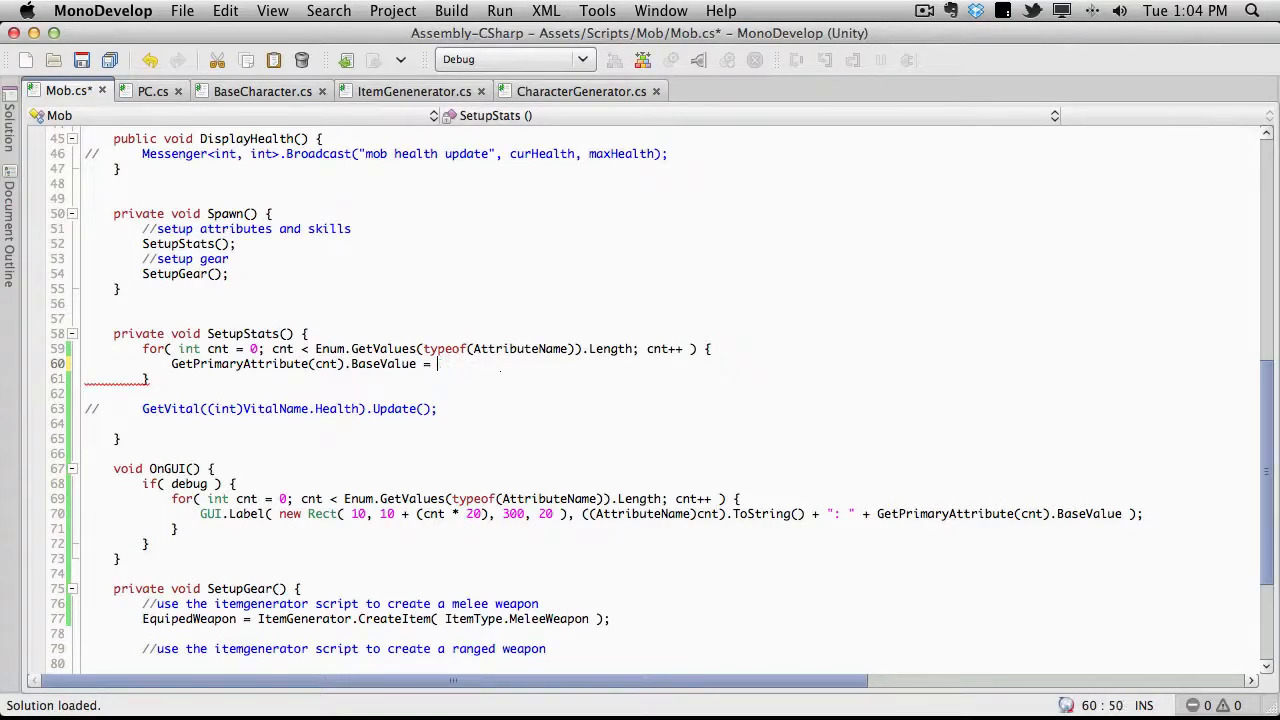
text(100;)
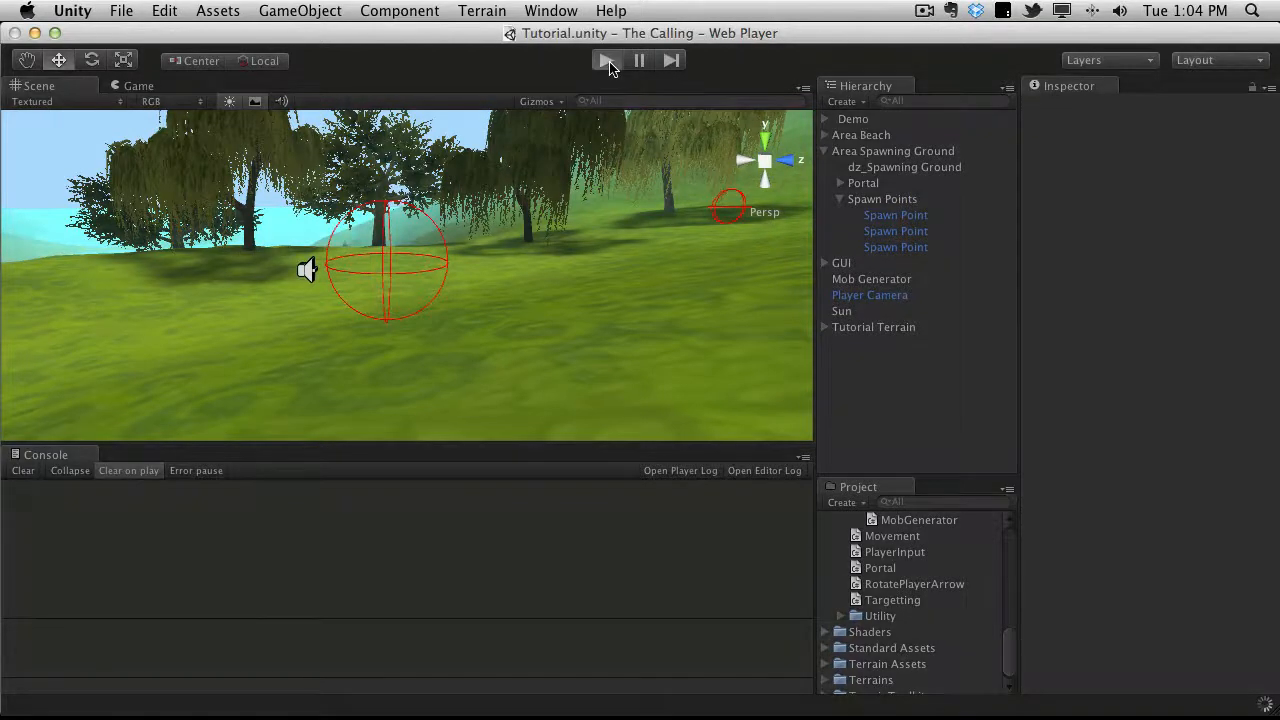
Run the Unity scene to confirm every mob attribute reads 100.
click(606, 60)
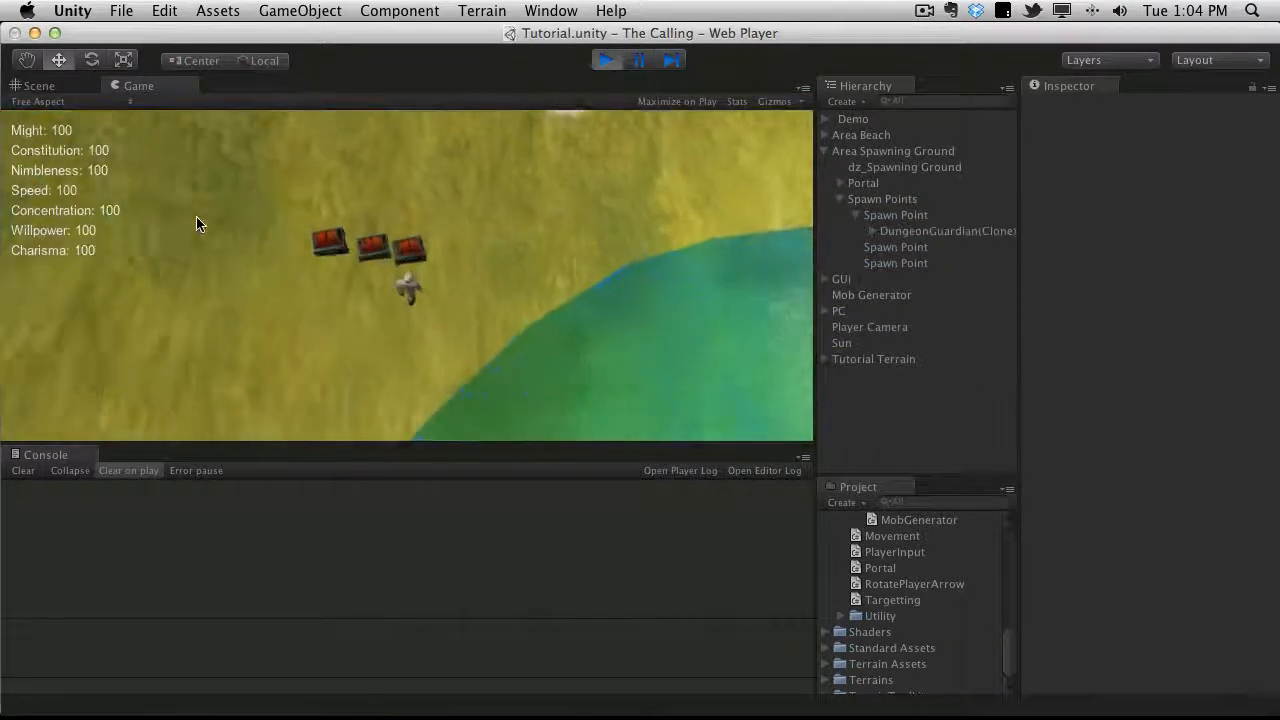